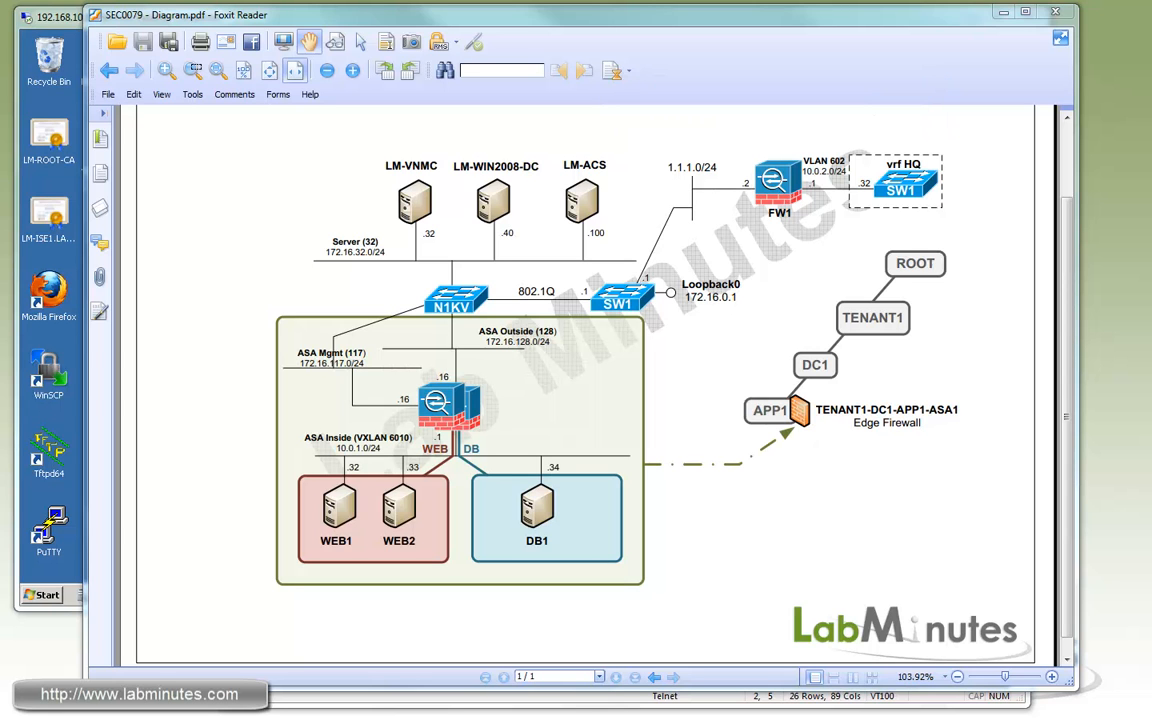
mouse_move(480, 424)
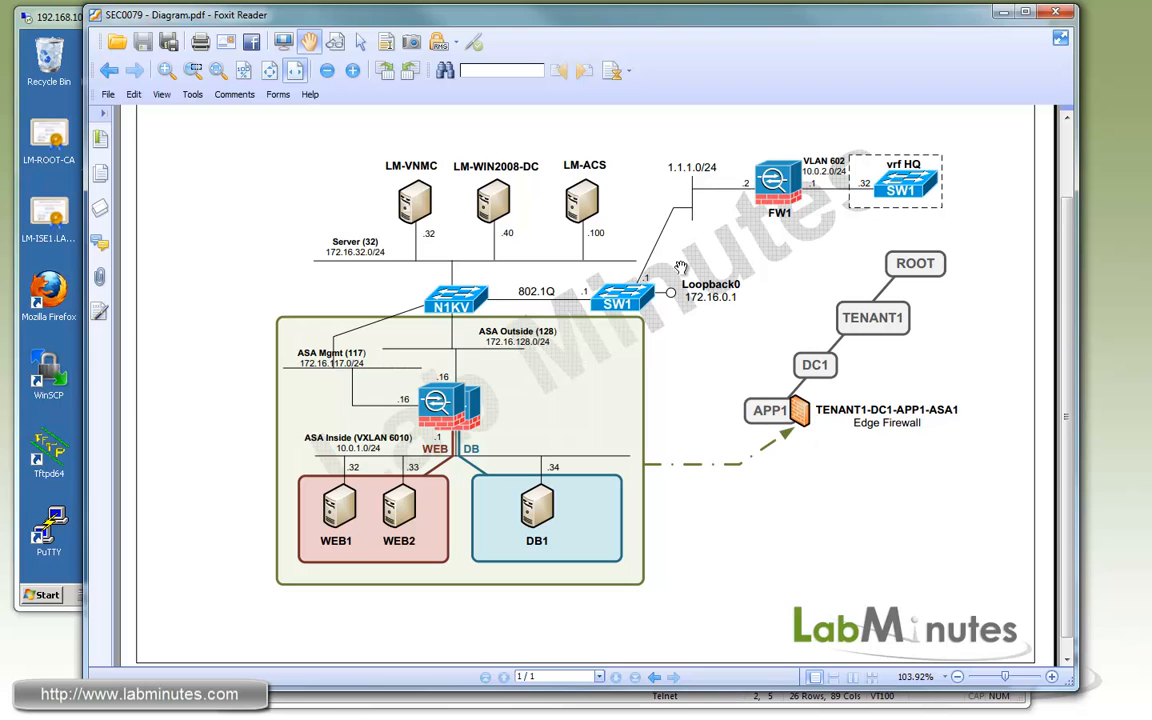
mouse_move(778, 176)
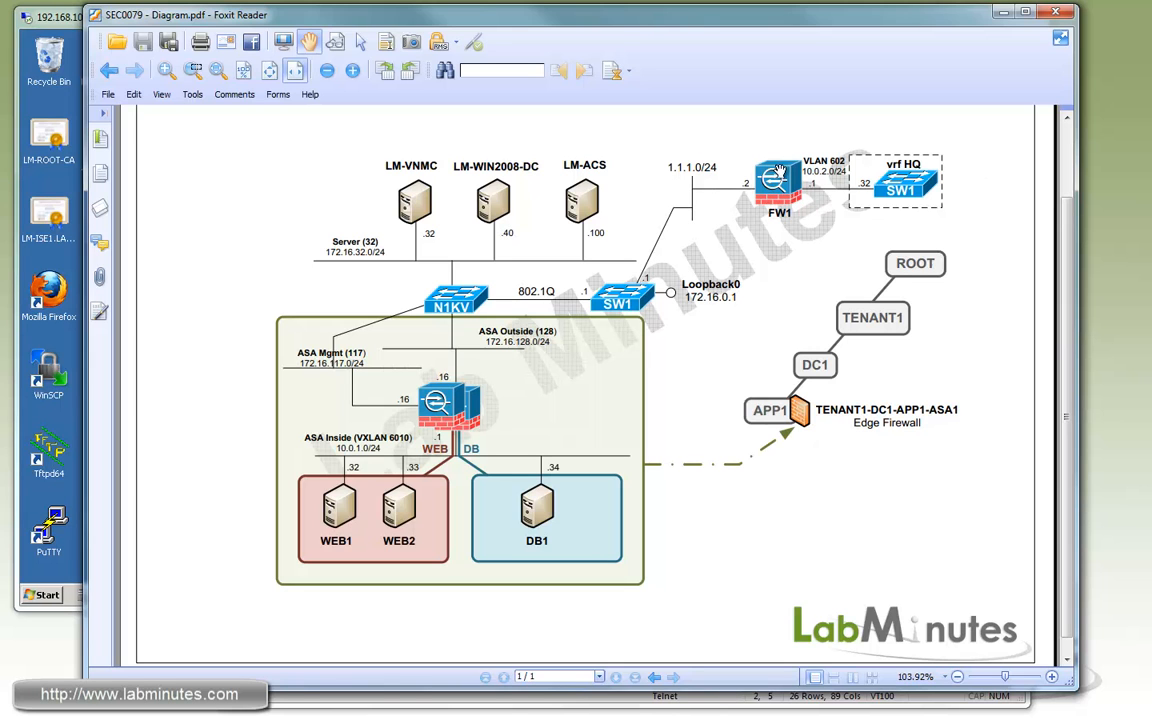
mouse_move(828, 208)
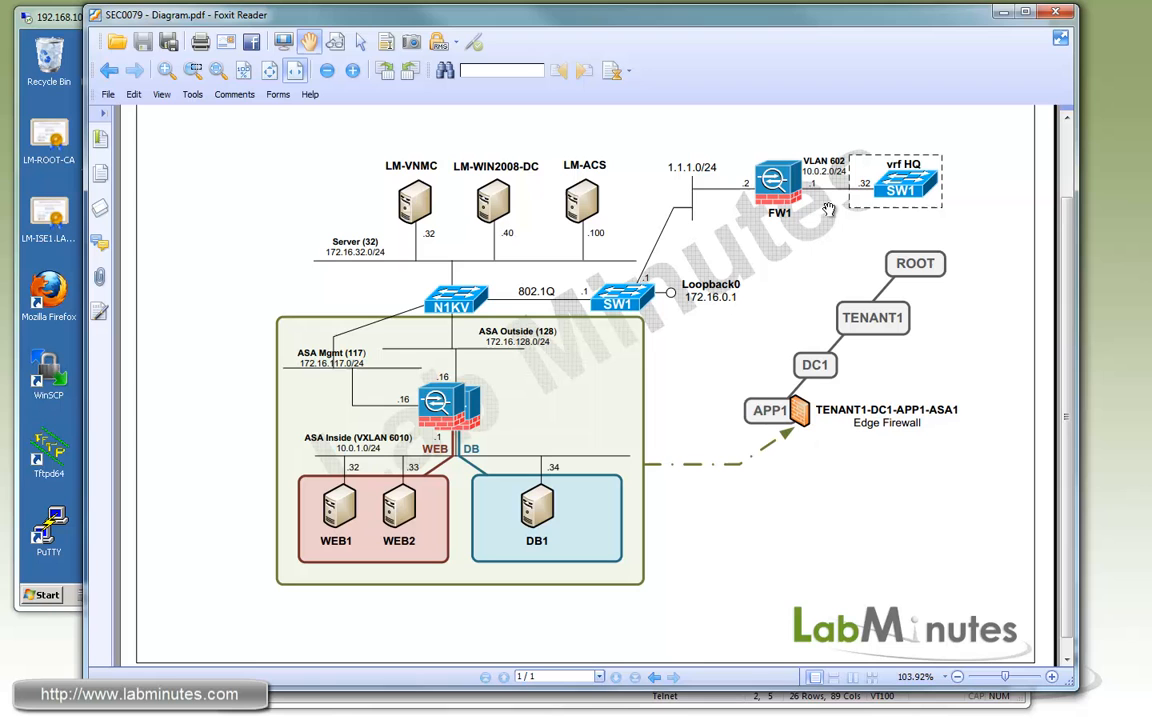
mouse_move(708, 292)
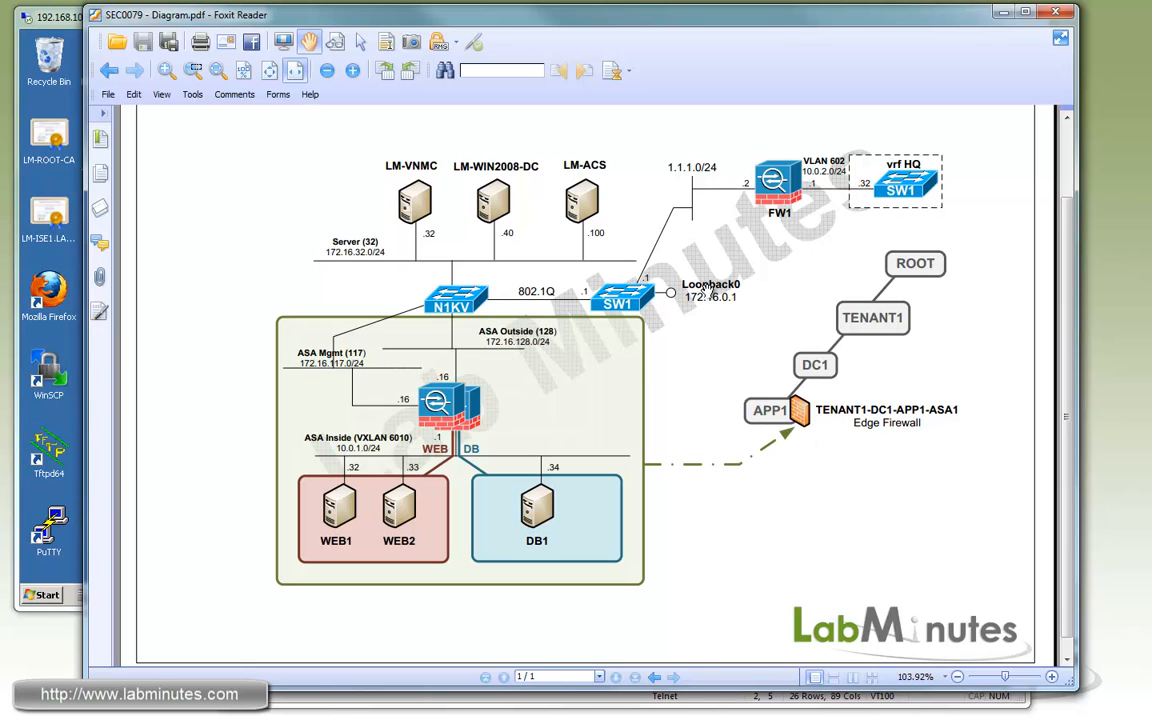
mouse_move(872, 192)
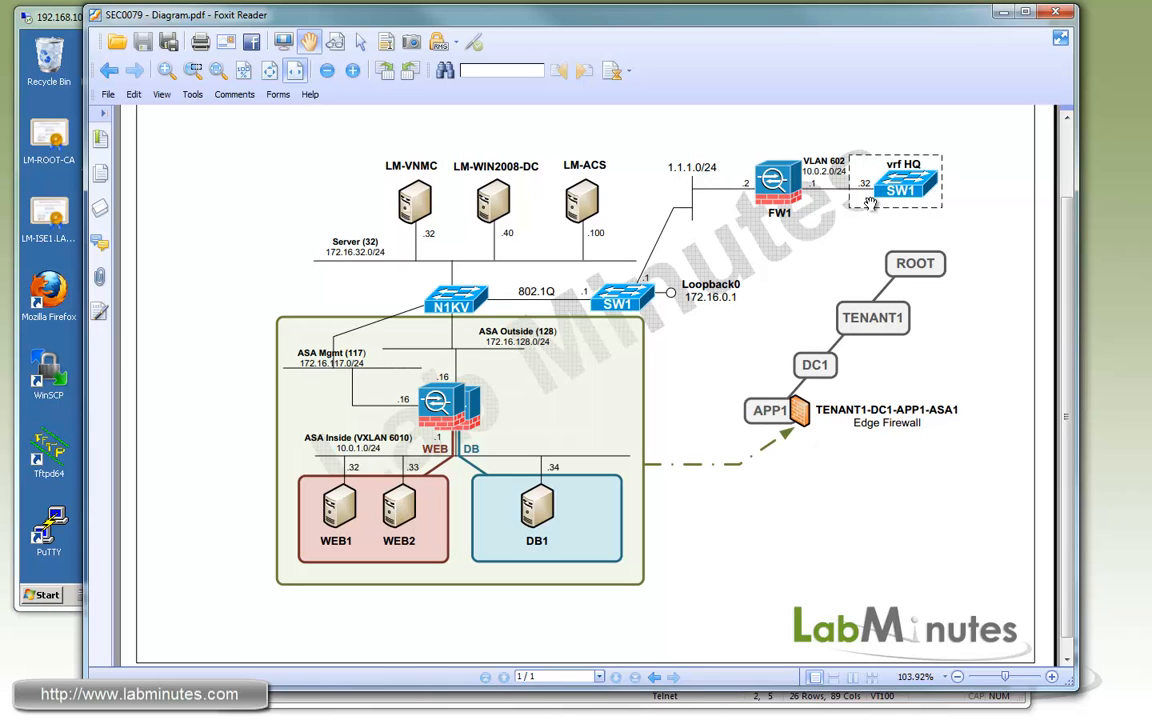
mouse_move(858, 188)
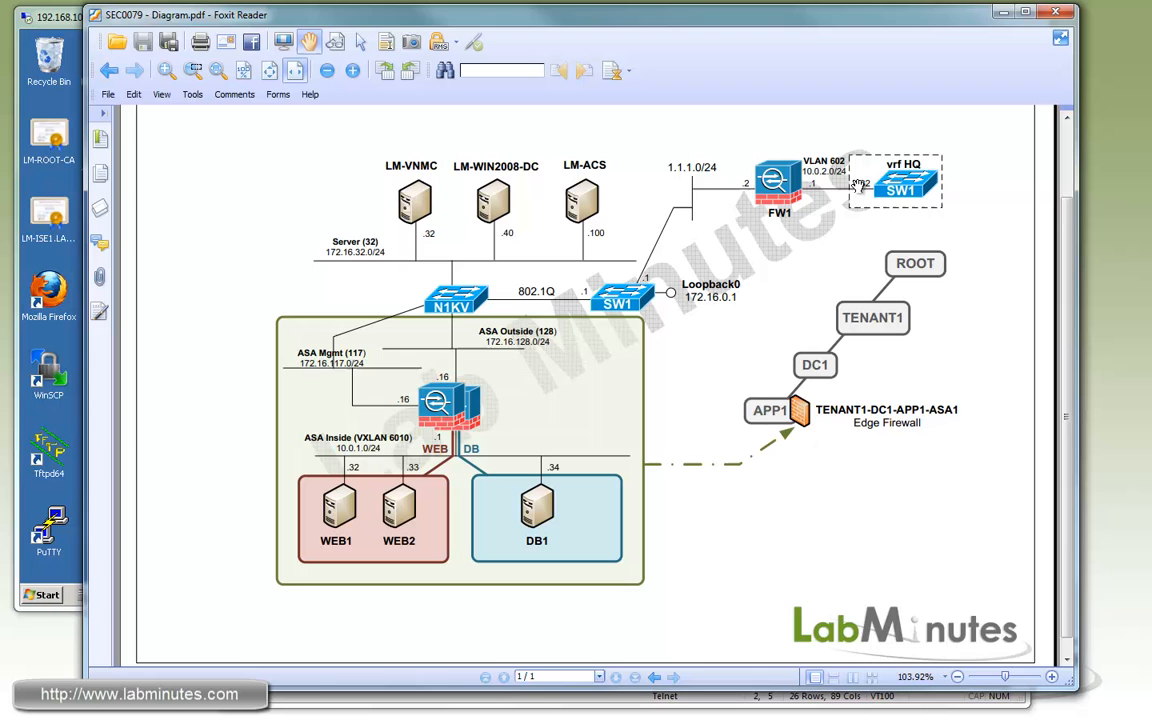
mouse_move(580, 348)
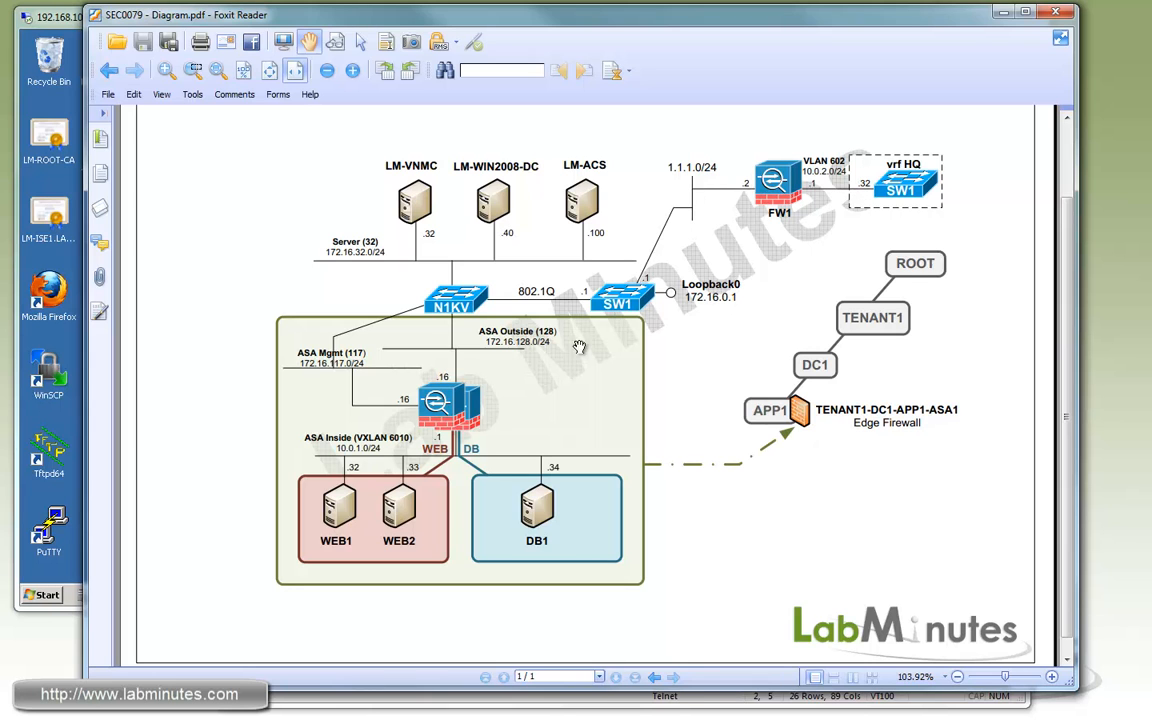
mouse_move(608, 528)
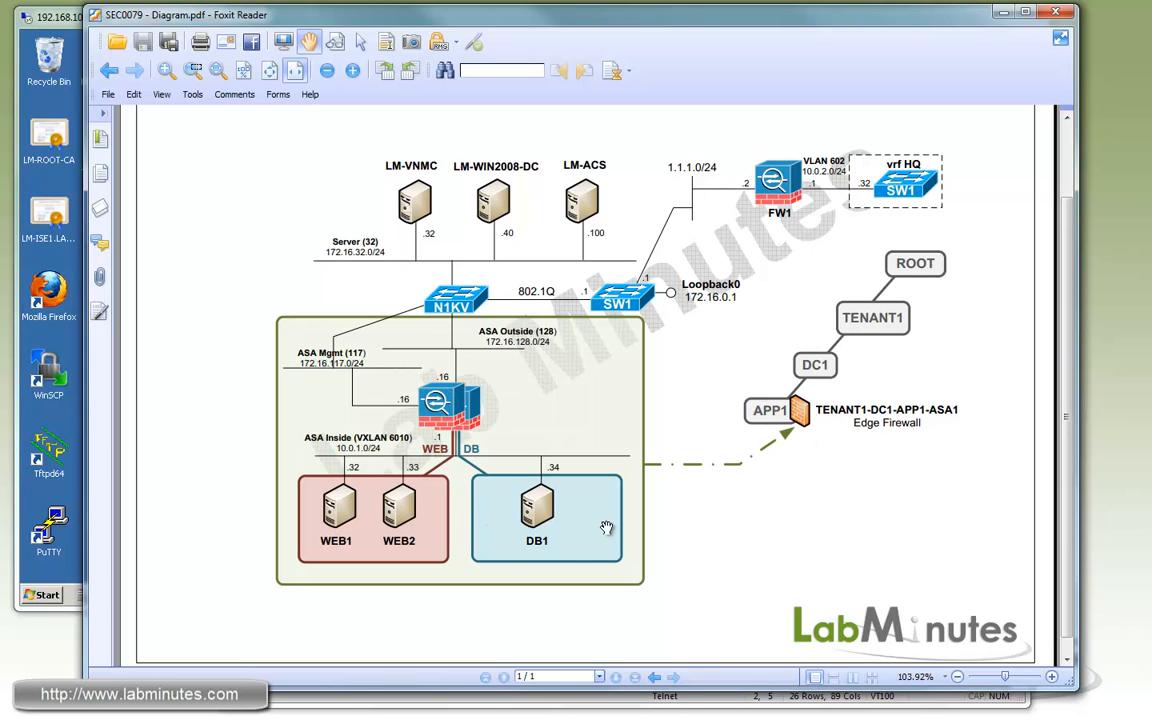
mouse_move(852, 238)
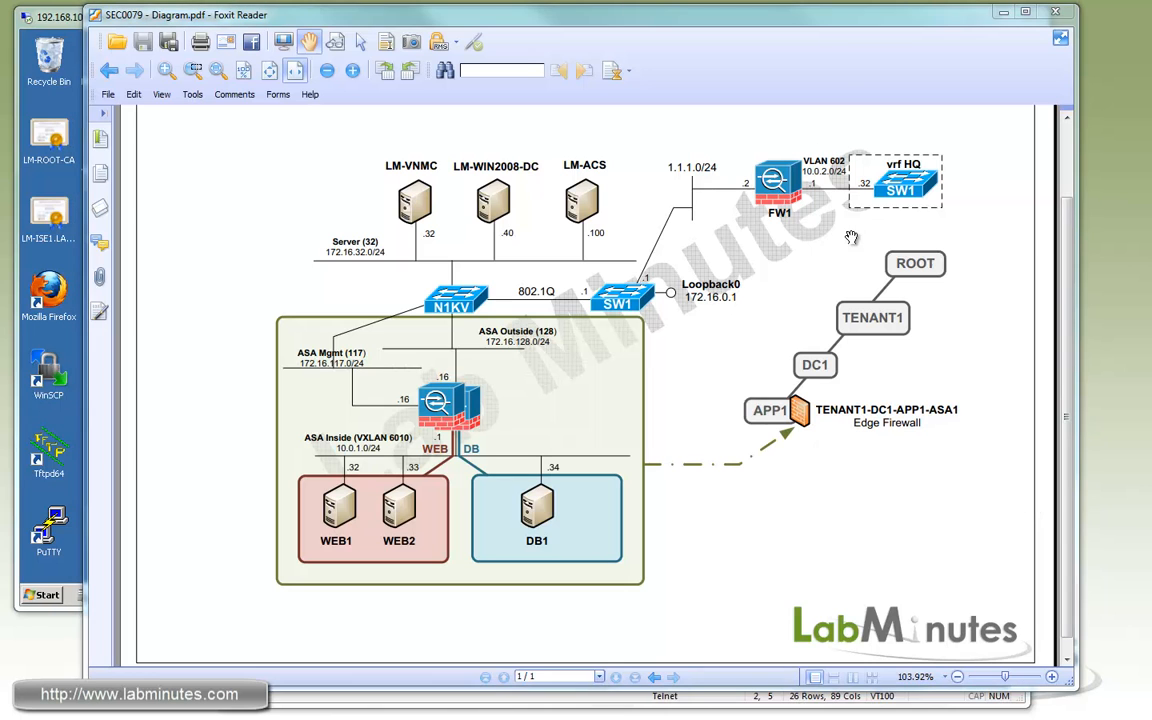
mouse_move(896, 206)
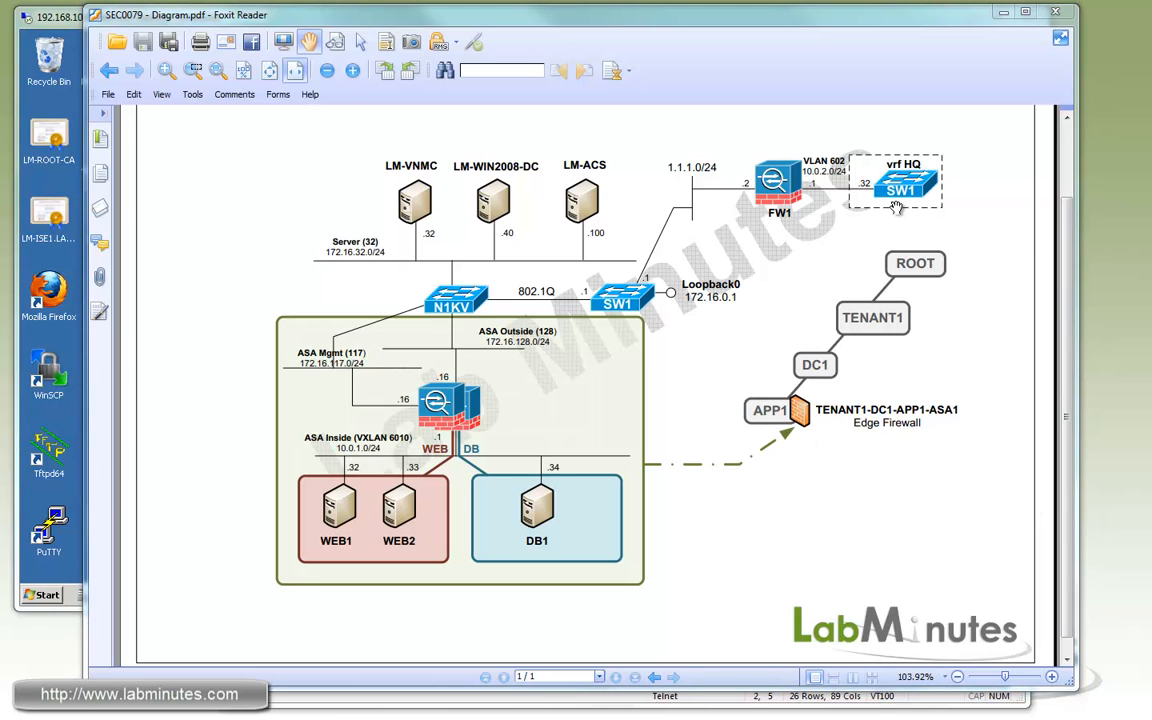
mouse_move(584, 596)
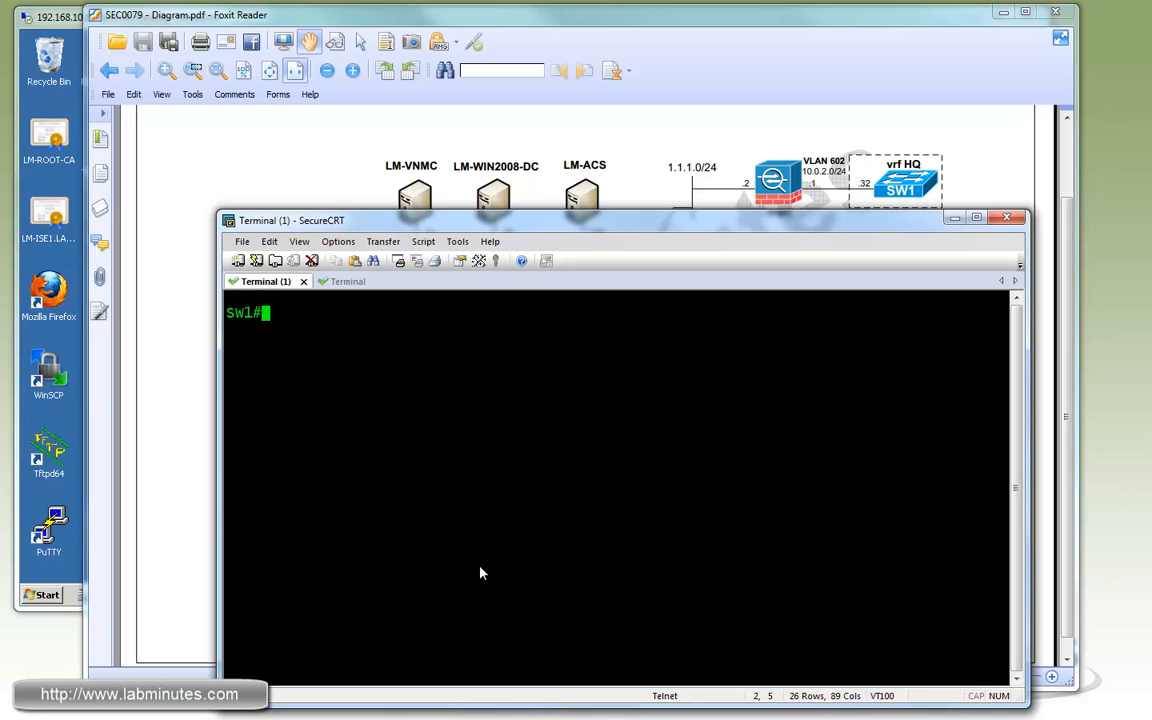
mouse_move(364, 320)
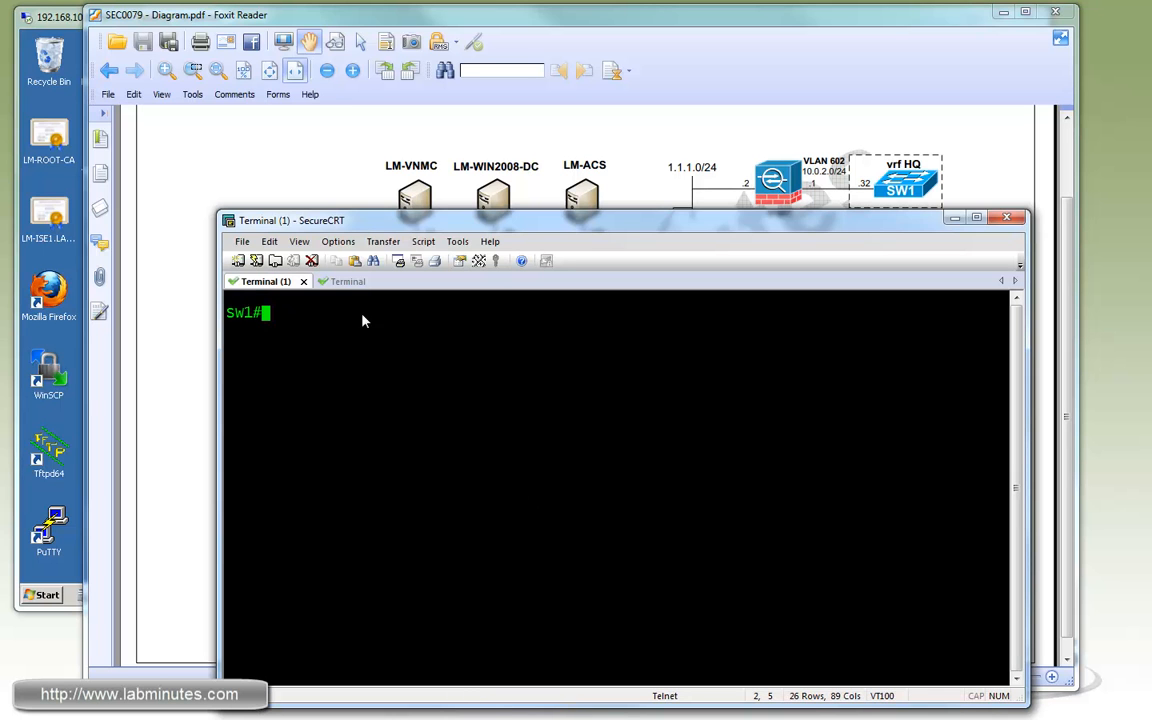
- On FW1 list the interface IP summary and highlight the 10.0.2.1 address
click(328, 280)
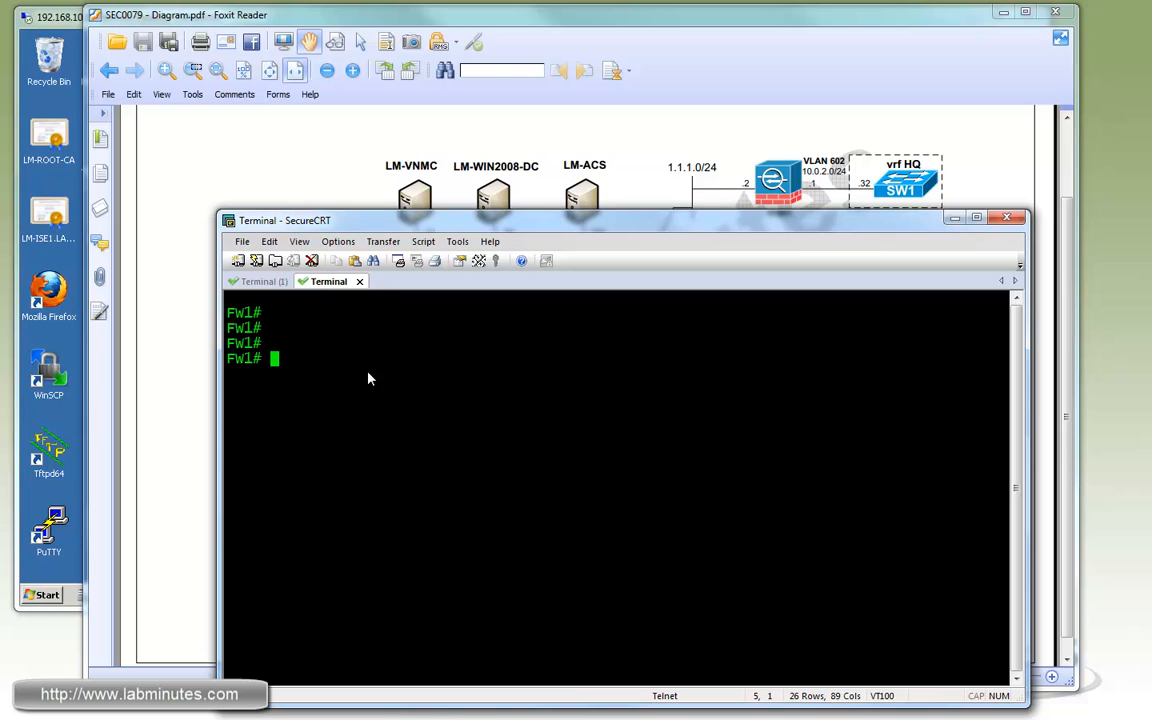
text(sh)
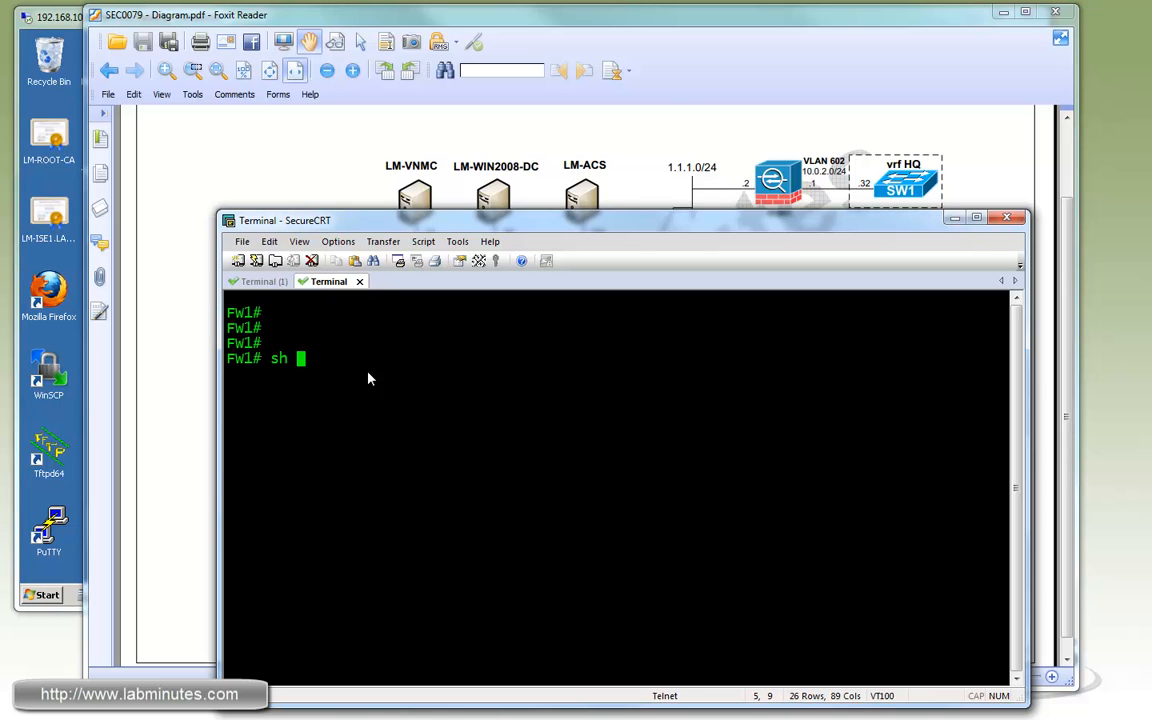
text(int ip br)
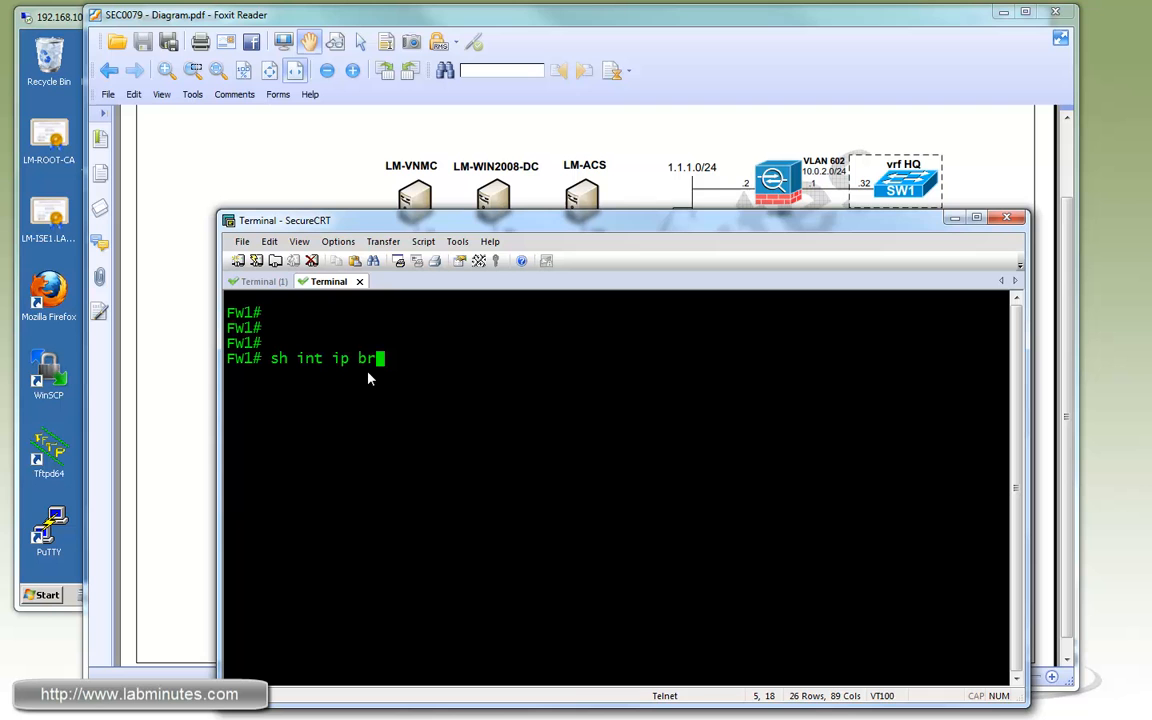
key(Return)
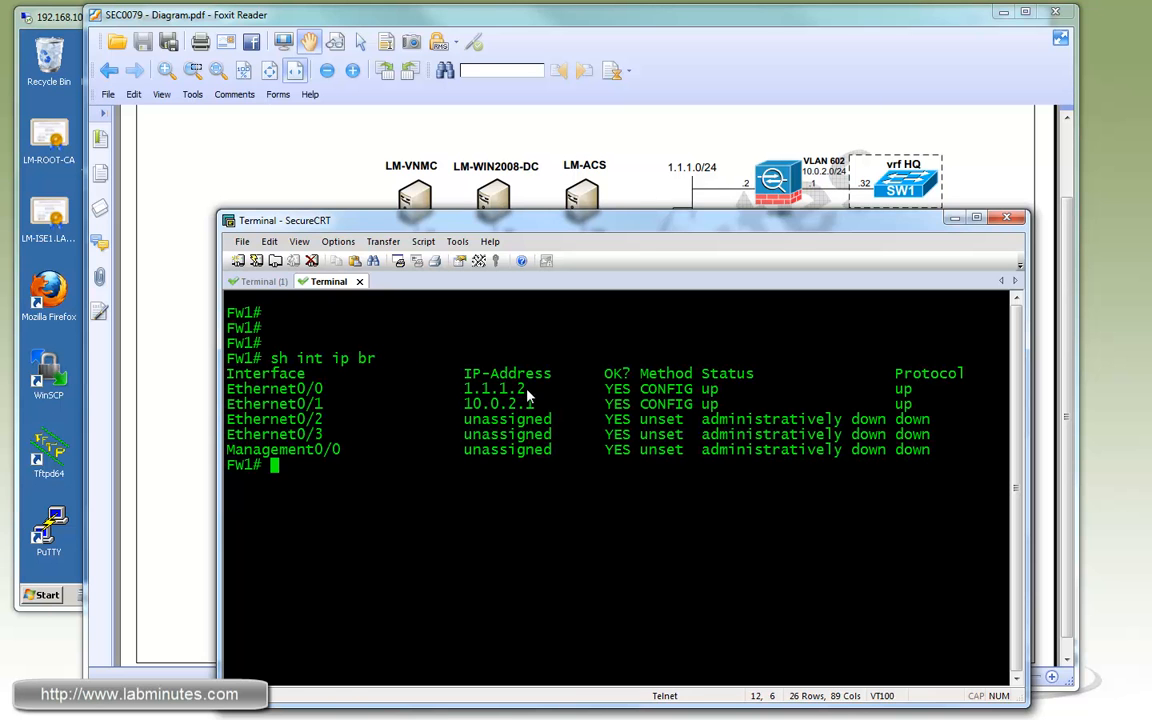
double_click(494, 388)
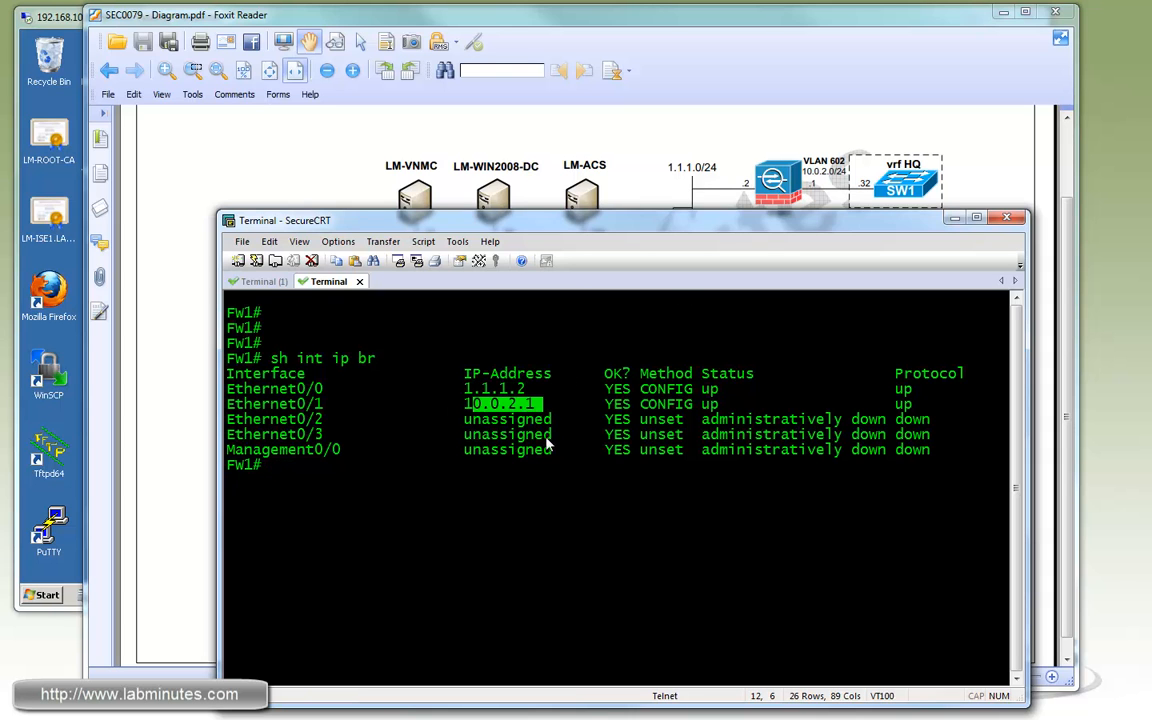
- Show FW1's running crypto configuration with the IKEv1 policy and crypto map
text(sh run crypto)
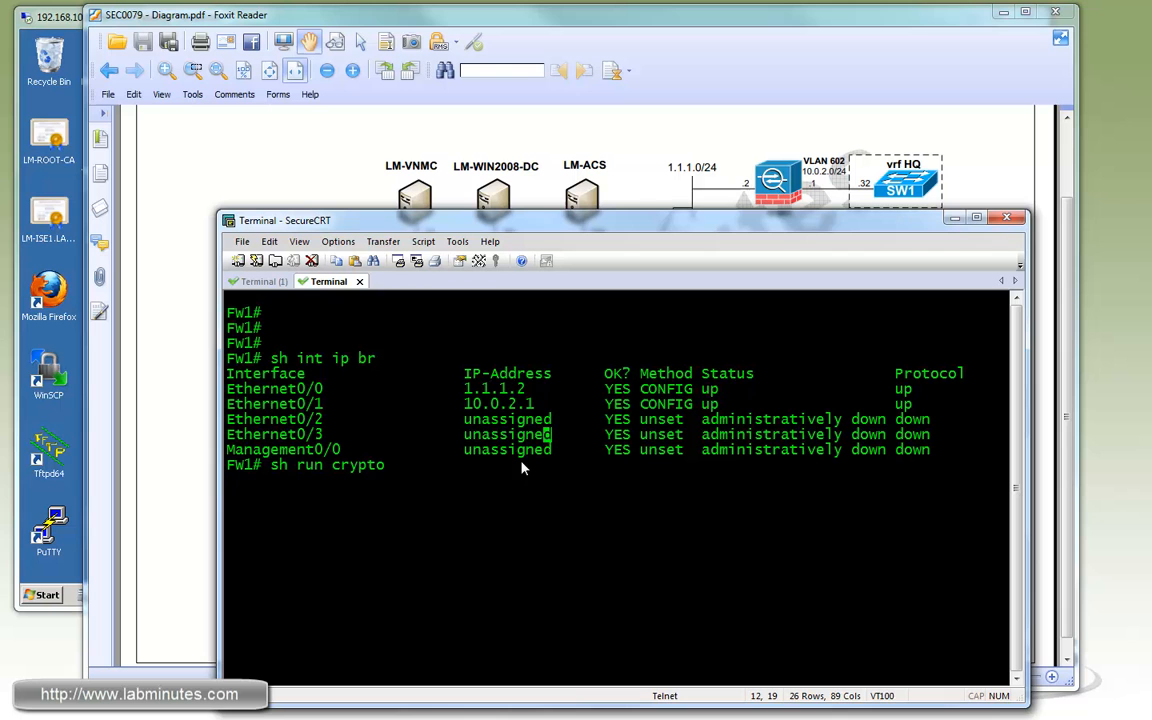
key(Return)
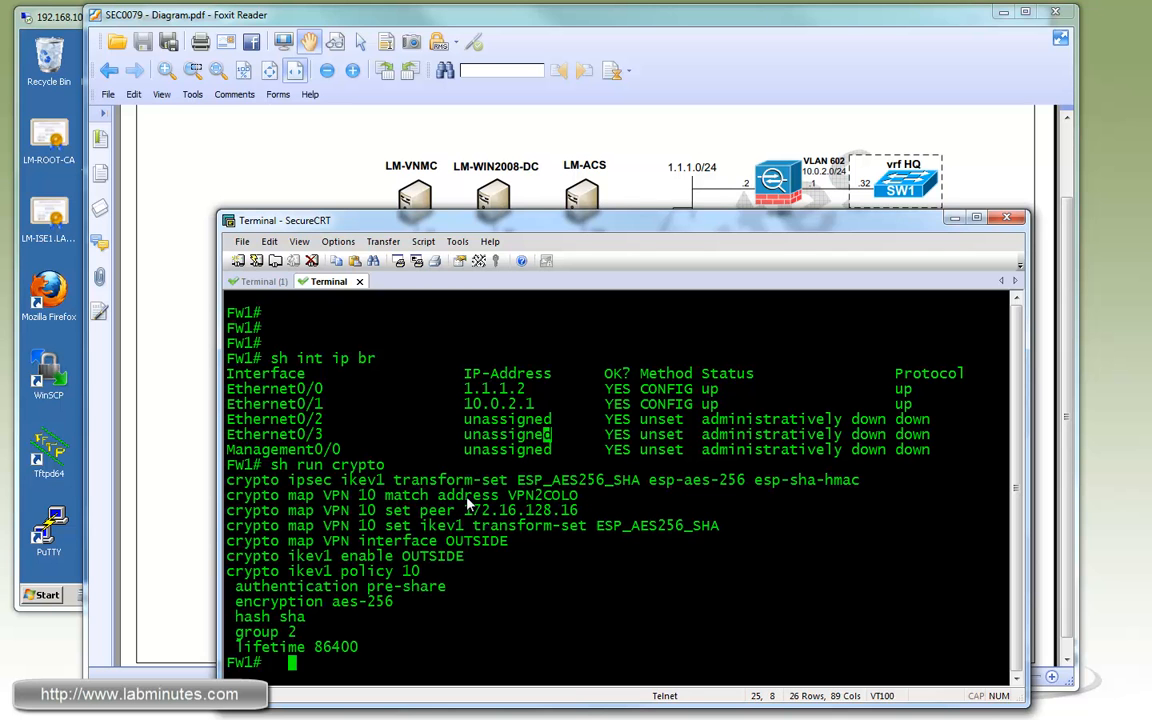
mouse_move(428, 520)
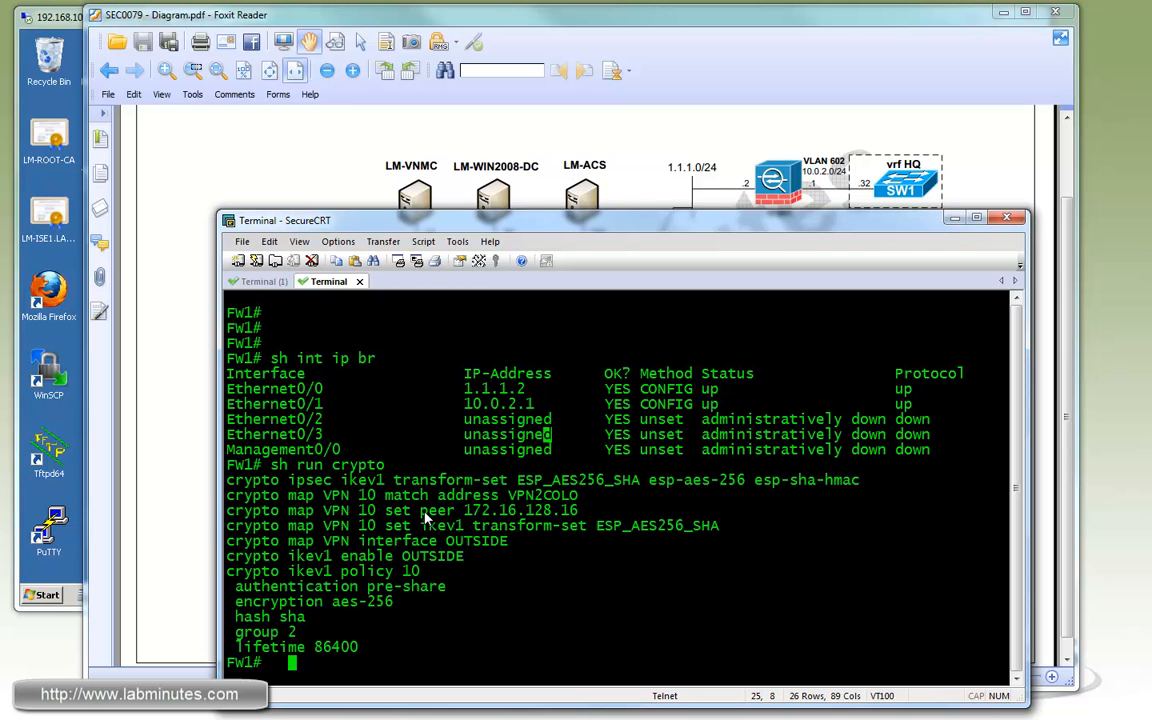
mouse_move(620, 490)
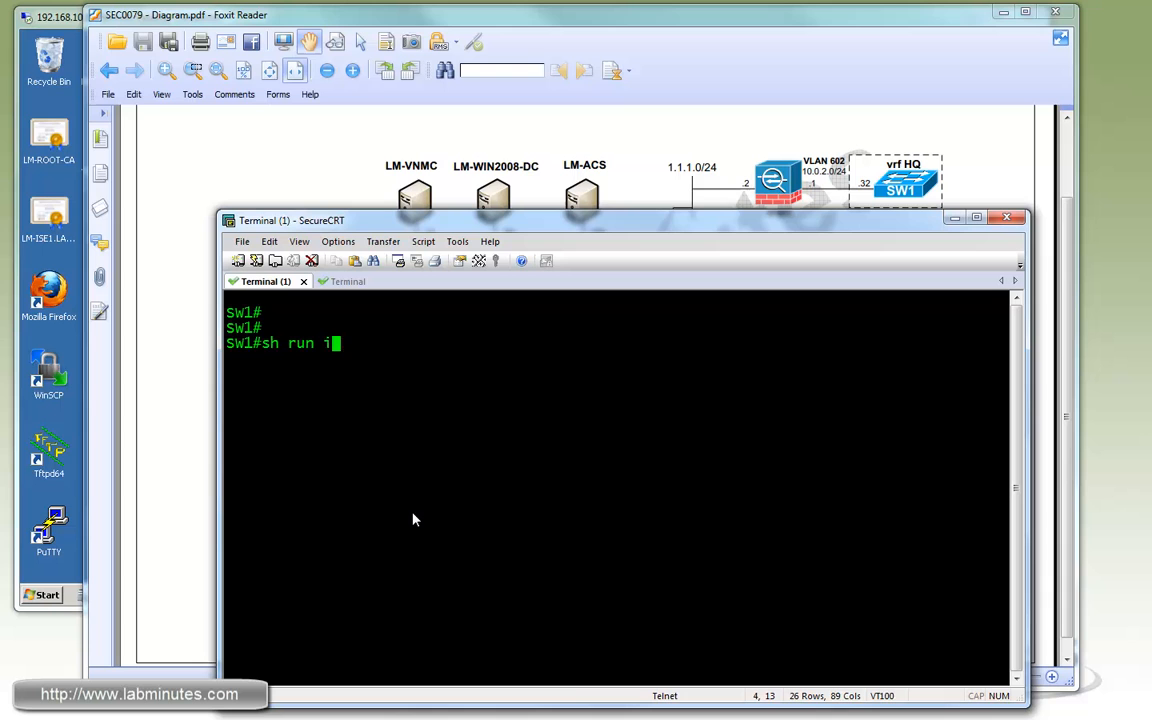
- On SW1 show the Fa1/0/11 and Fa1/0/12 interface configs and the VRF list
text(nt f)
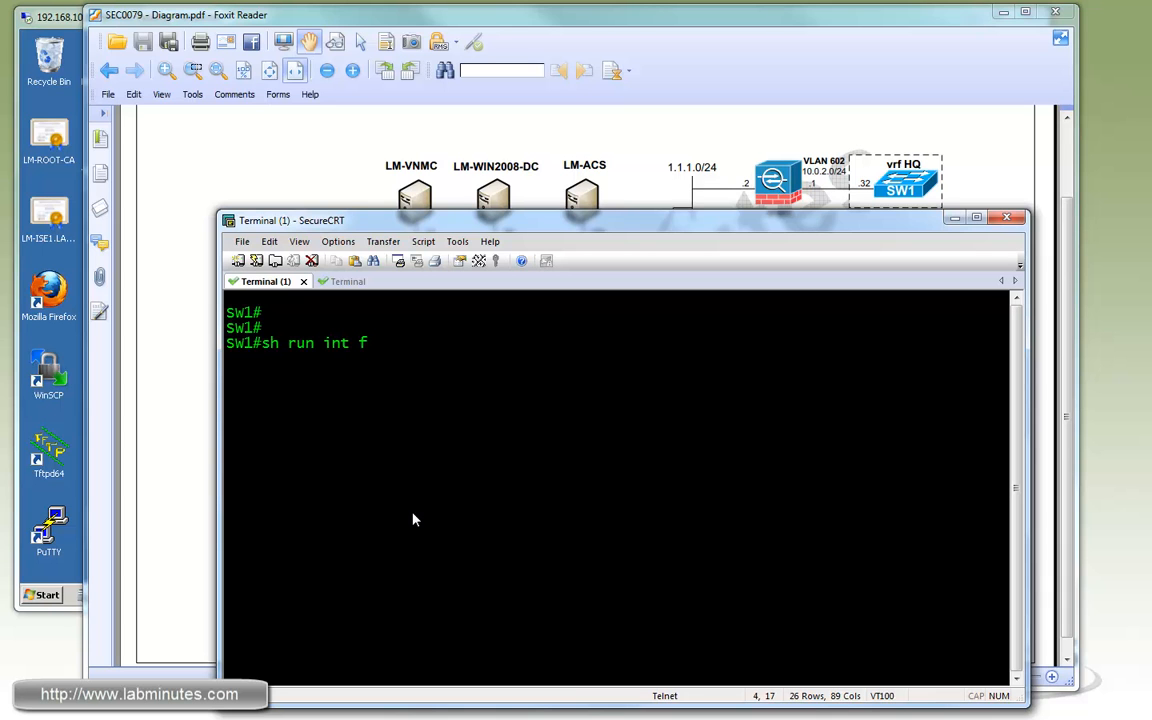
text(1/0/1)
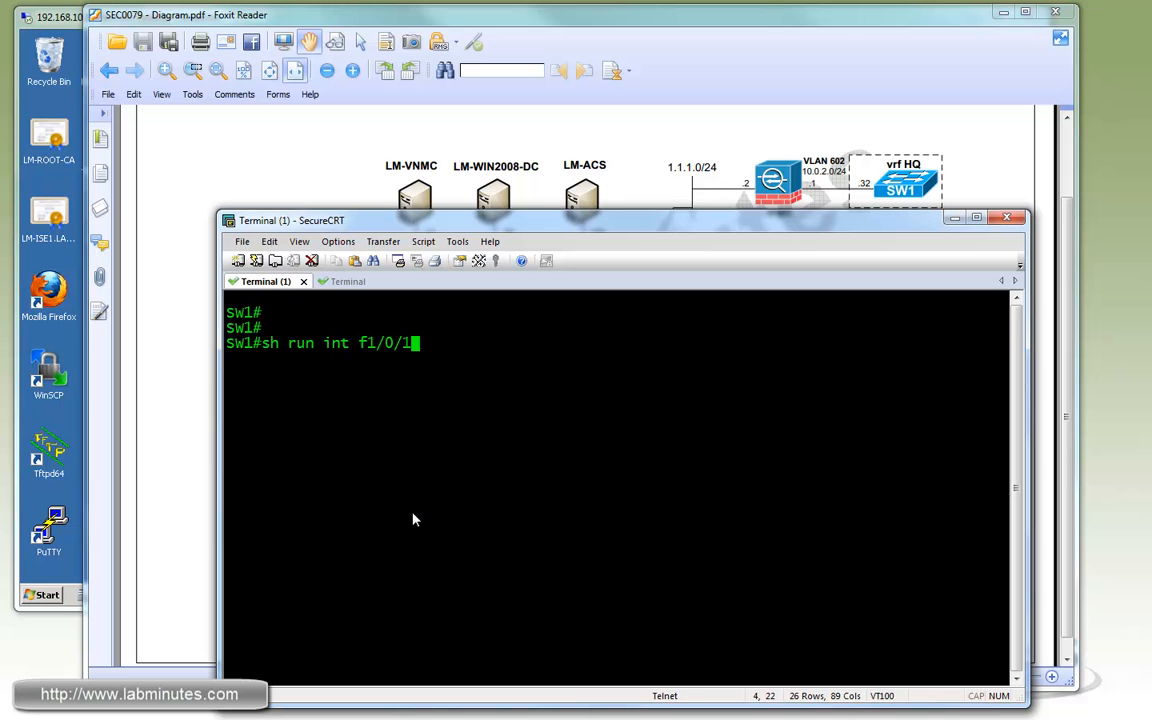
key(Return)
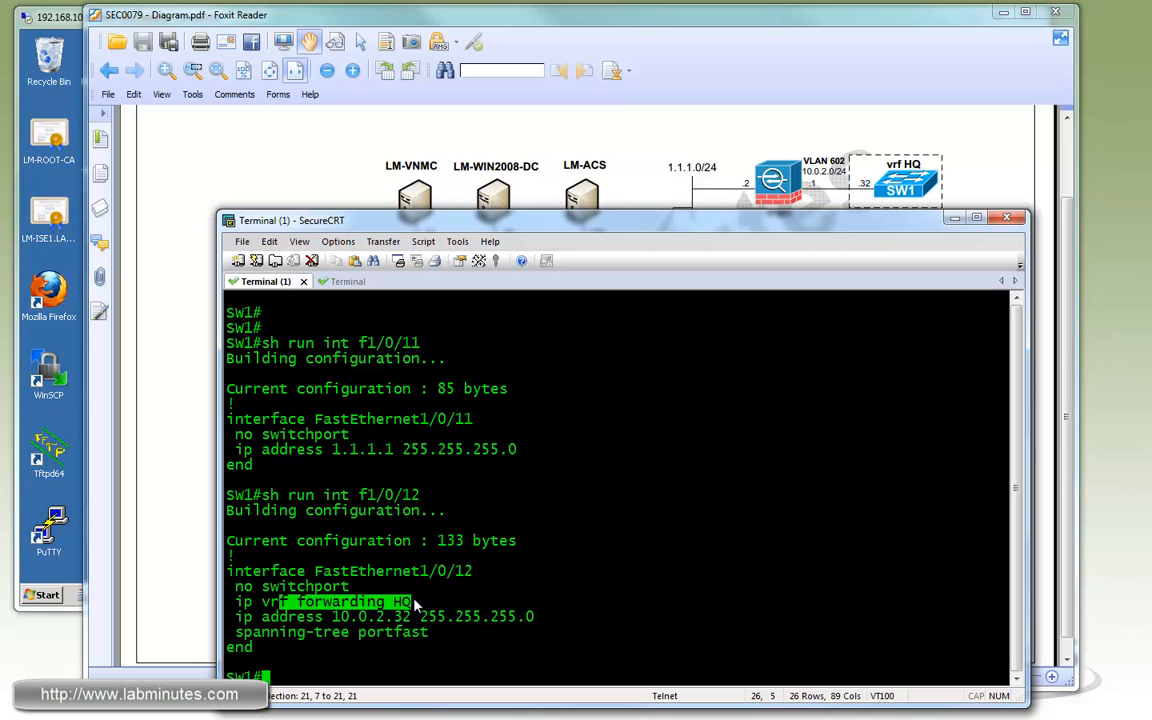
text(sh ip vrf)
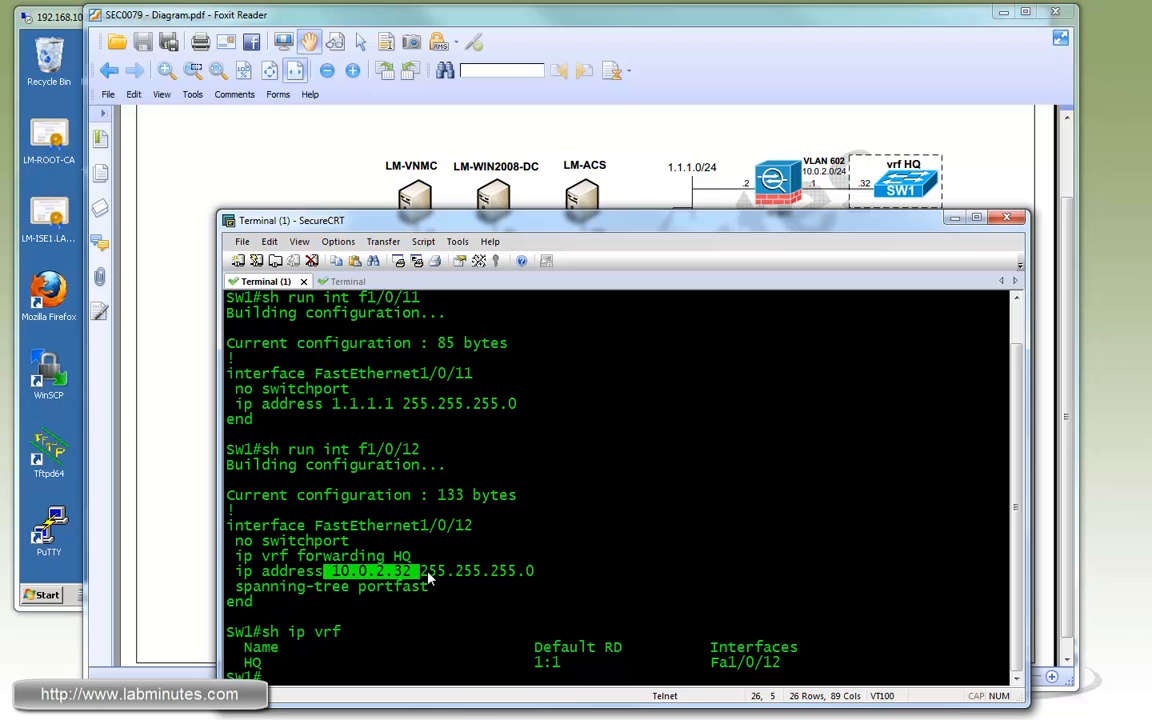
- Ping 10.0.2.1 in VRF HQ from SW1, then bring up the remote desktop session
text(ping vrf HQ)
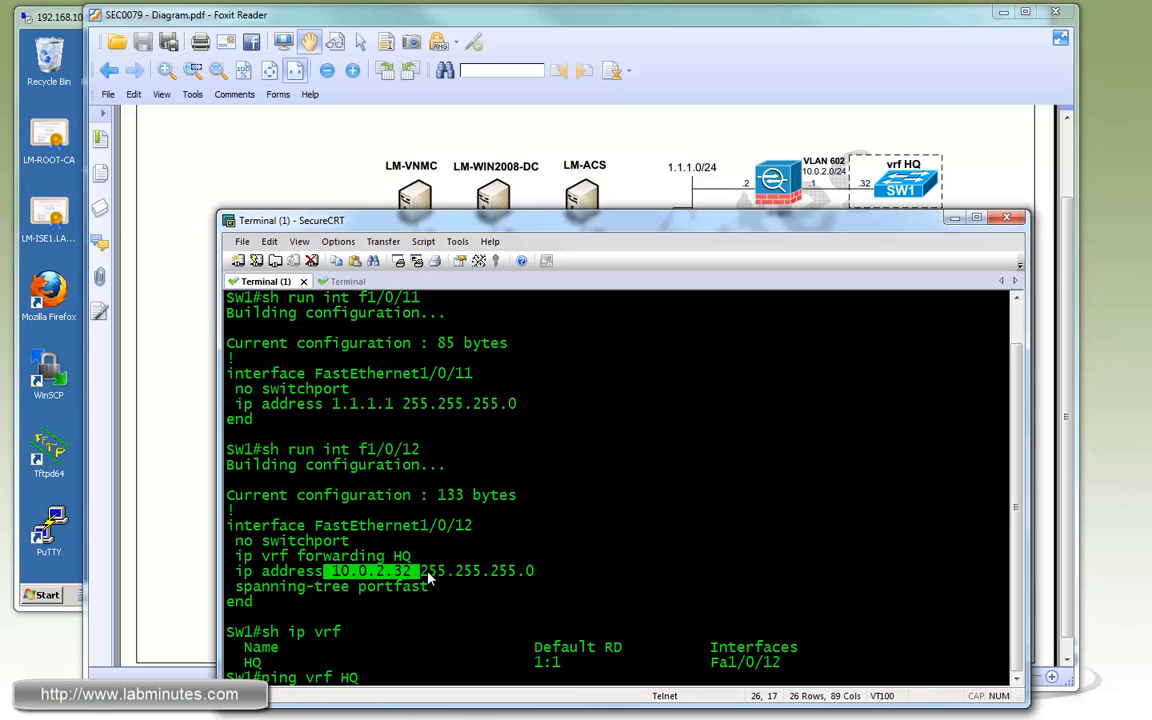
text(10.0.2.1)
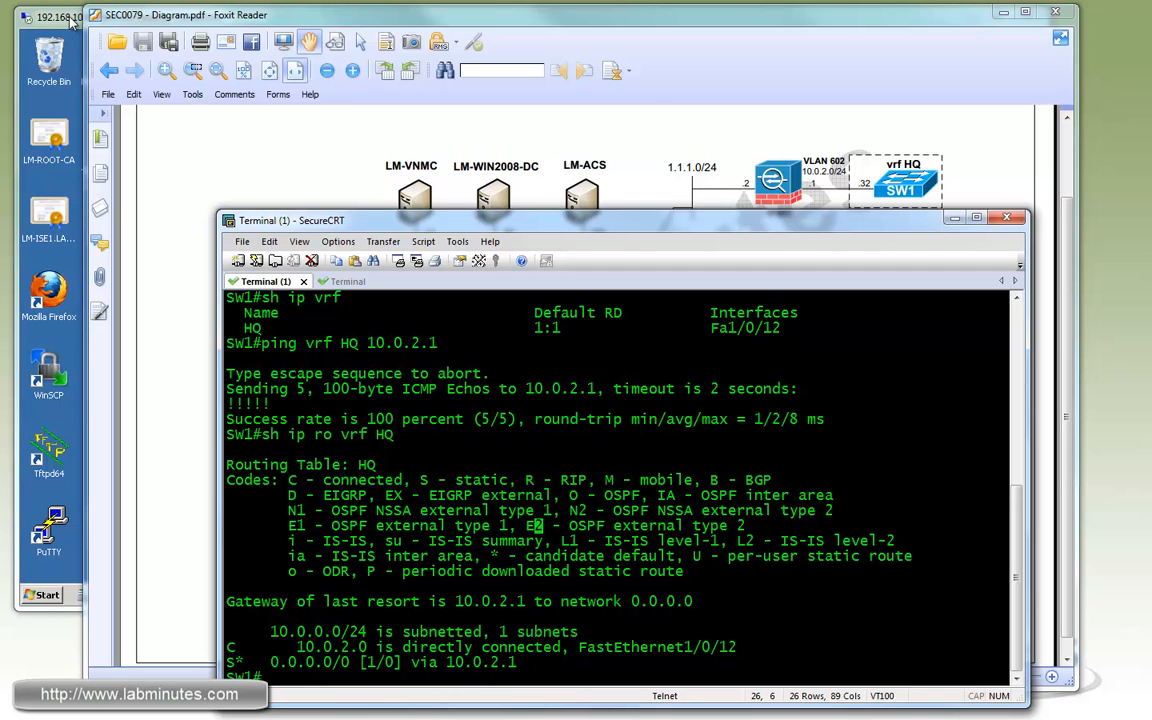
click(328, 280)
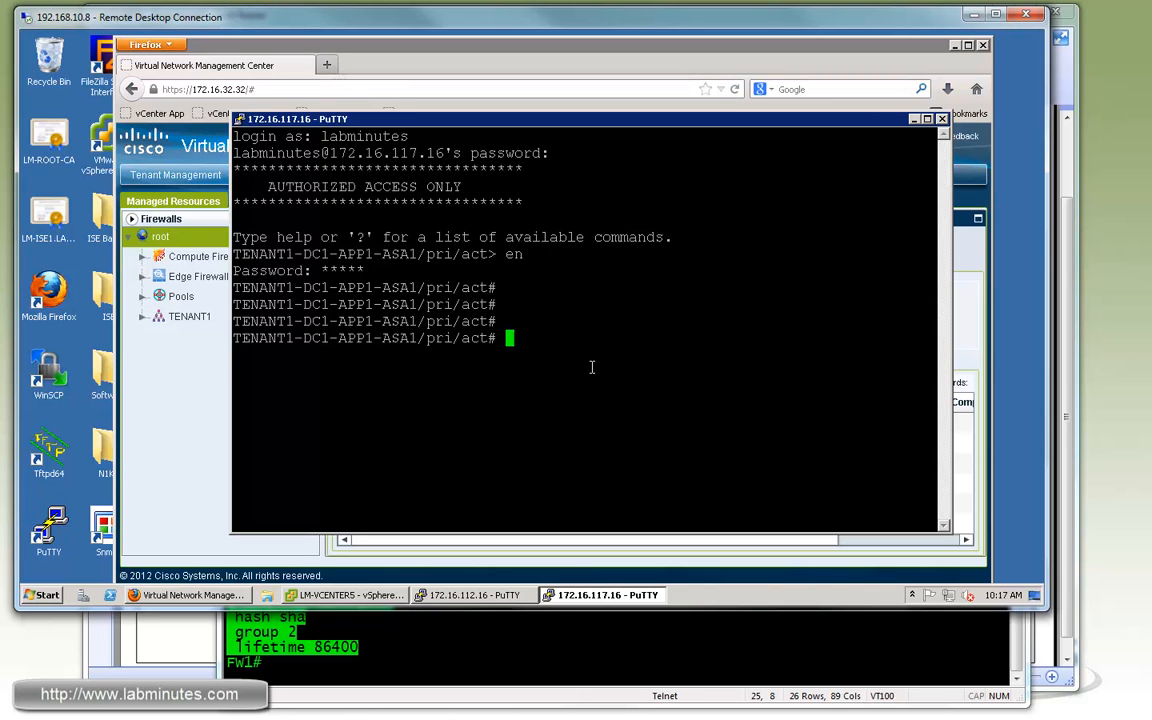
- Create object-group network OBJ_HQ_NET with network-object 10.0.2.0 255.255.255.0
key(Return)
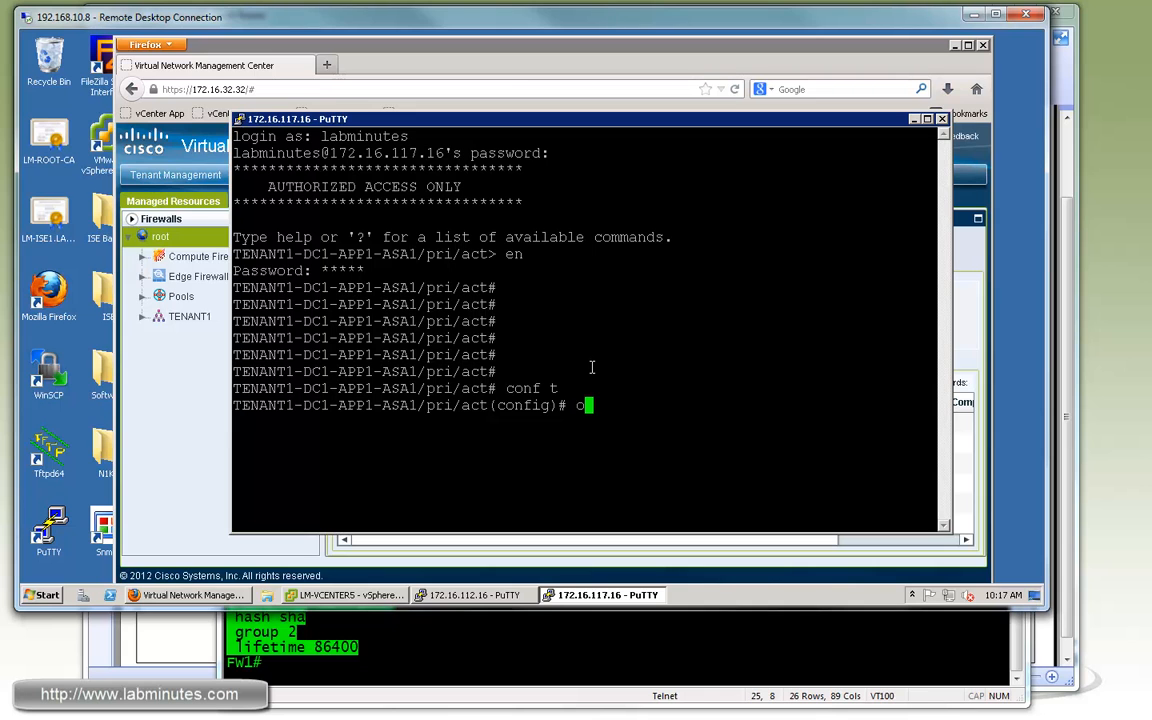
text(object-)
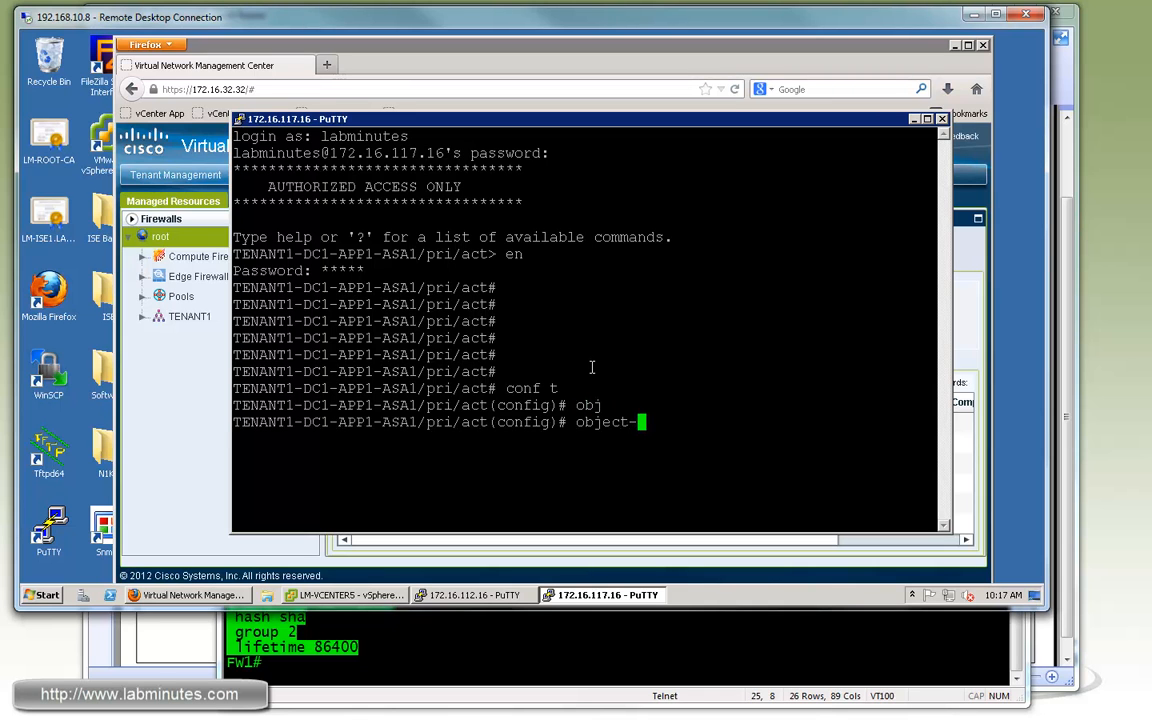
text(object-group network)
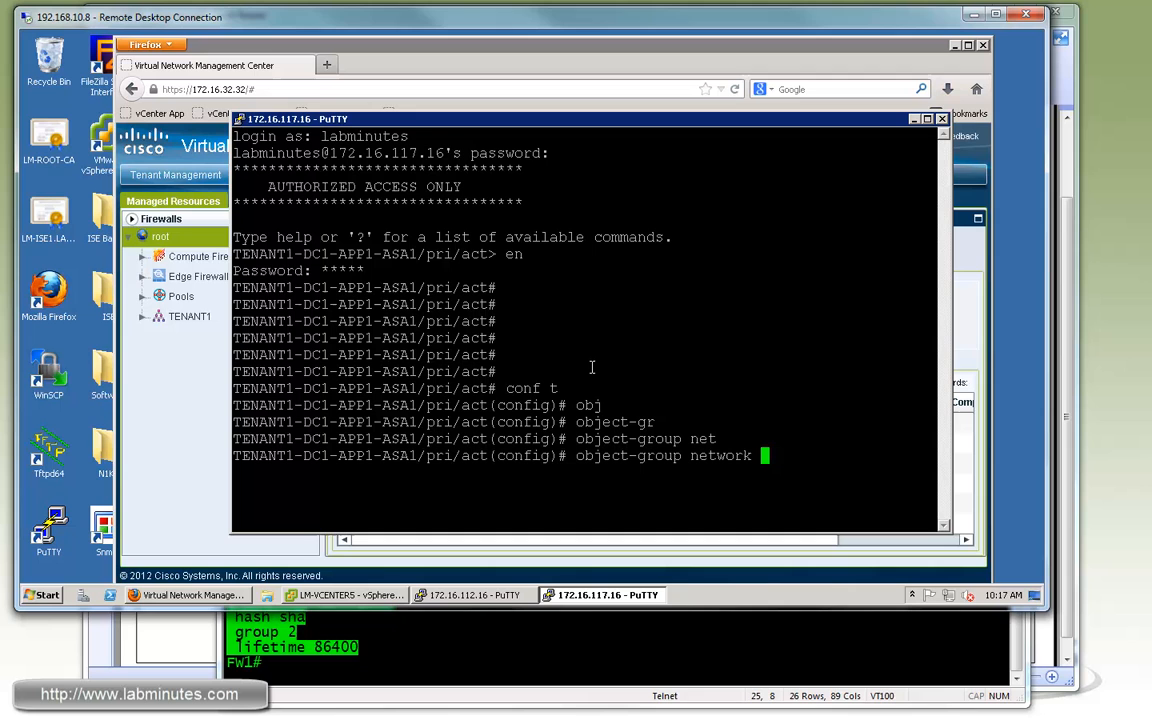
text(OBJ_)
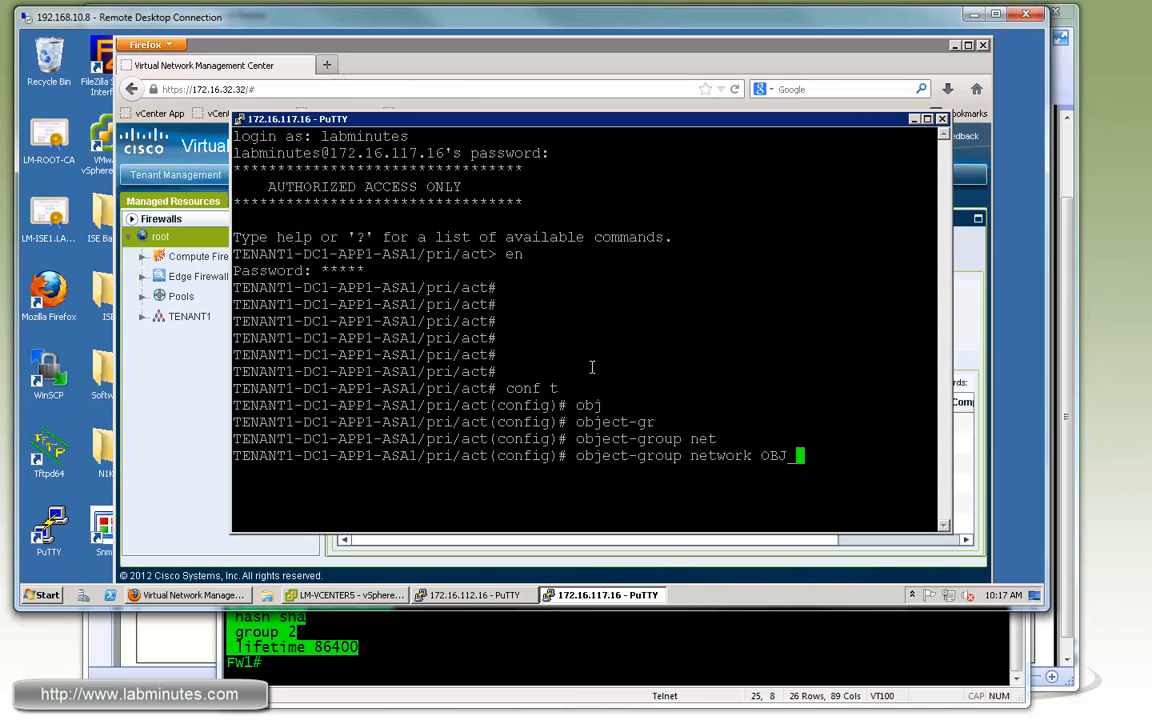
text(_HQ_NET)
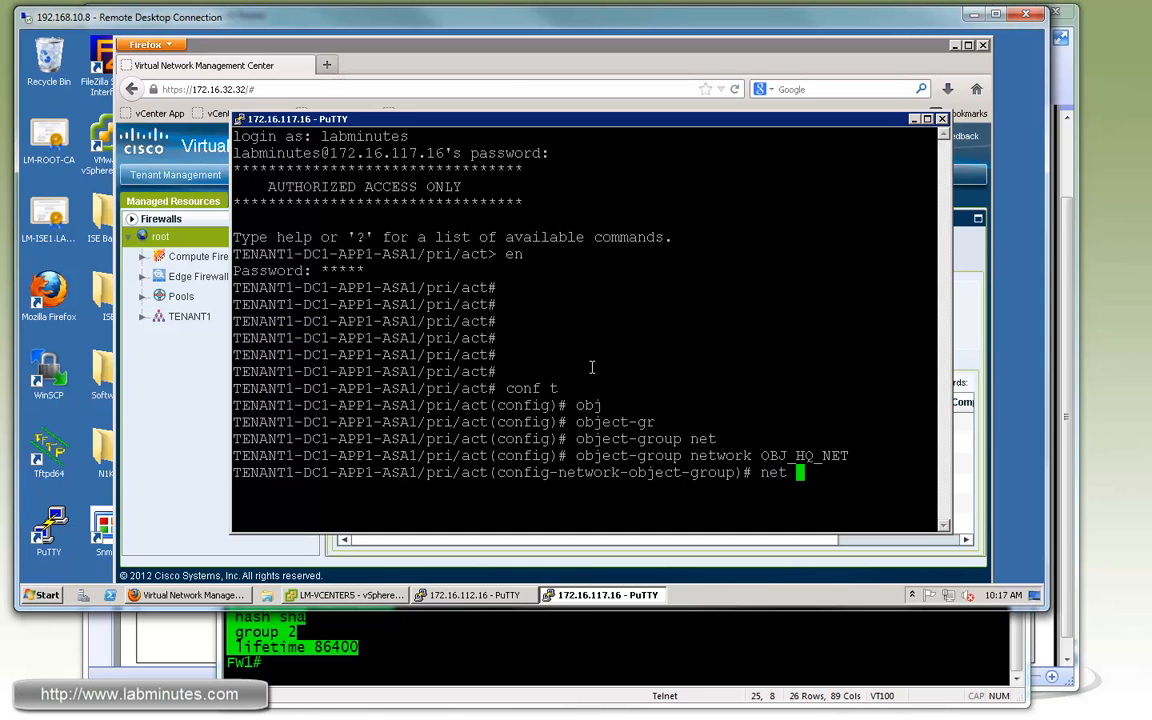
text(10.0.2.0 255.255.255.$net 10.0.2.0 255.2$)
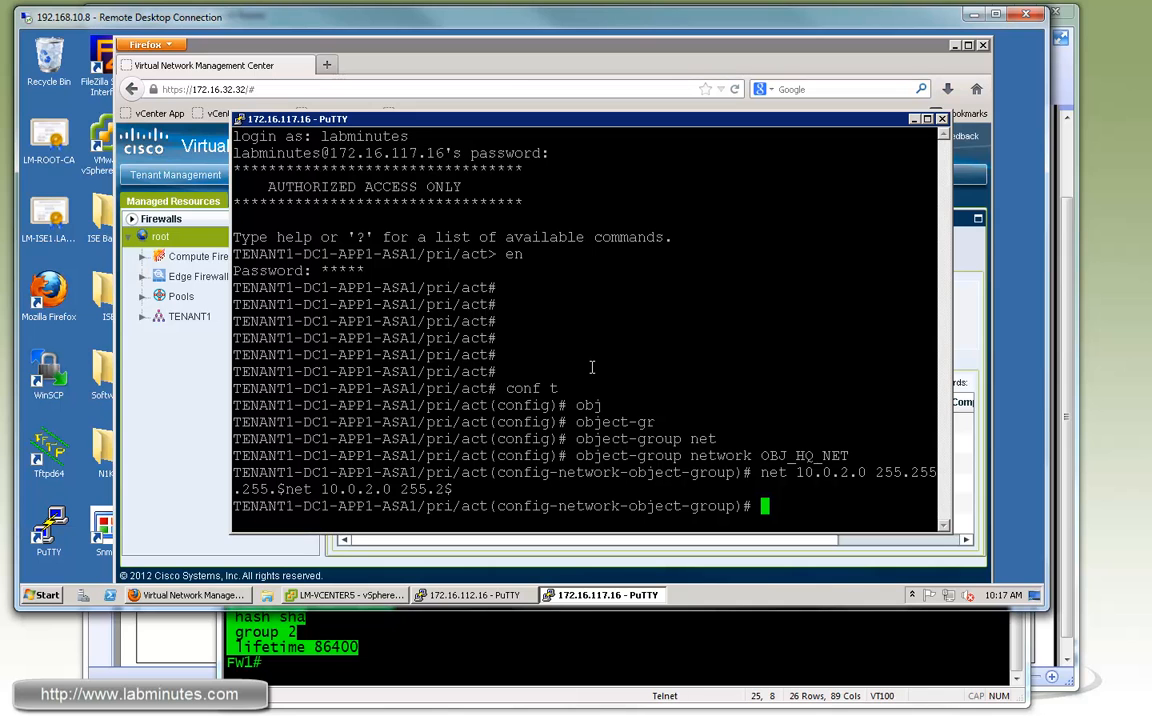
text(exi)
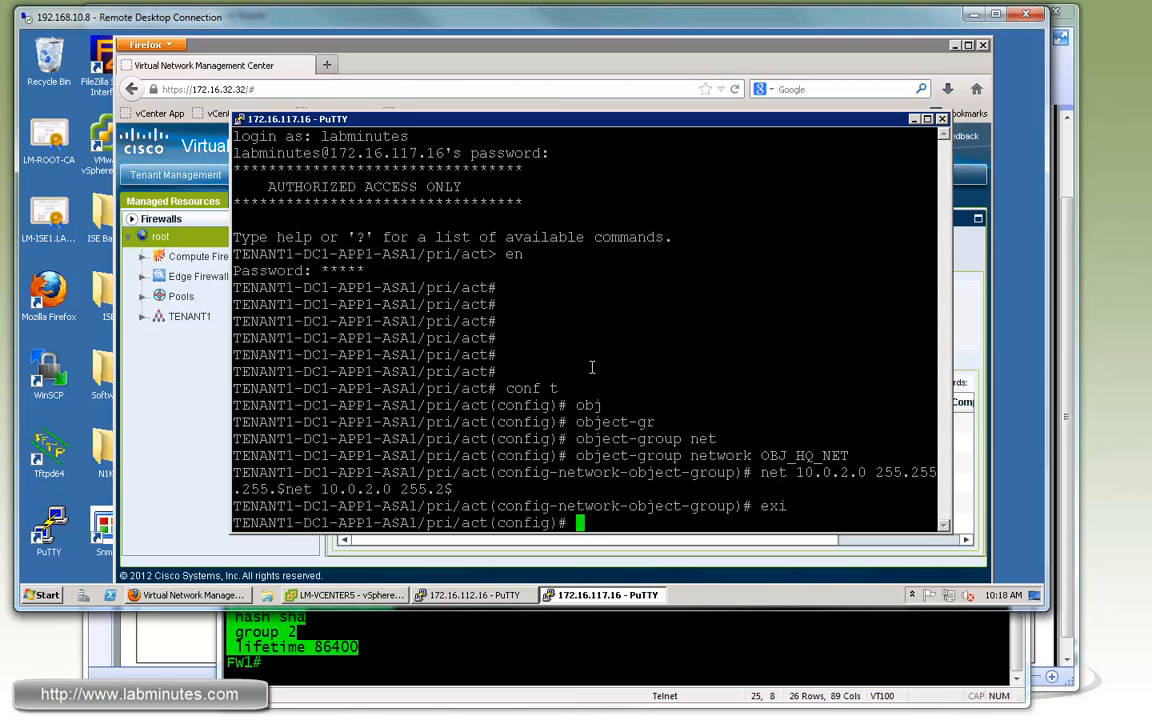
- Add nat (any,outside) source static any any destination static OBJ_HQ_NET OBJ_HQ_NET
text(nat ()
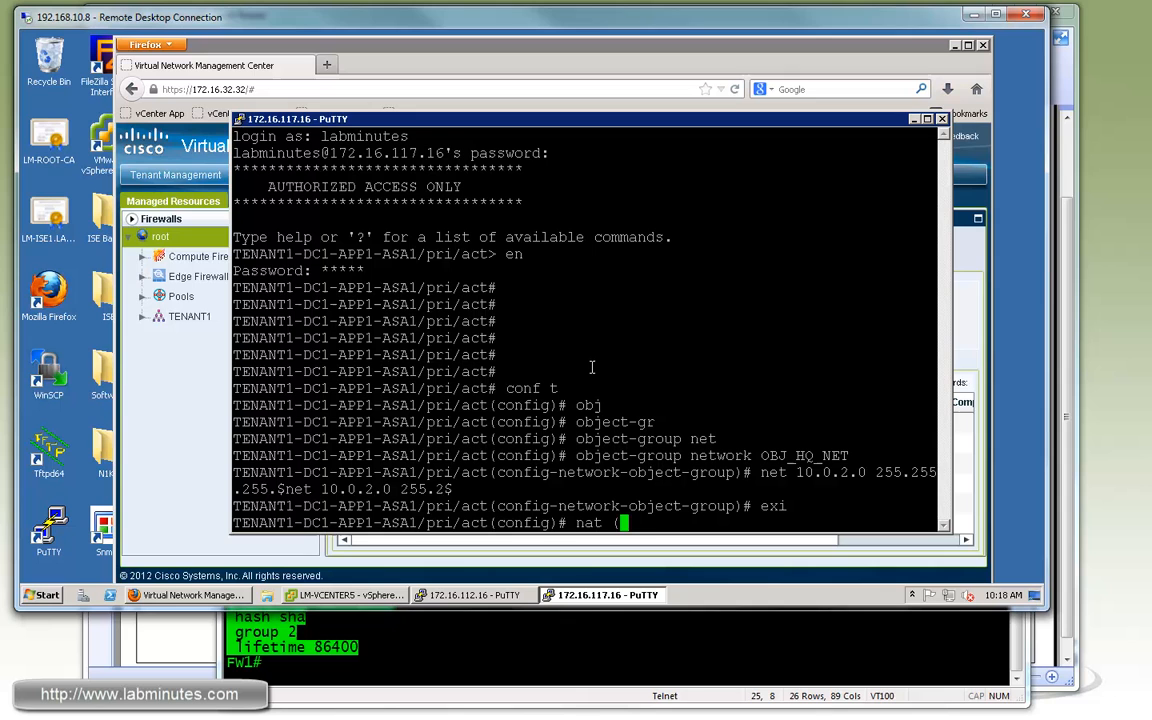
text(any,)
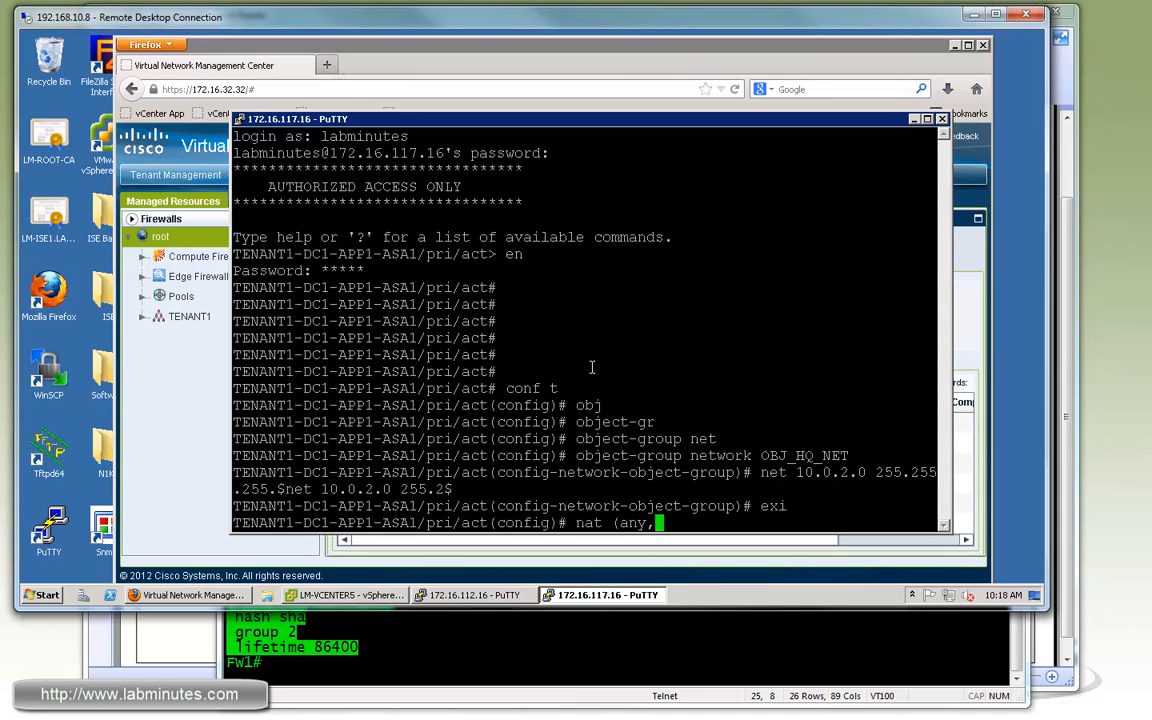
text(outsie)
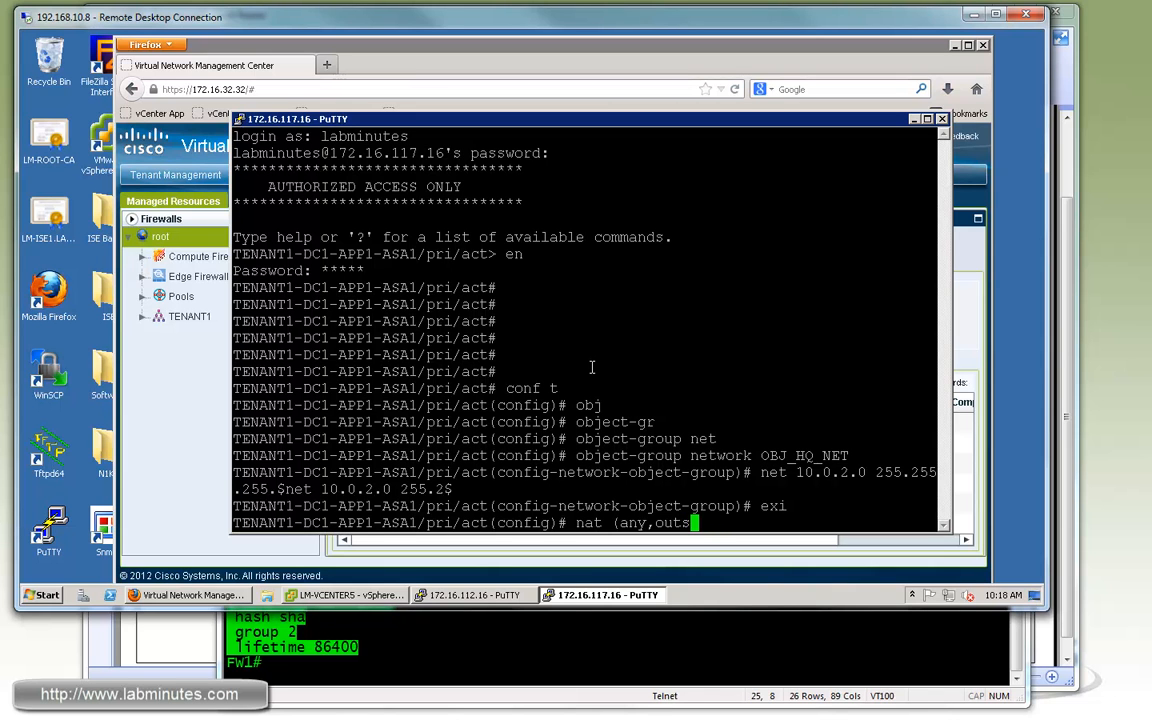
text(ide))
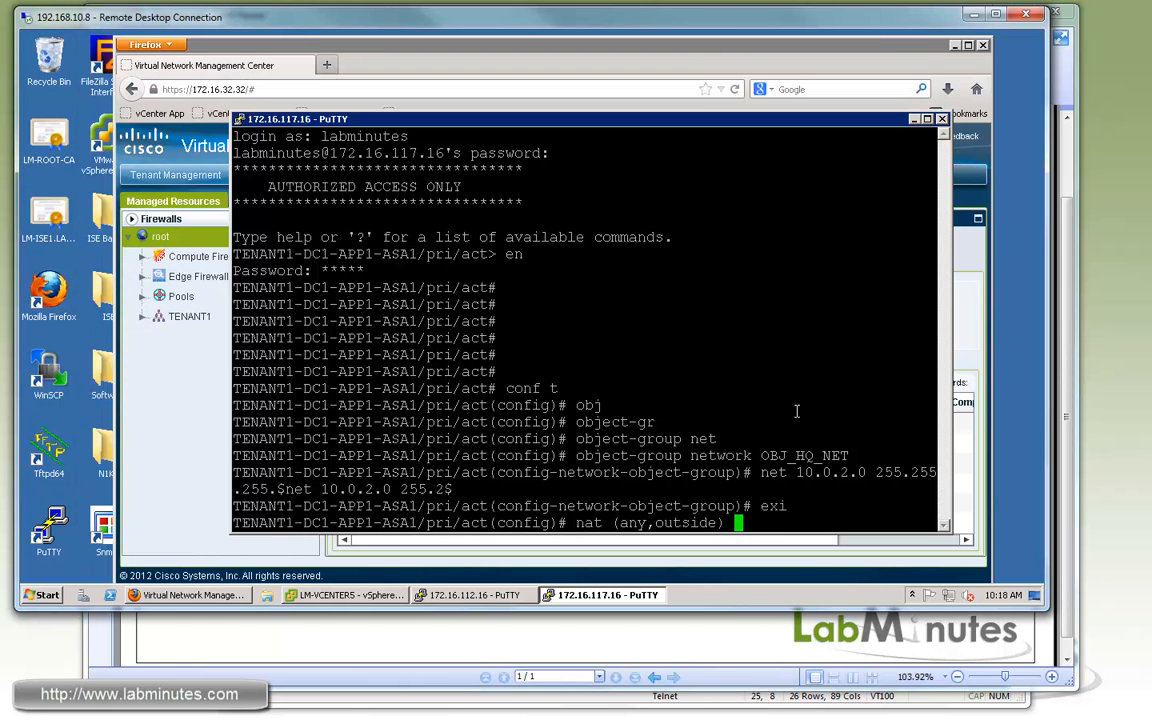
text(souce static)
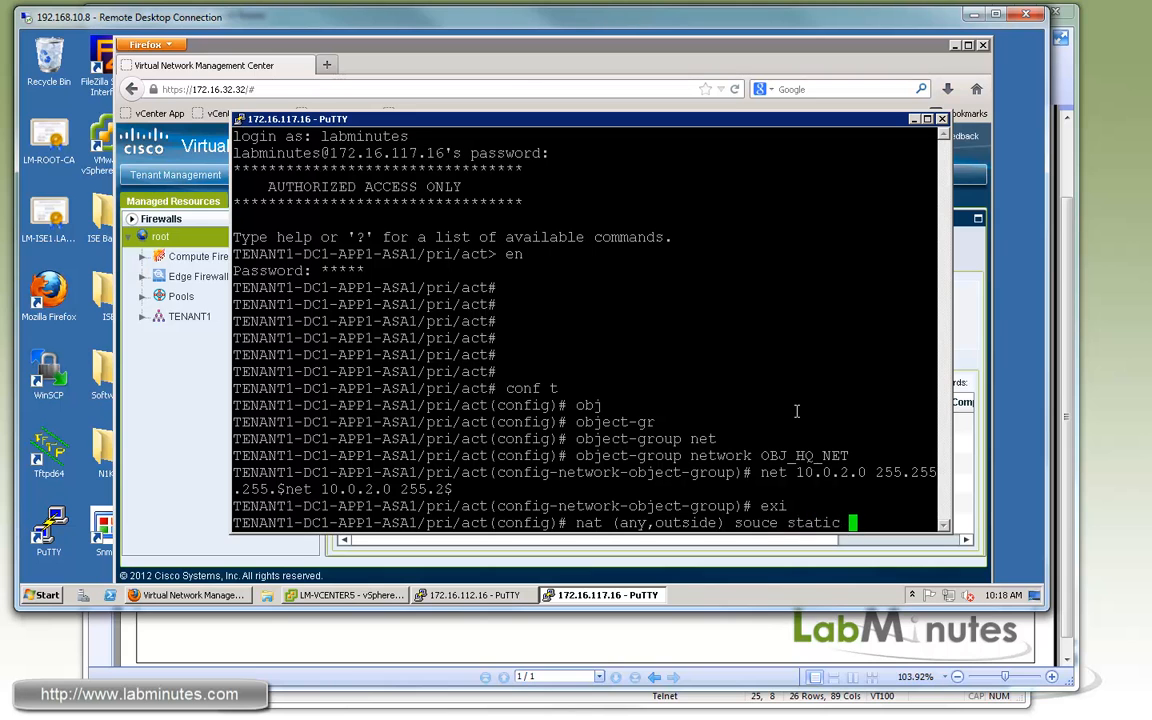
text(any any desti)
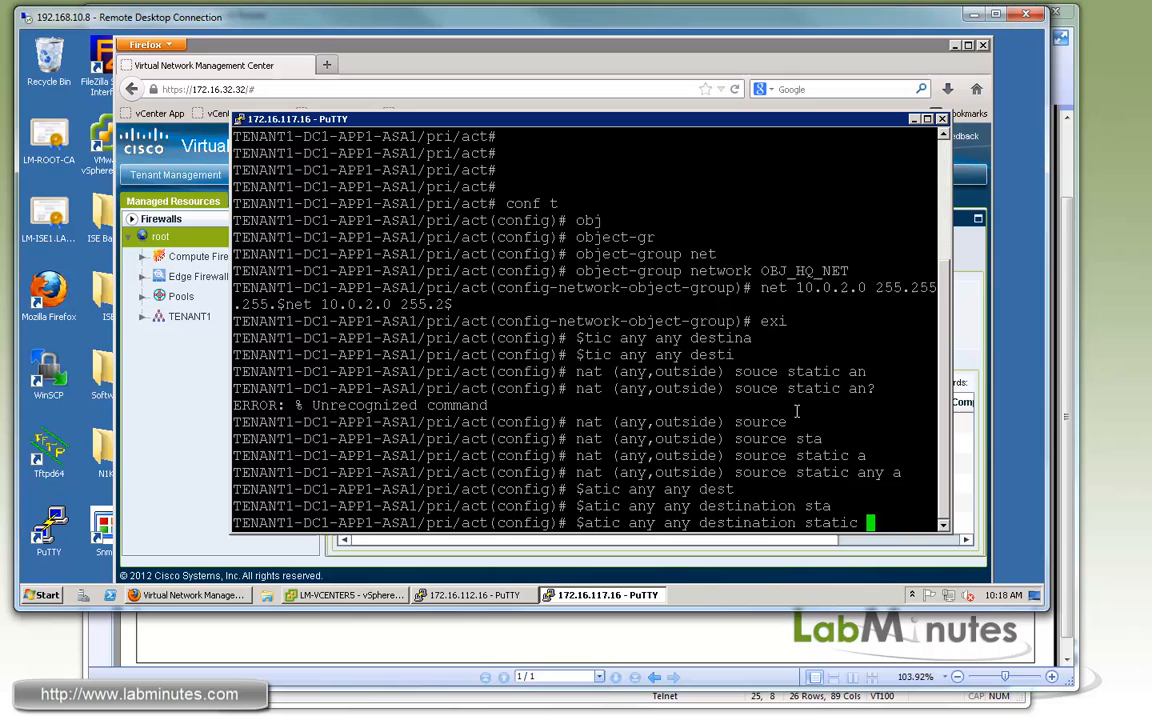
double_click(804, 270)
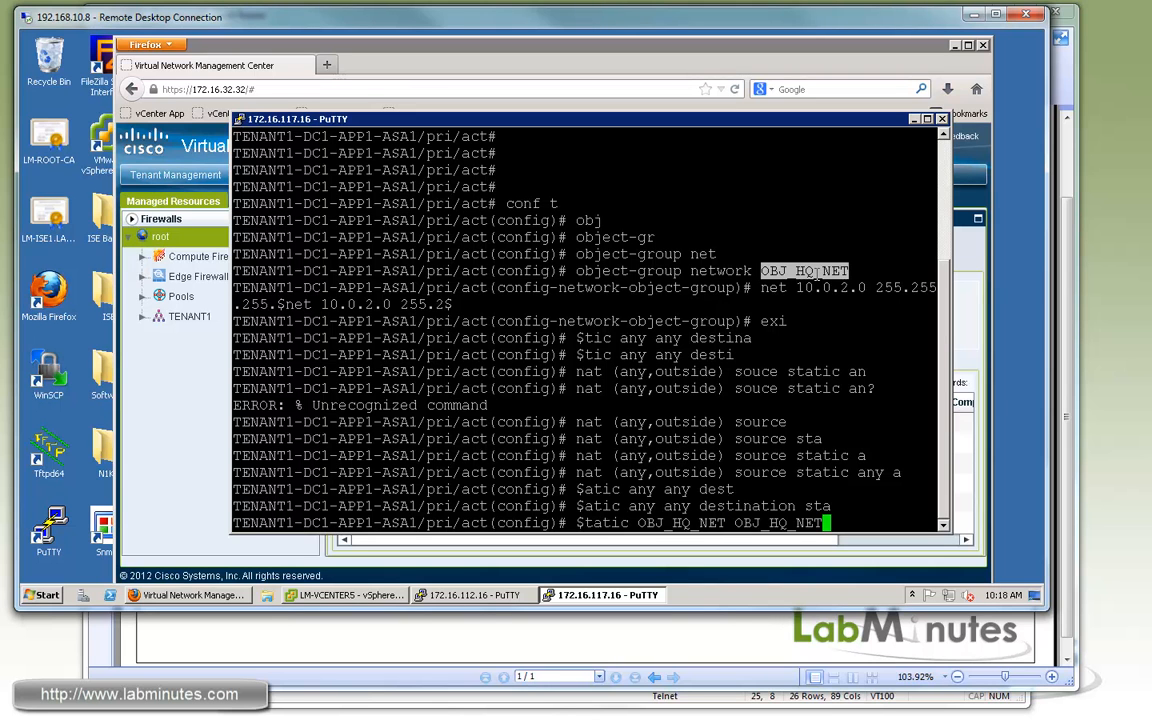
key(Return)
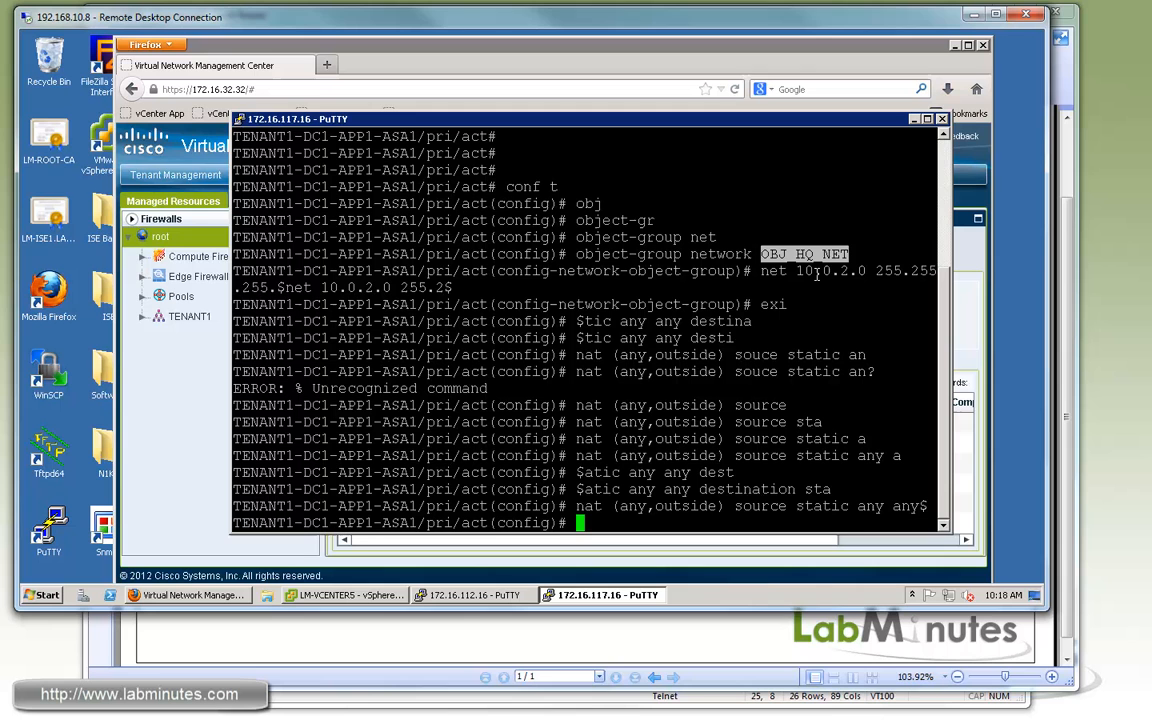
text(a)
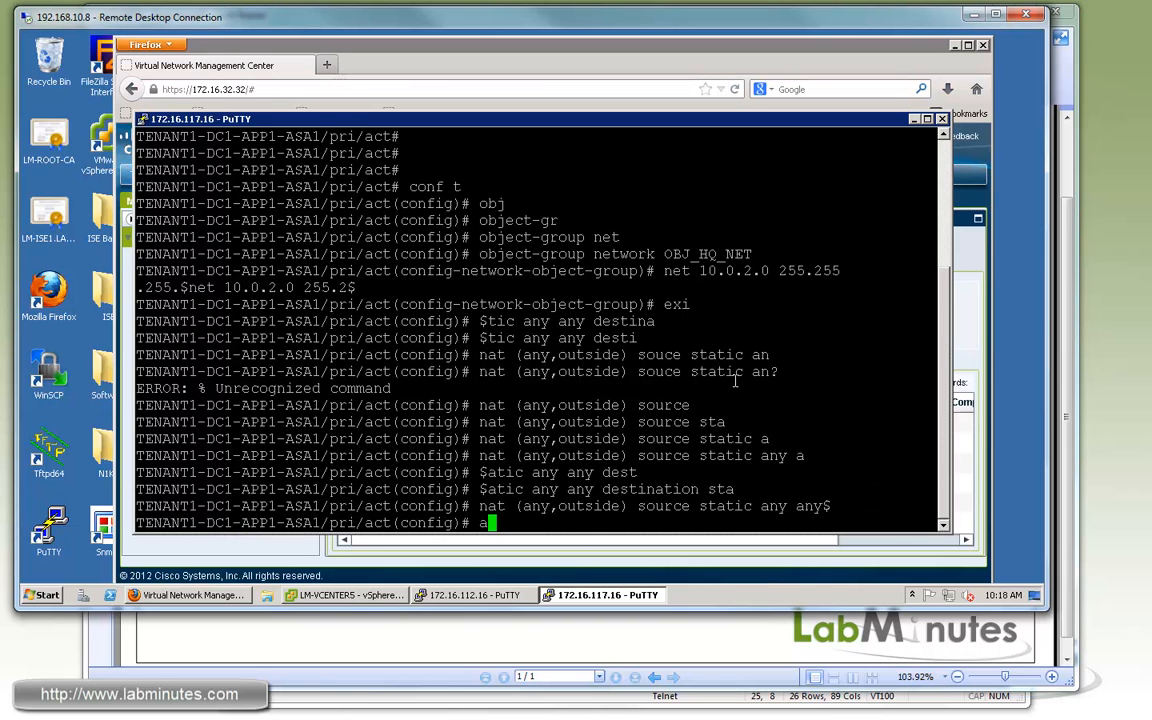
- Enter access-list VPN2HQ extended permit ip 10.0.1.0 255.255.255.0 toward the HQ network
text(access-list)
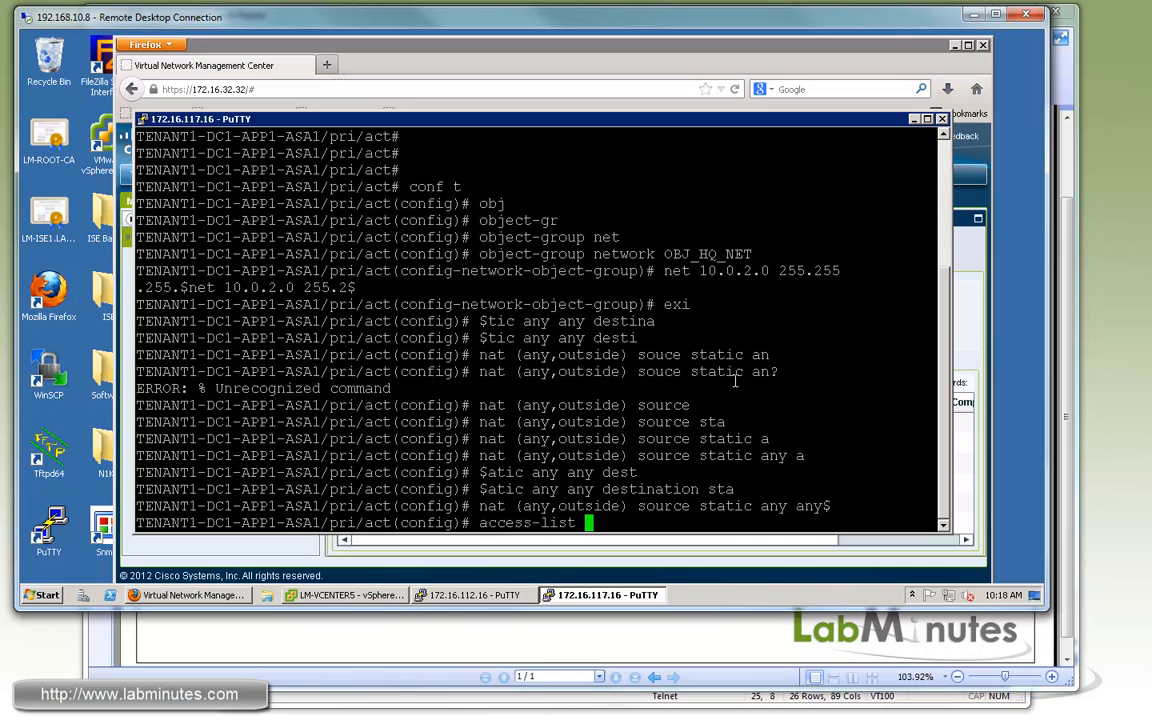
text(VPN)
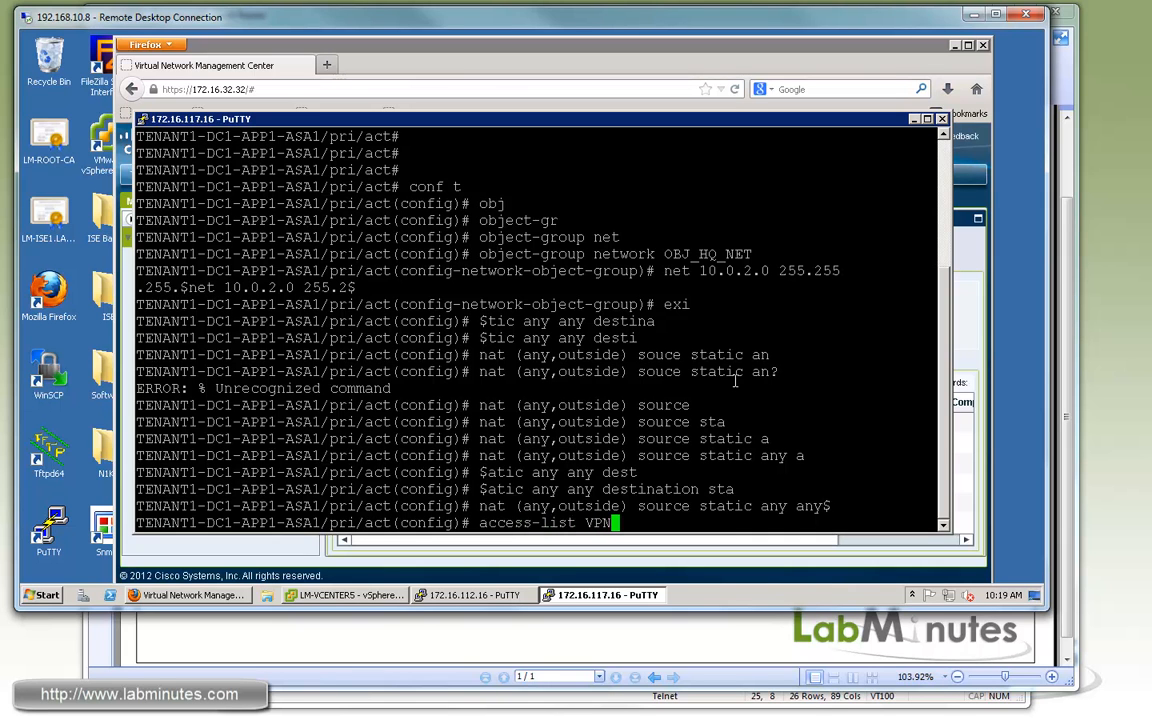
text(2HQ extended)
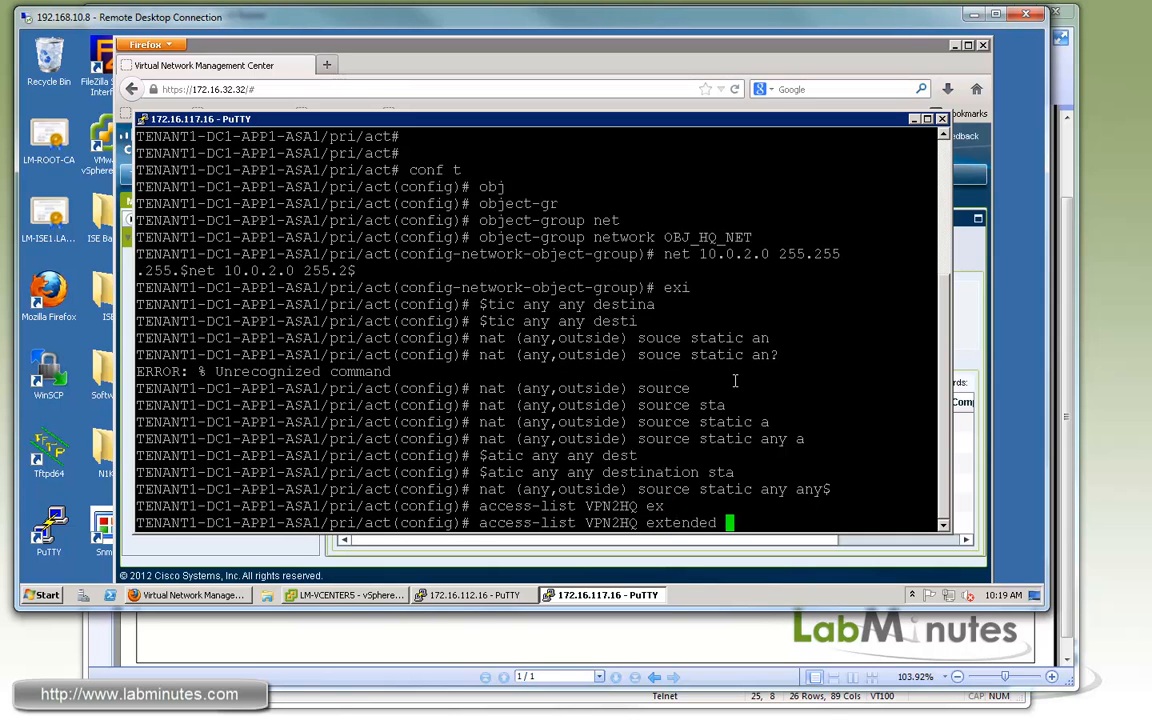
text(per ip 10.0.1.0 2)
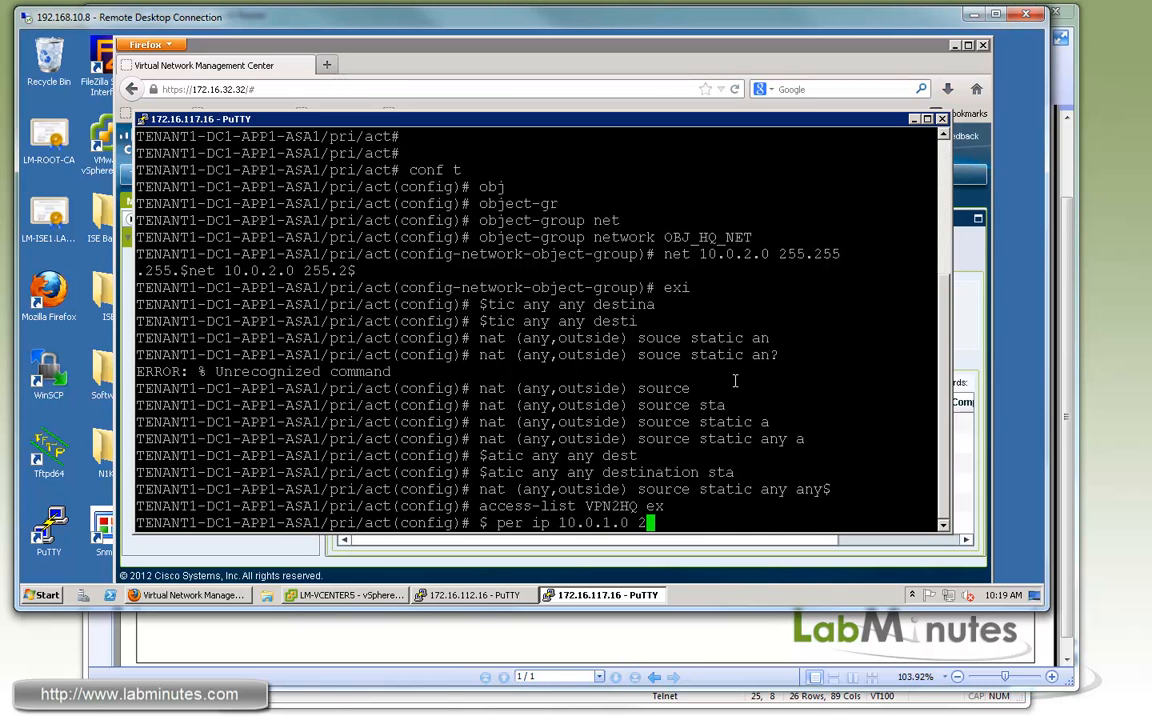
text(55.255.255.0)
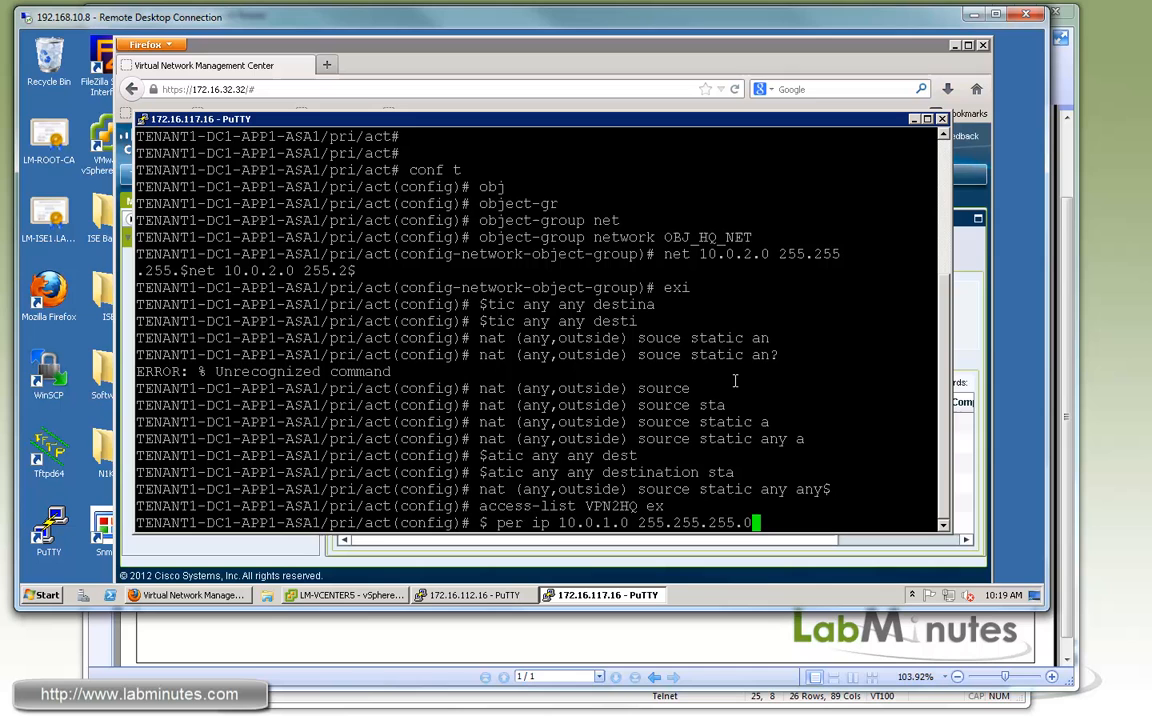
text(10.0.)
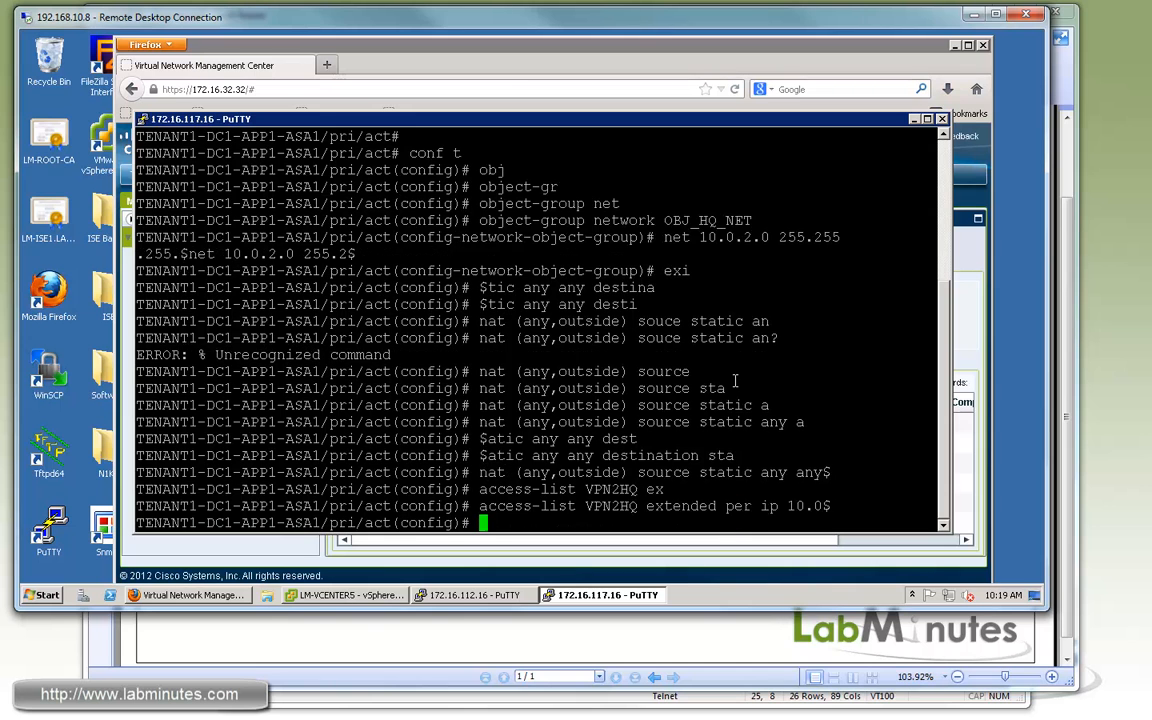
text(tunel)
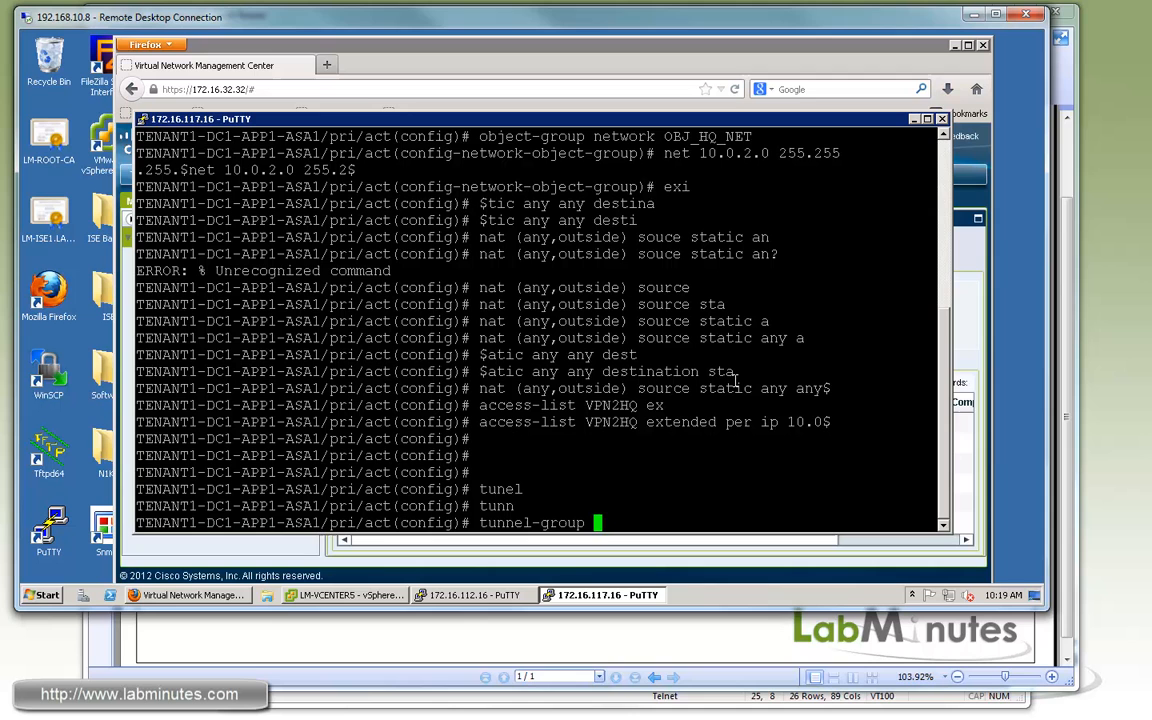
text(1.1.1.2)
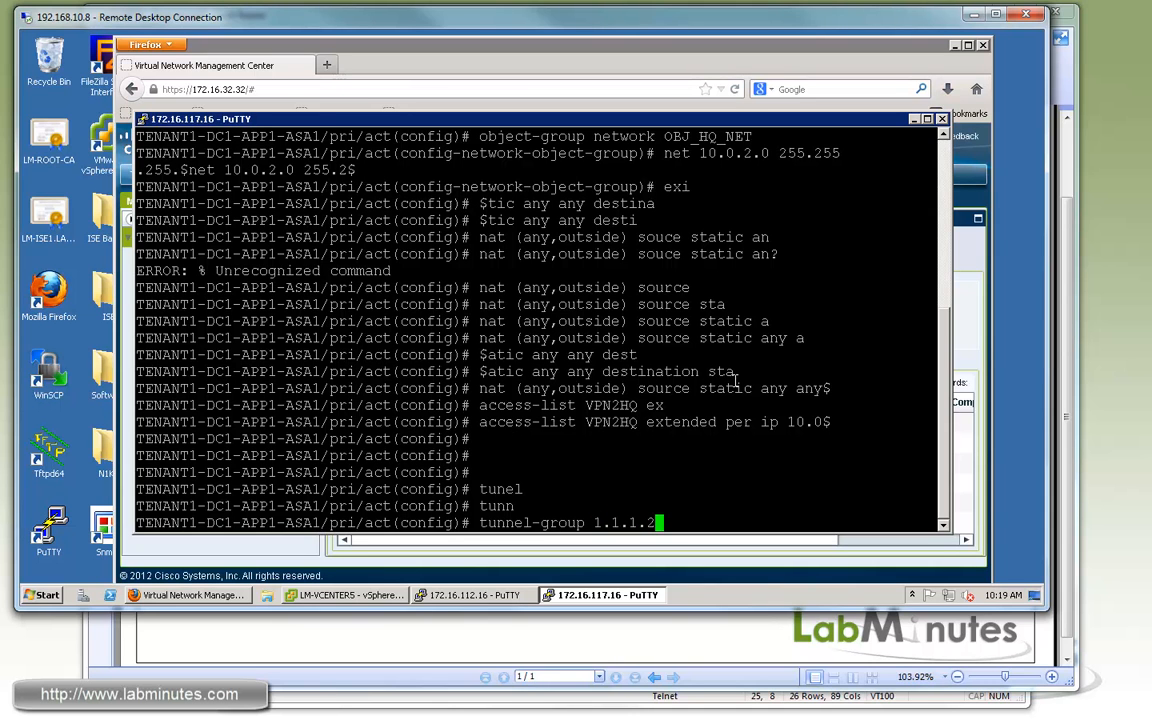
text(t)
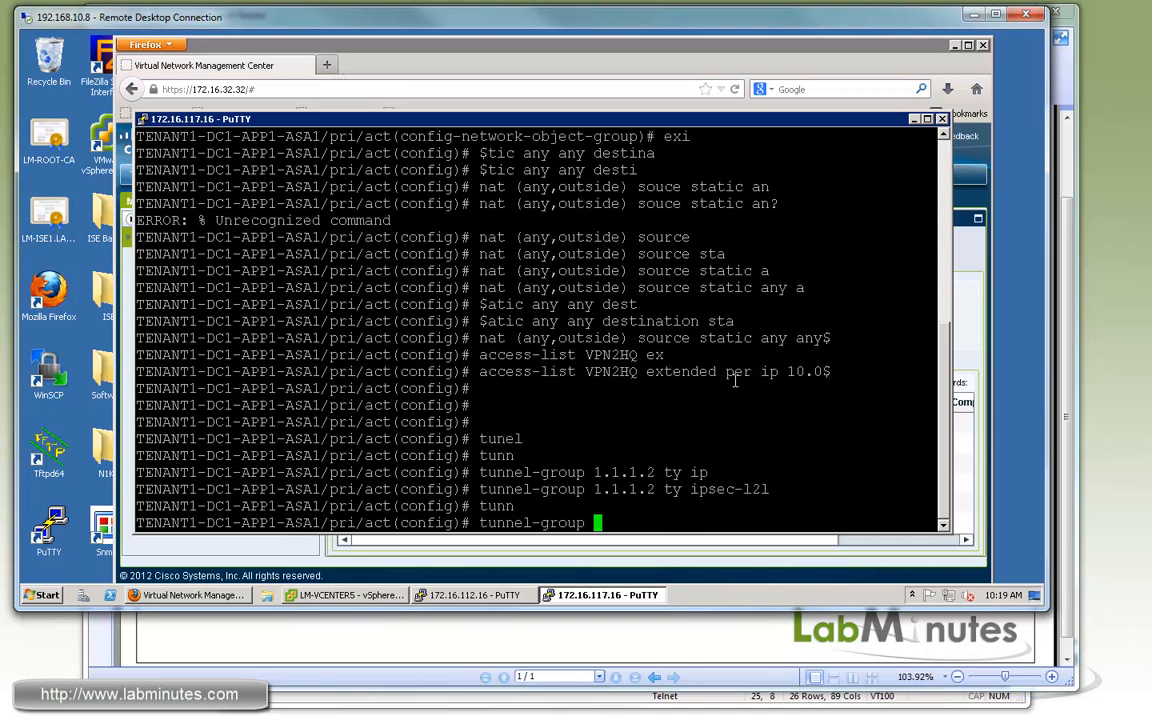
text(1.1.1.2 ipsec-attributes)
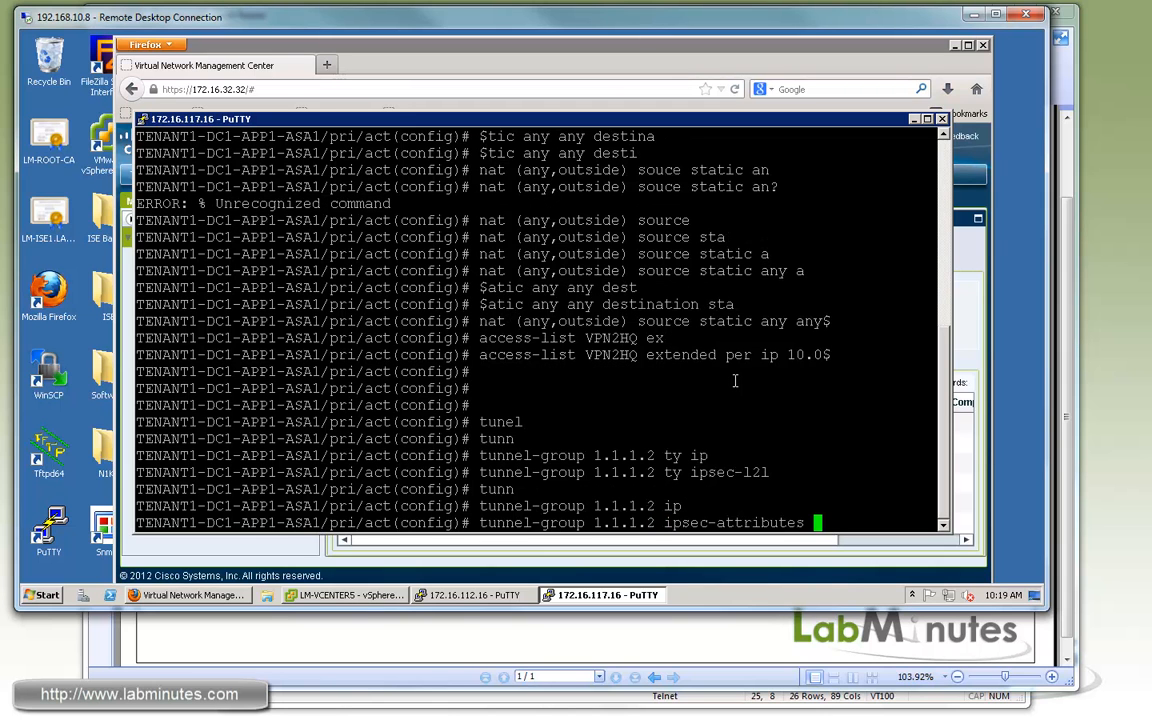
text(ikev1 pre-shared-key)
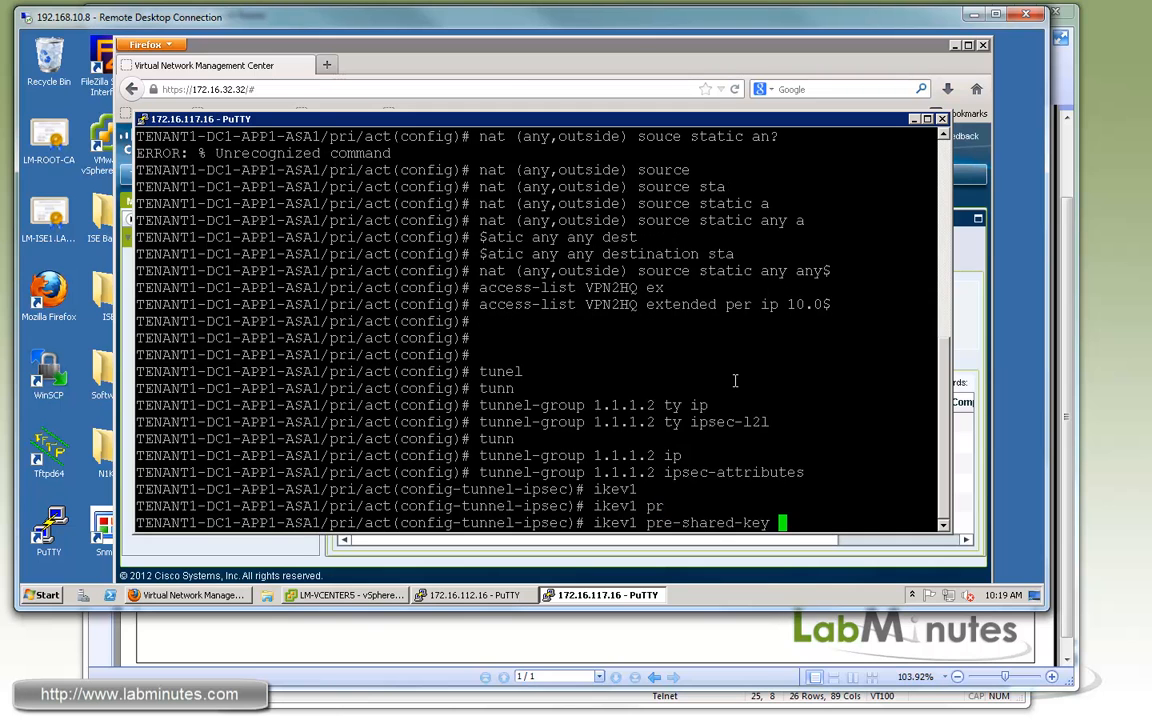
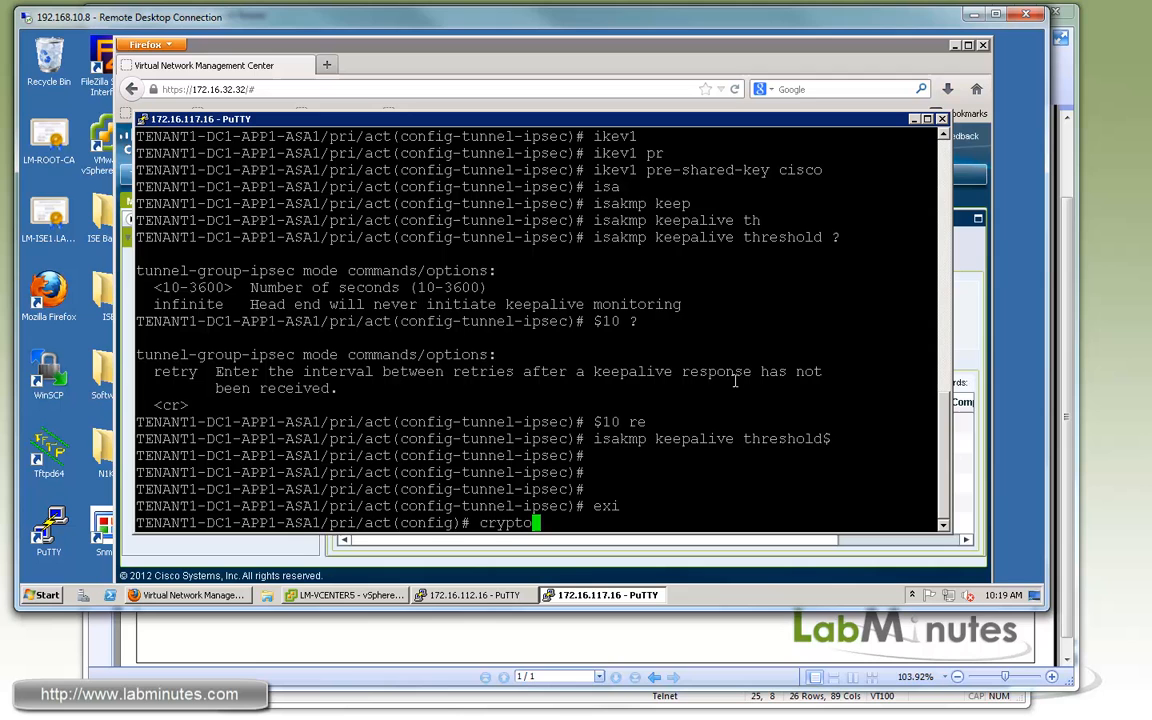
- Configure crypto ikev1 policy 10: authentication pre-share, encryption aes-256, hash sha, group 2, lifetime 86400
text(ike)
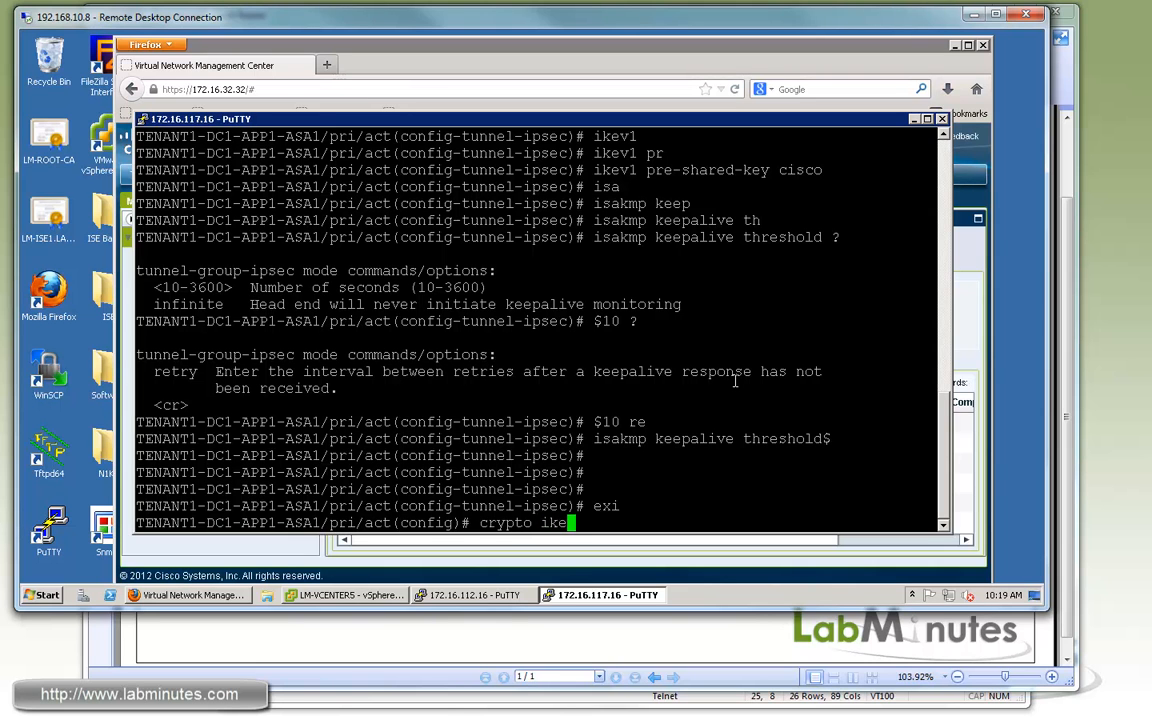
text(v1 policy 10)
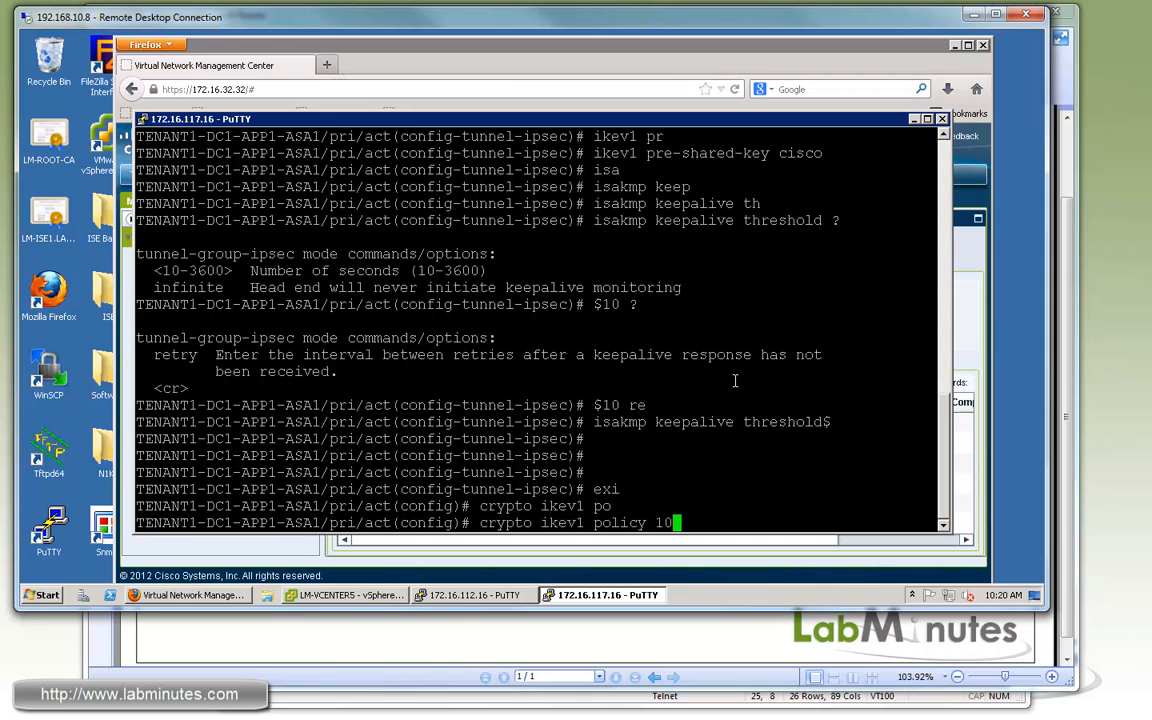
text(authen pre-share)
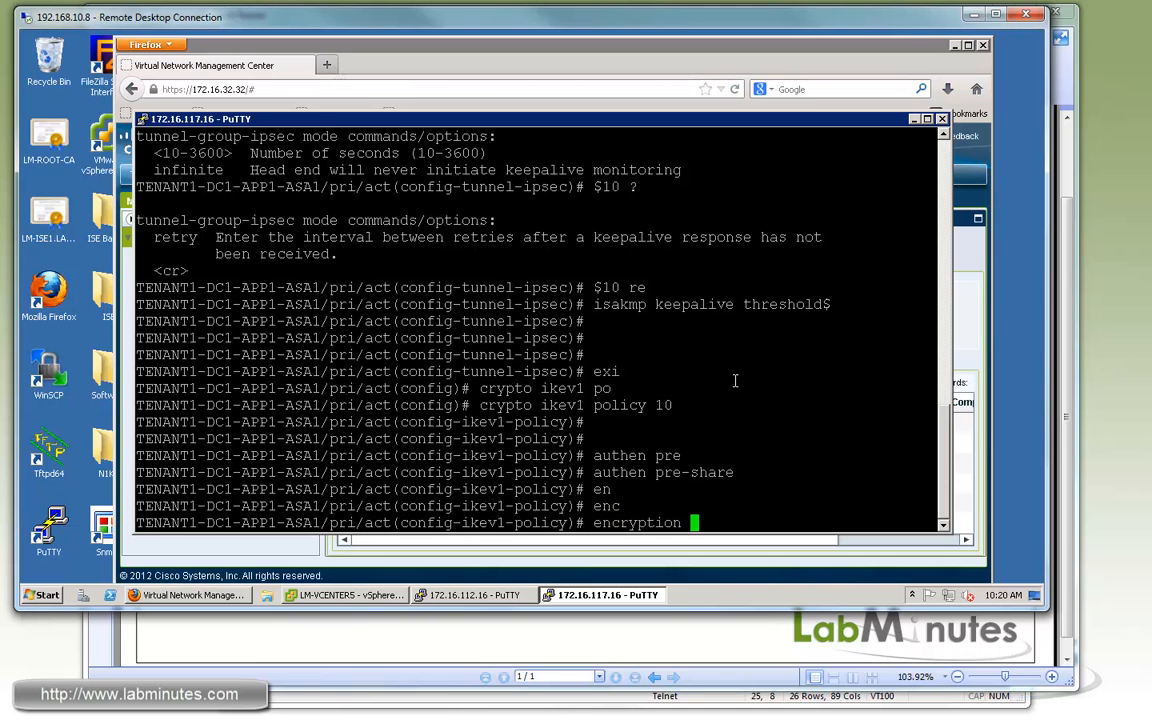
text(aes-256)
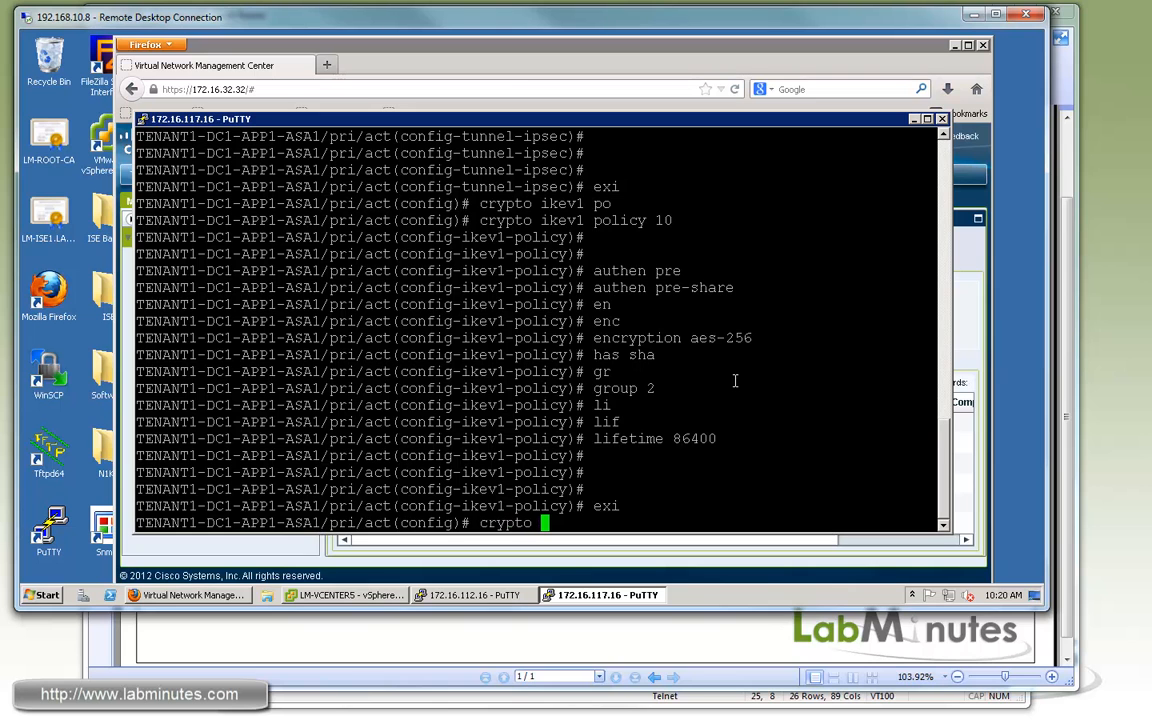
- Define crypto ipsec ikev1 transform-set ESP_AES256_SHA esp-aes-256 esp-sha-hmac
text(ipsec ikev)
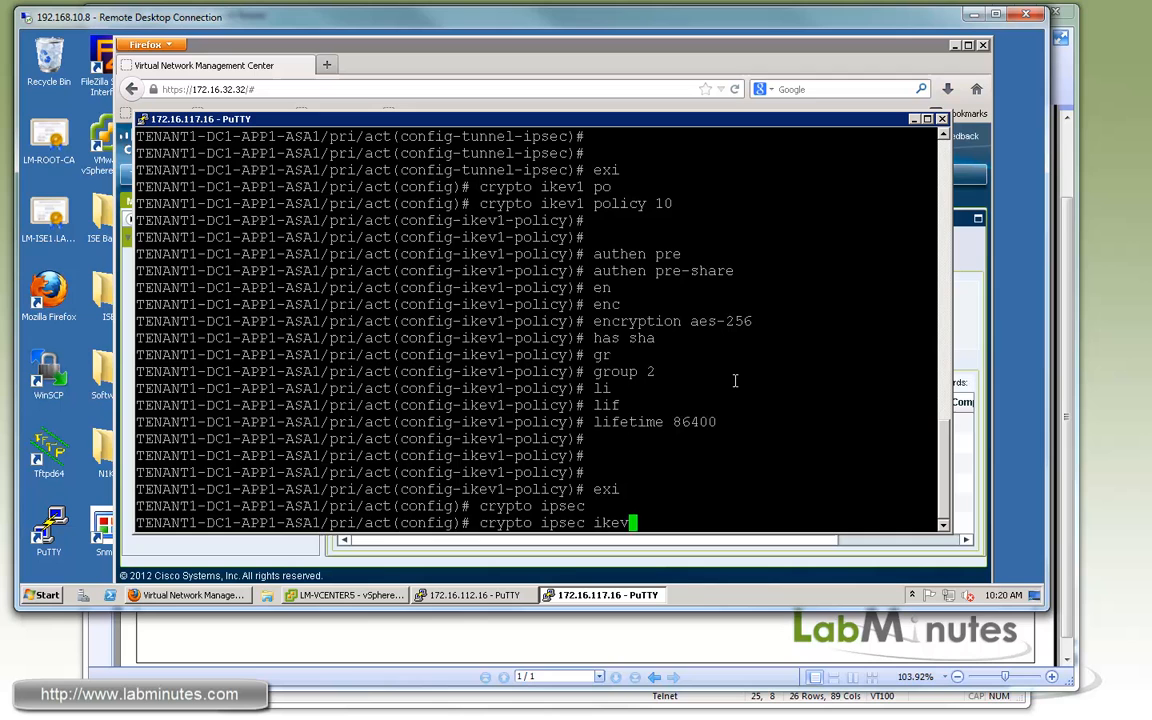
text(1 transform-set)
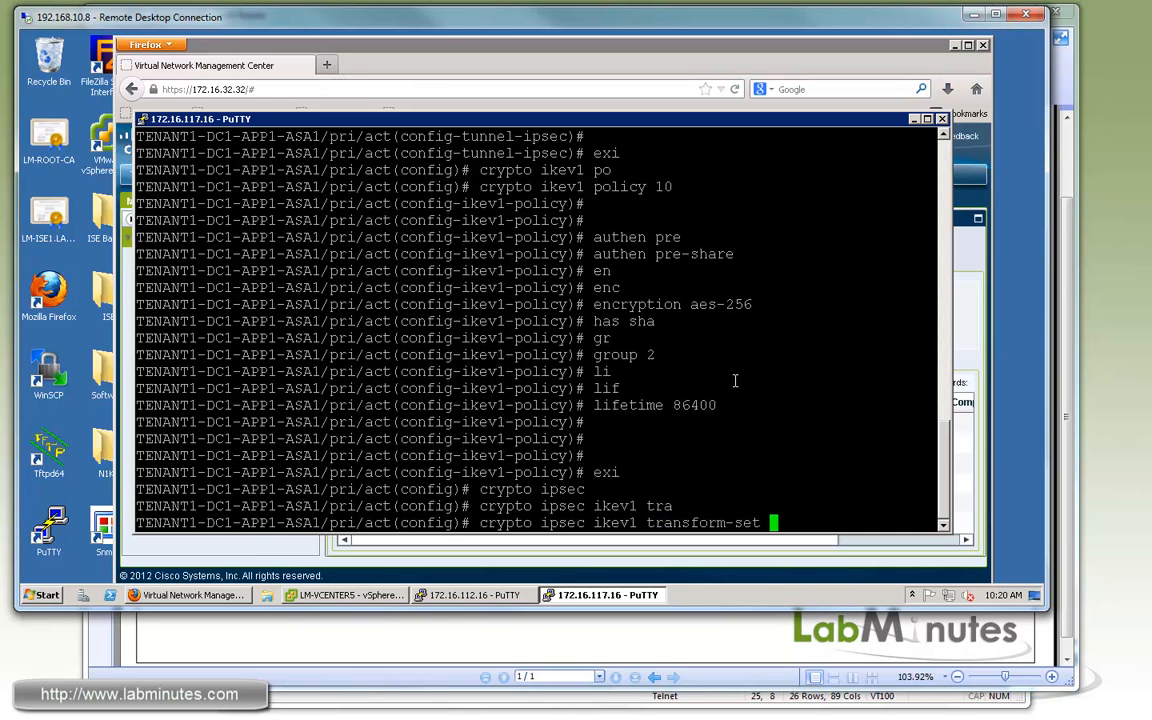
text(ESP_AES256_SHA esp-aes-256)
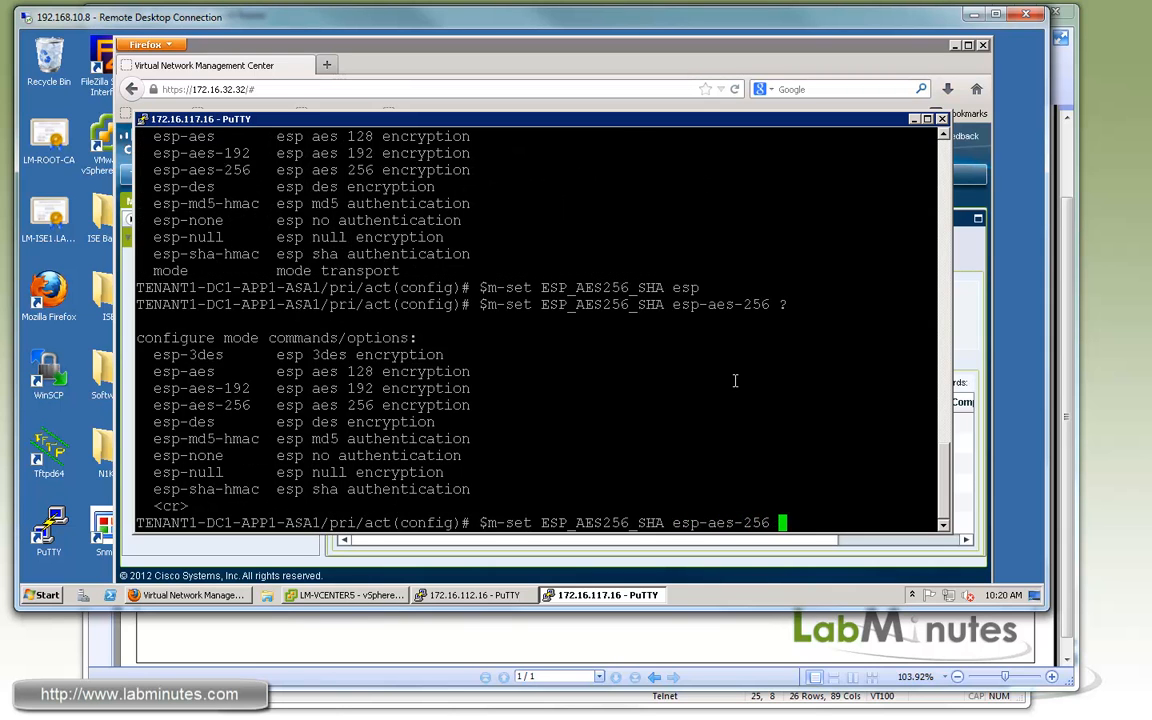
text(esp-sh)
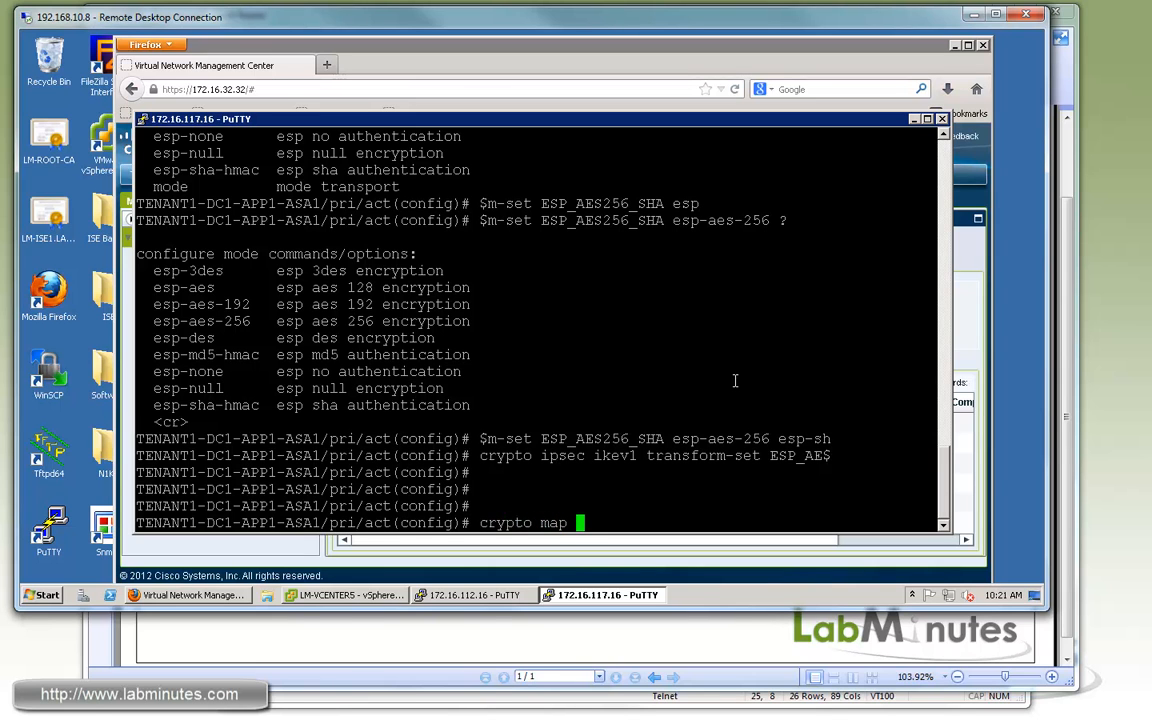
- Set crypto map VPN 10 to match address VPN2HQ, peer 1.1.1.2, transform-set ESP_AES256_SHA
text(VPN 10 match)
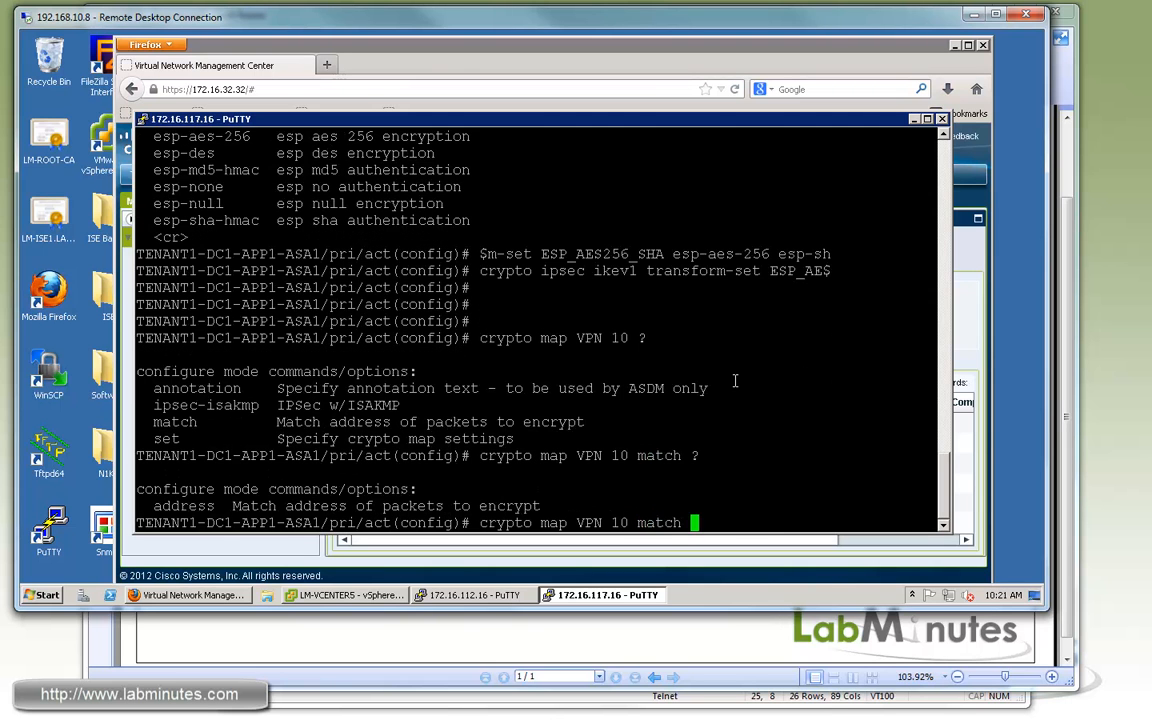
text(address)
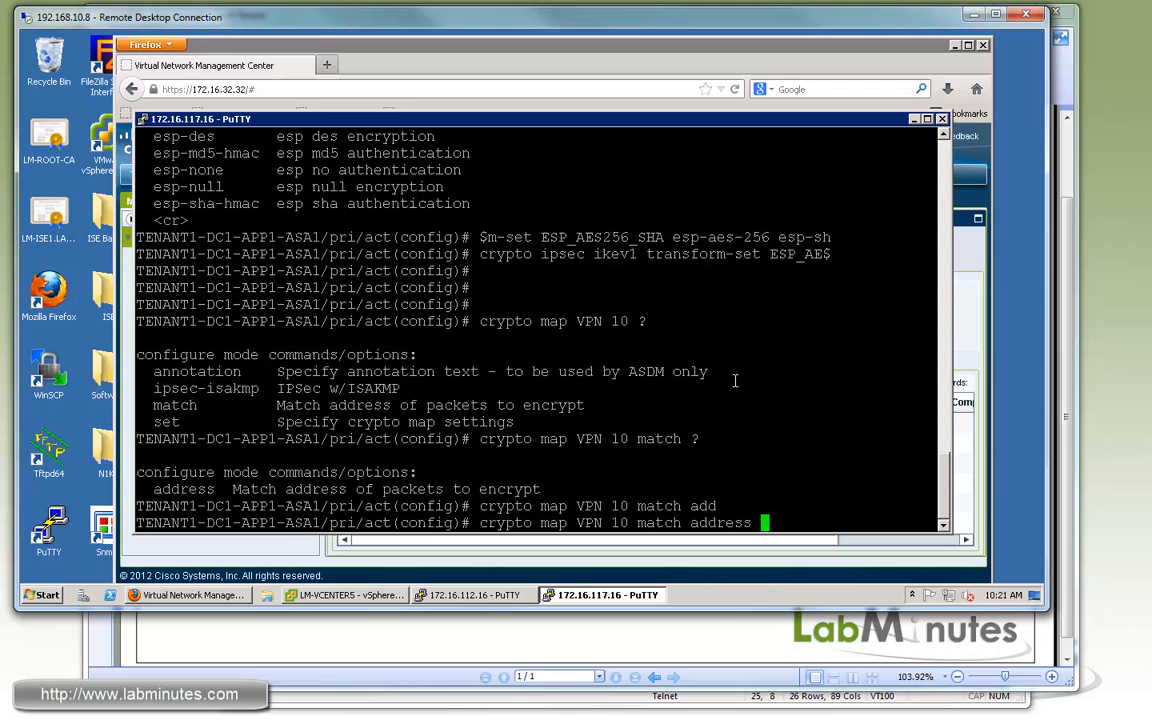
text(VPN2HQ)
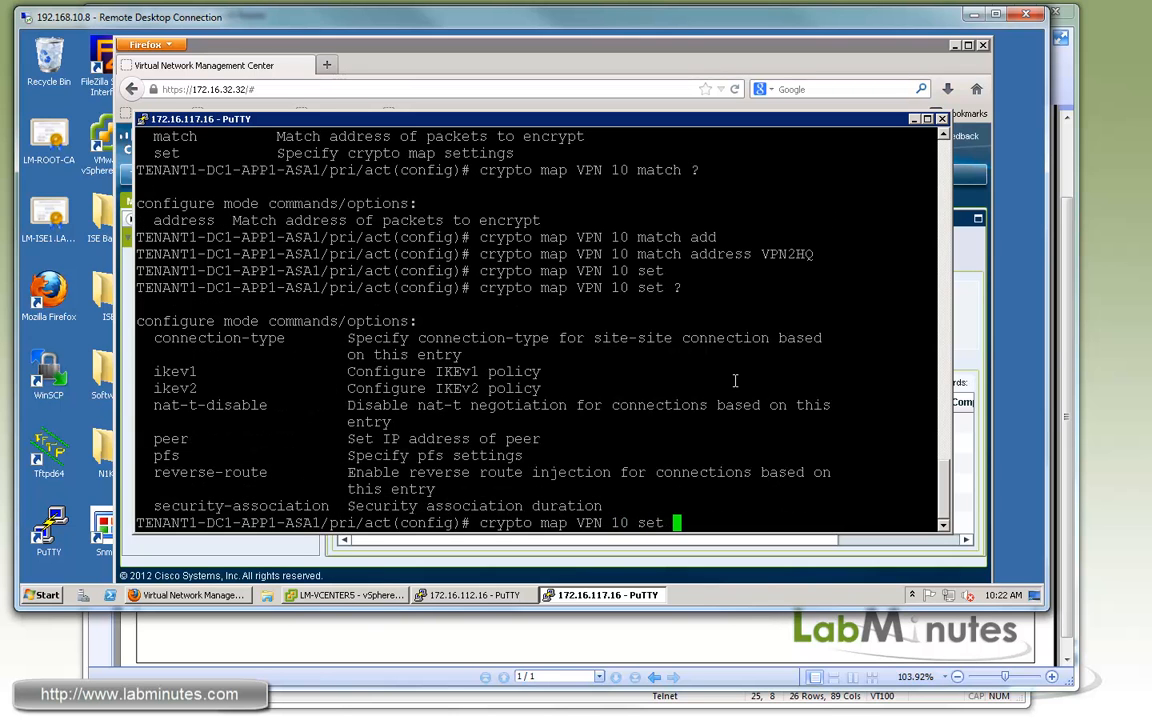
text(peer 1.1.1.2)
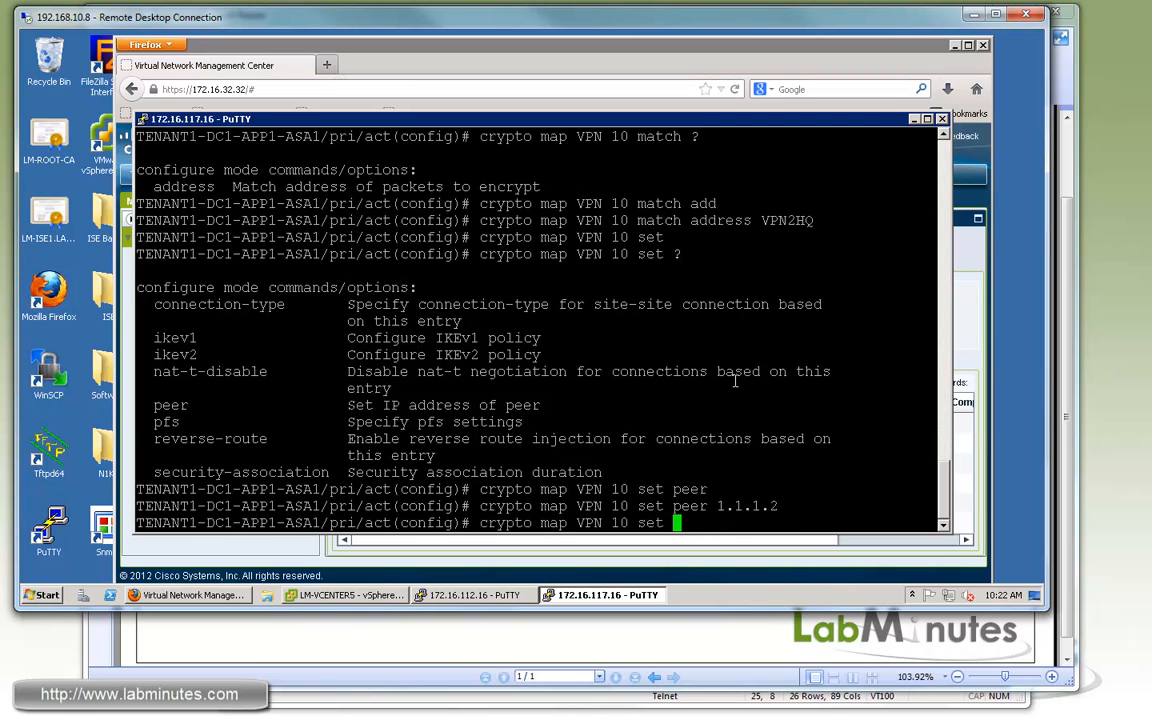
text(ikev)
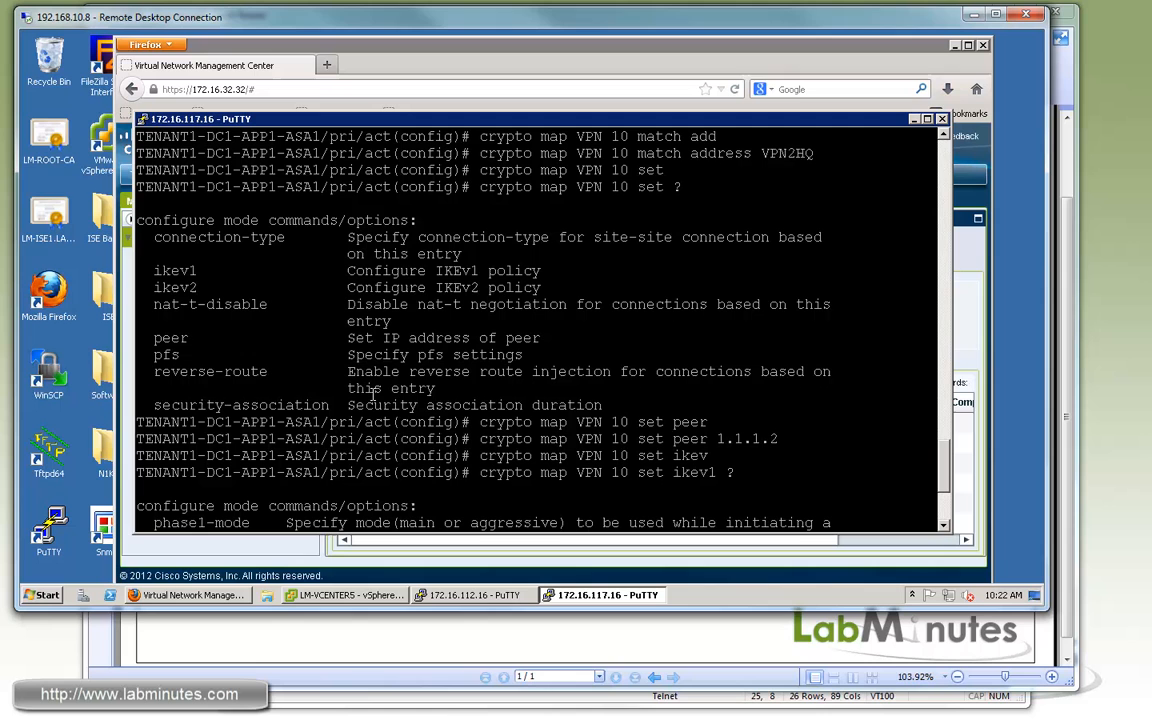
mouse_move(184, 338)
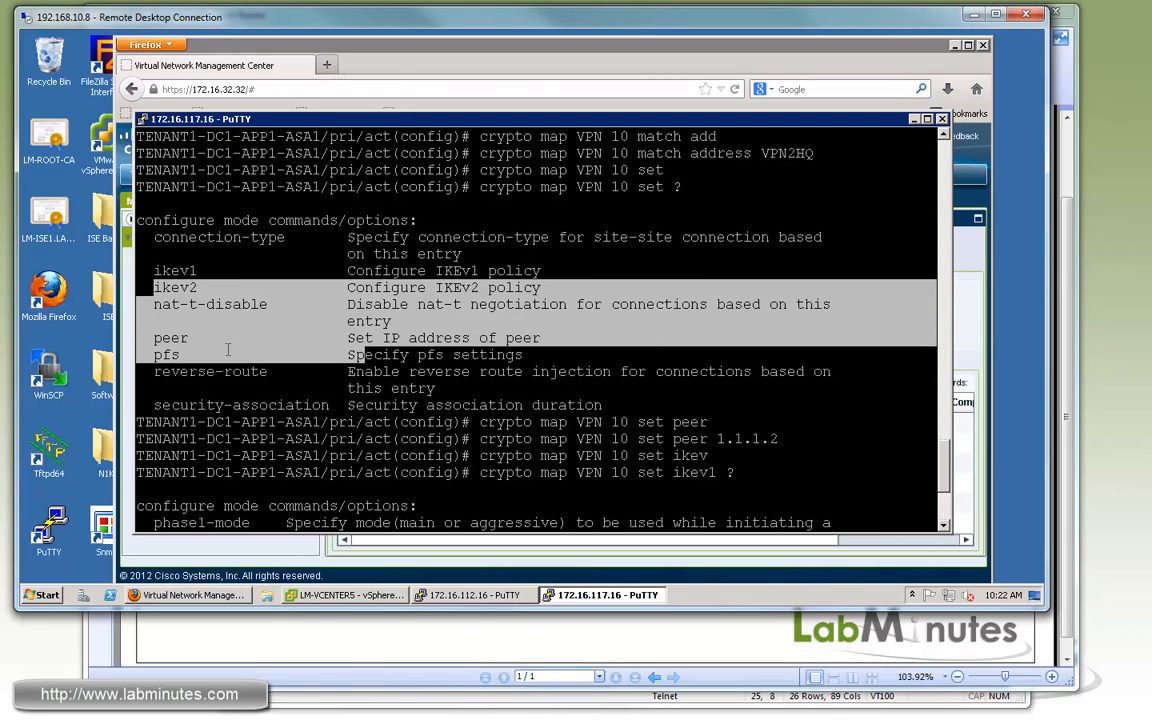
mouse_move(312, 352)
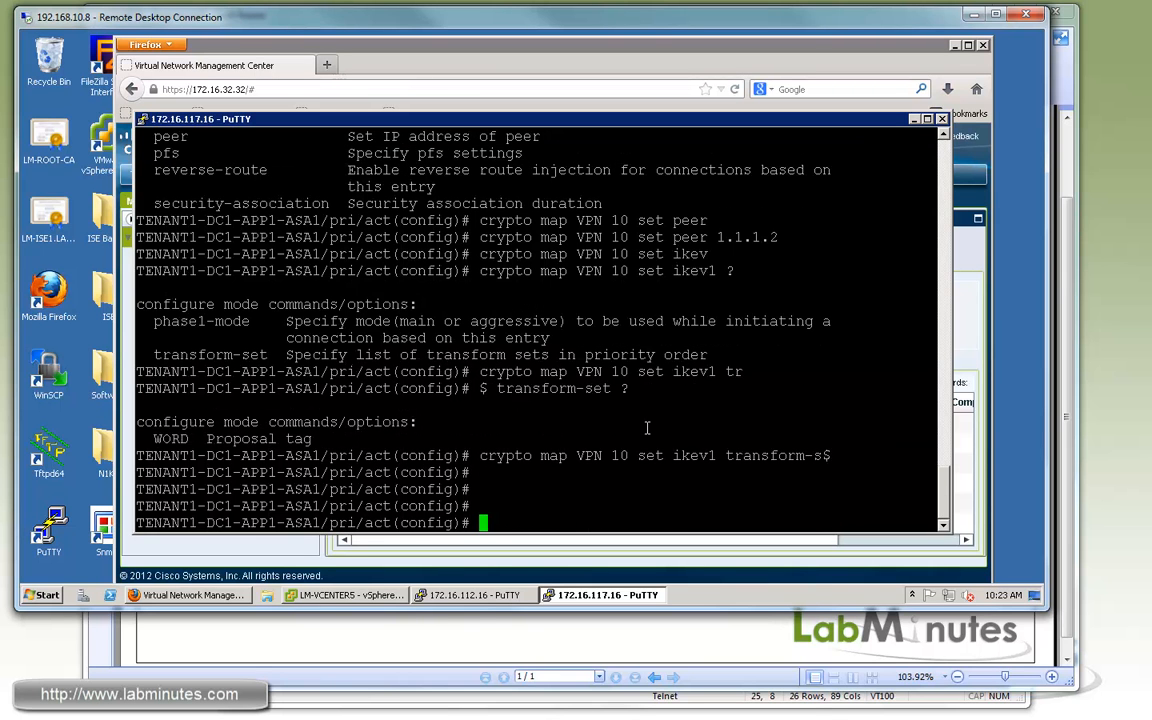
text(crypto map)
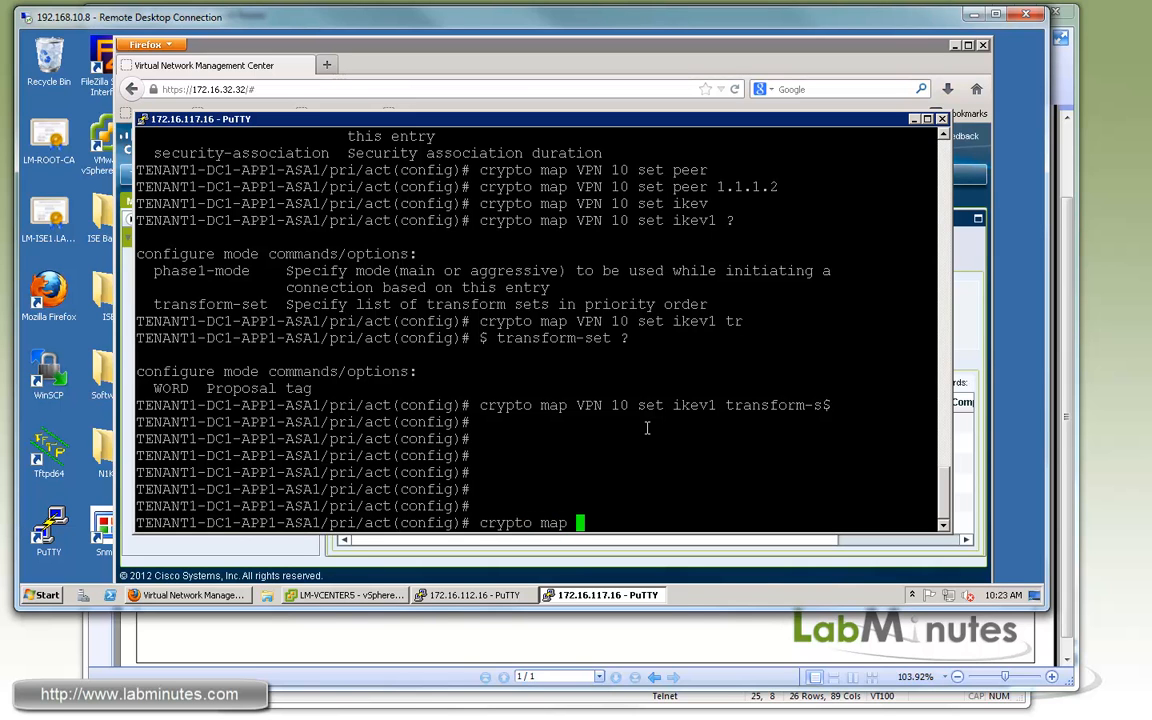
- Bind crypto map VPN to interface OUTSIDE and enable IKEv1 on OUTSIDE
text(VPN interface)
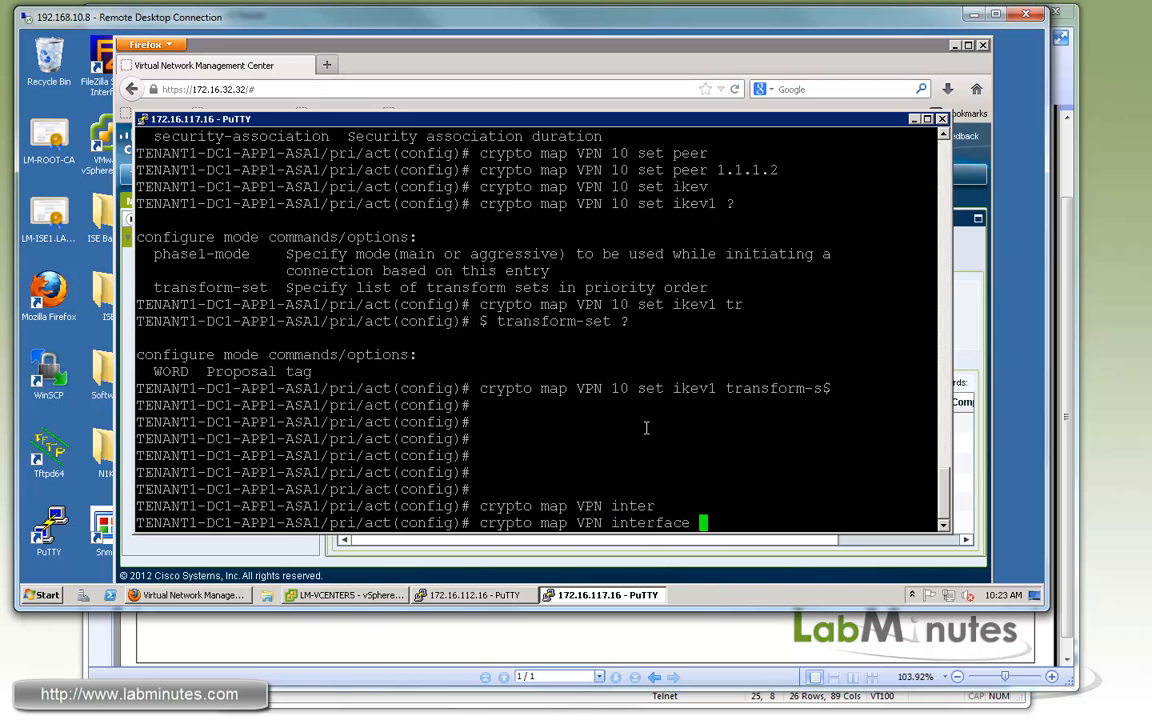
text(OUTSIDE)
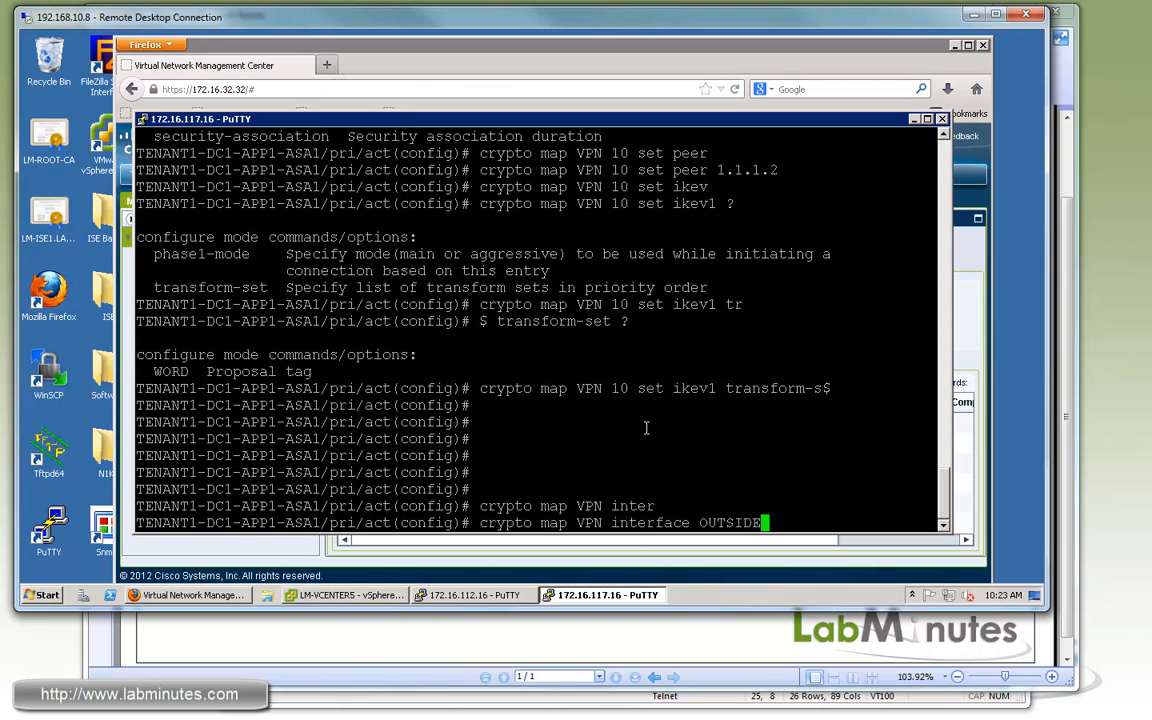
text(cr)
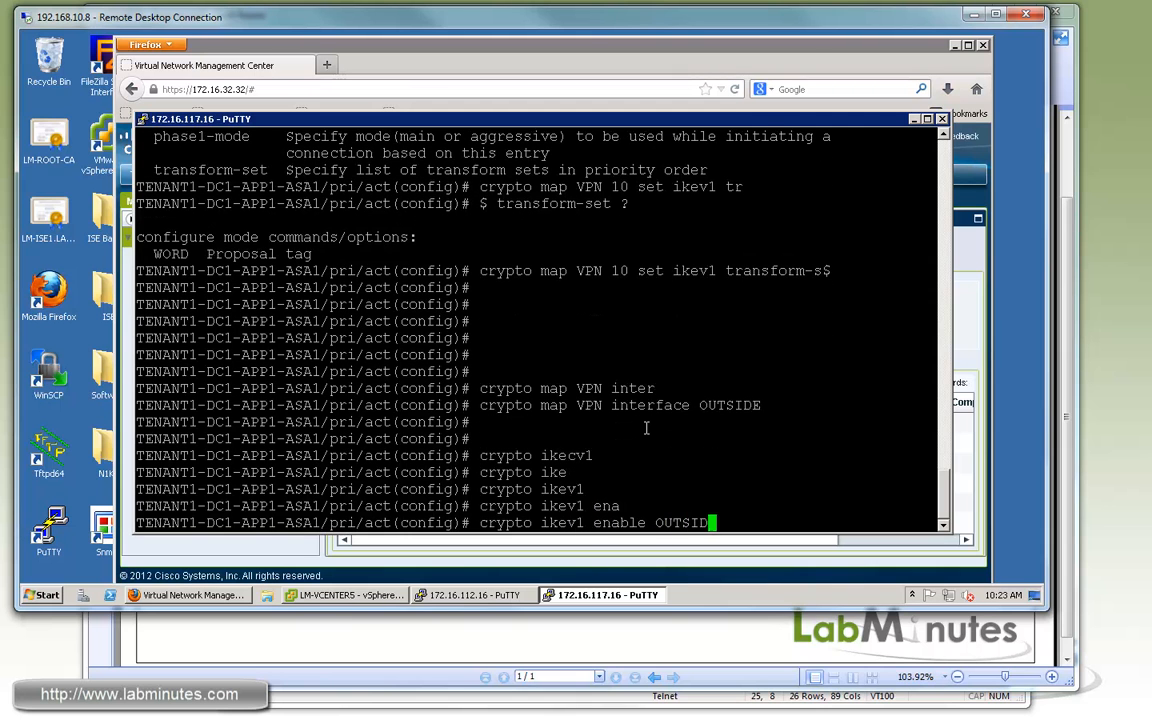
key(Return)
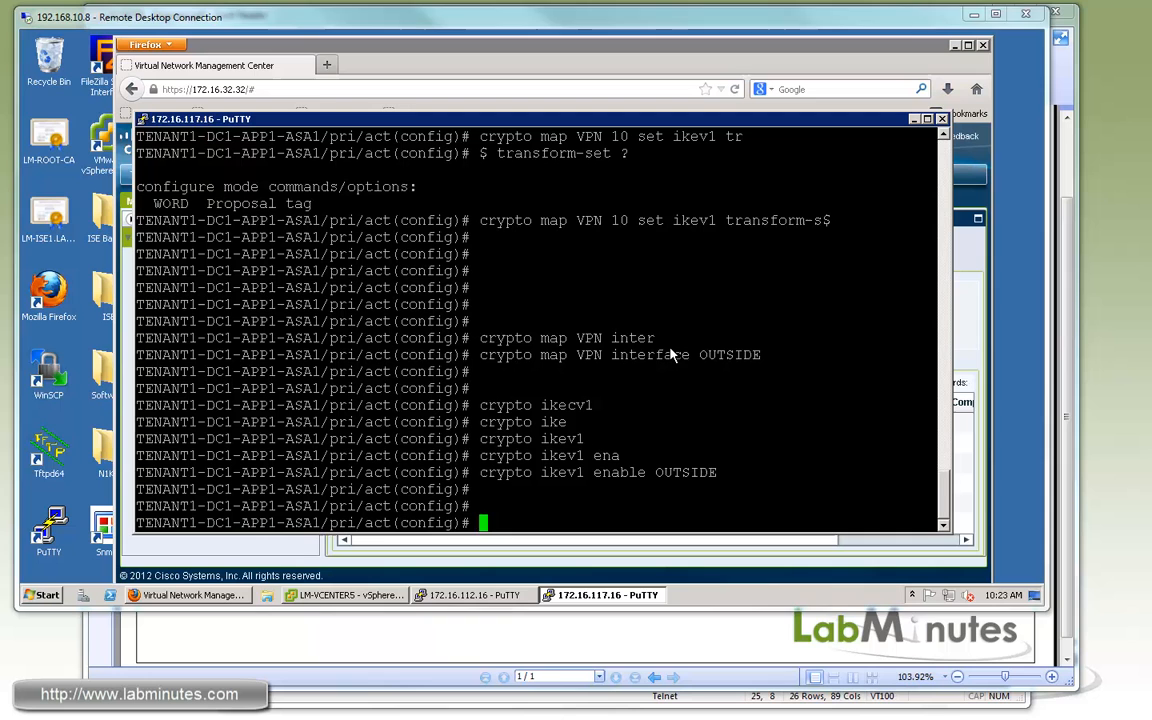
- Review the result with sh run crypto
text(sh run)
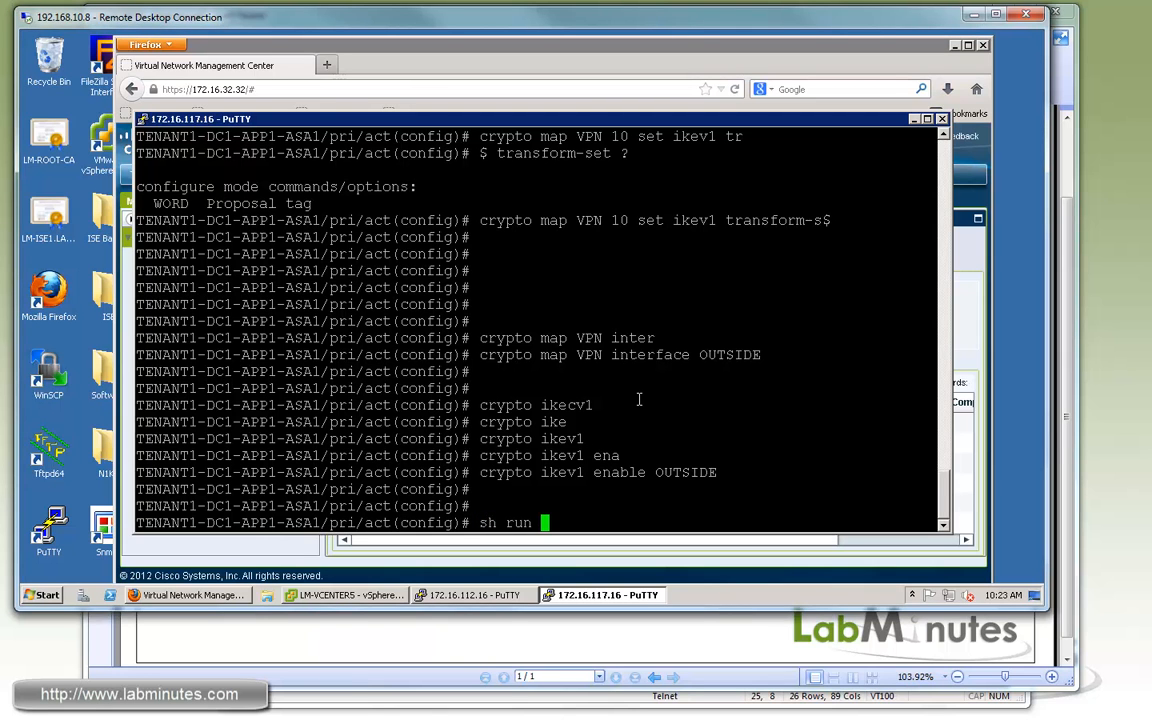
text(crpyot)
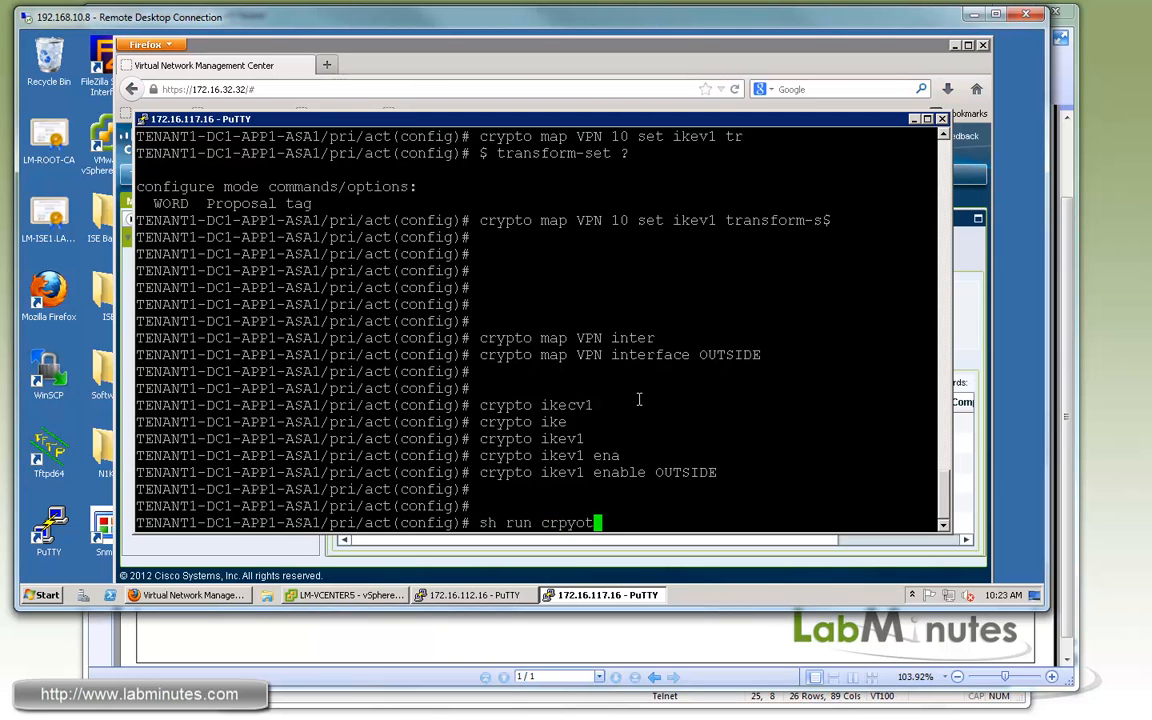
key(Return)
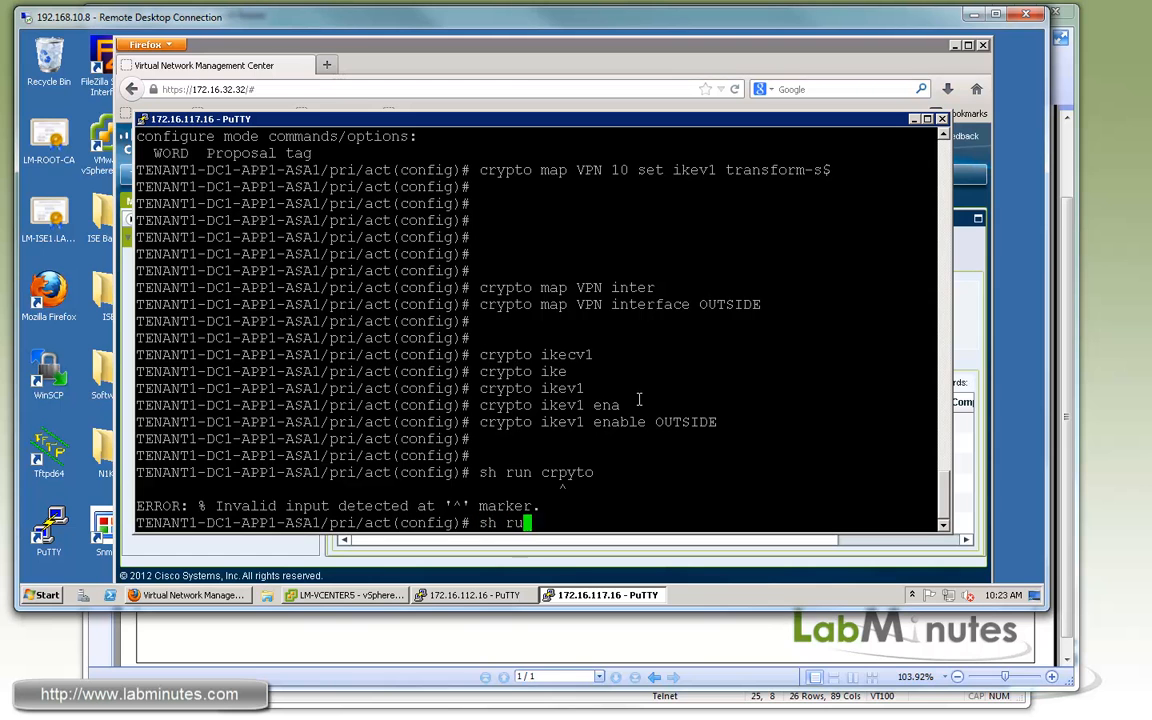
key(Return)
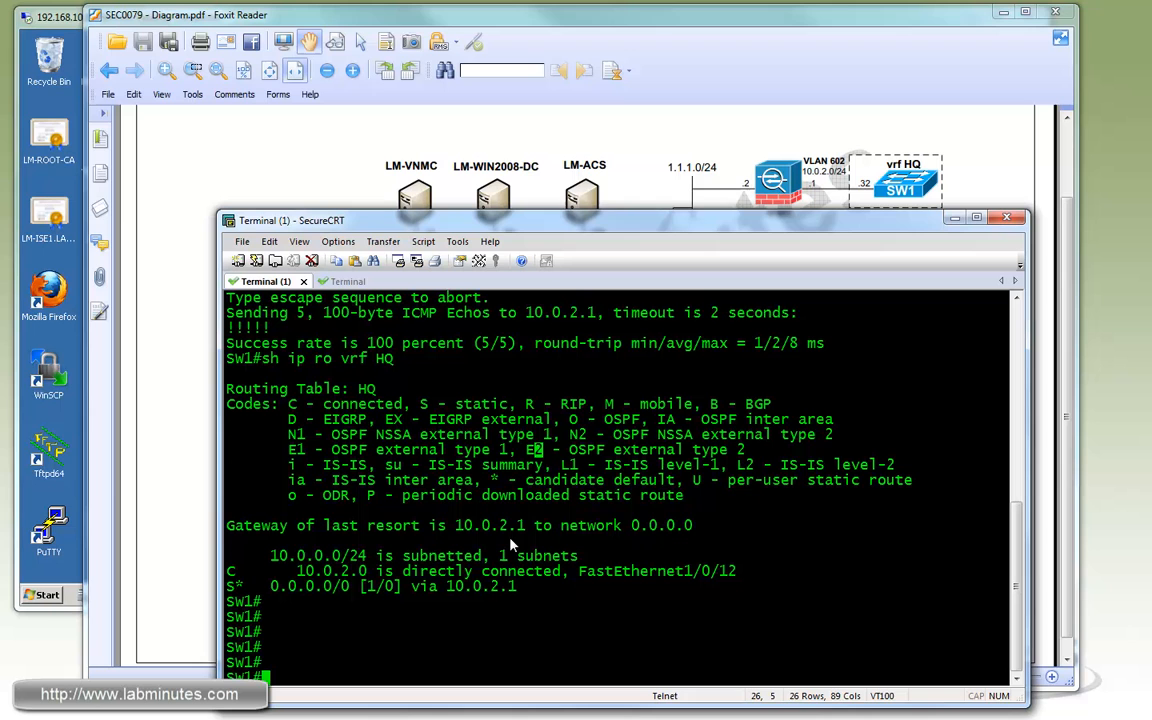
- From SW1 ping 10.1.0.32 in VRF HQ to test the tunnel
text(ping vr)
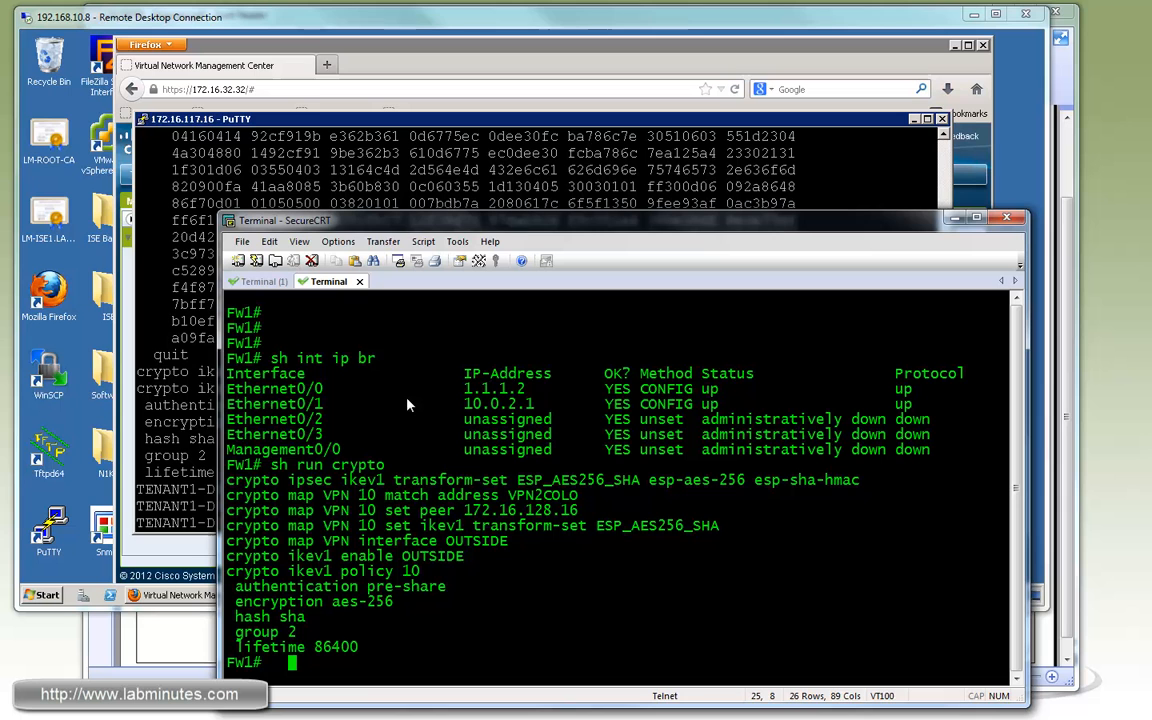
text(sh cry isa)
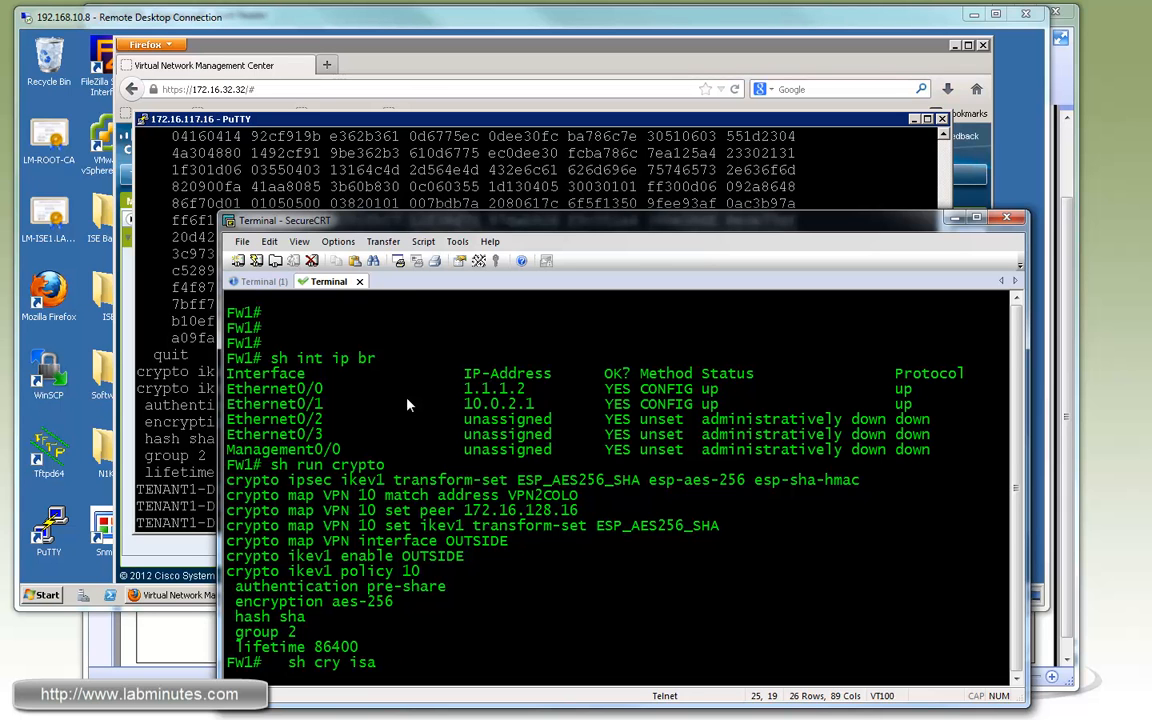
click(264, 280)
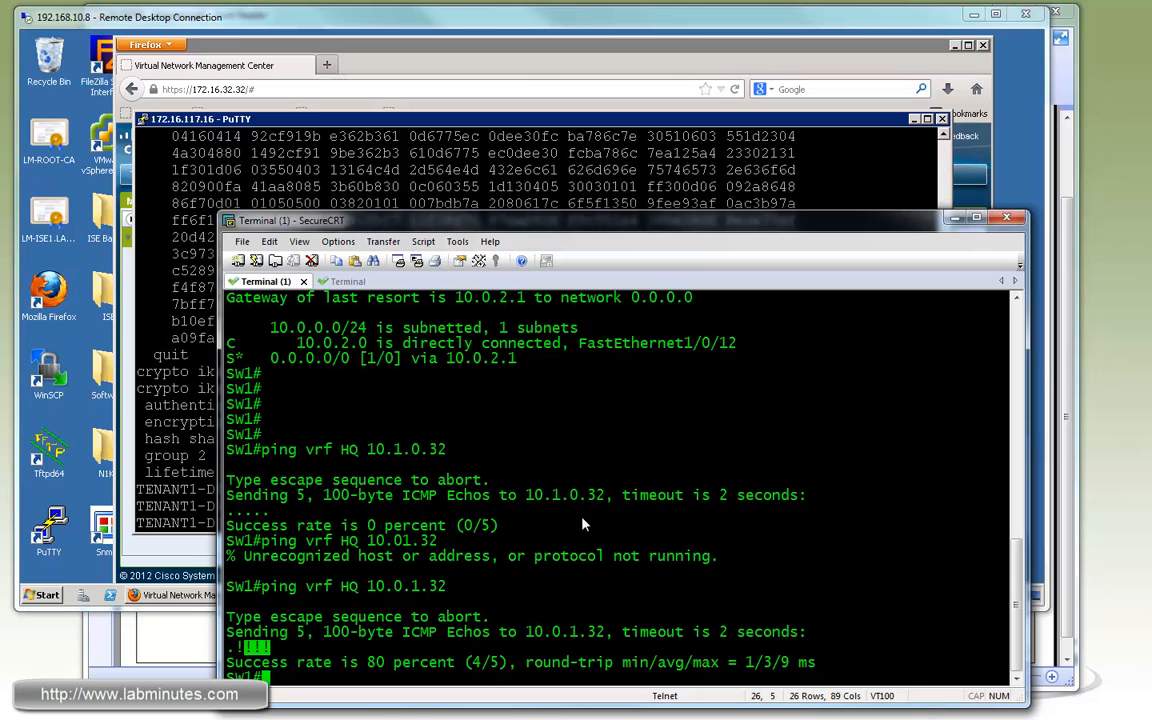
- On FW1 run sh cry isa sa to confirm an MM_ACTIVE IKEv1 SA with 172.16.128.16
click(328, 280)
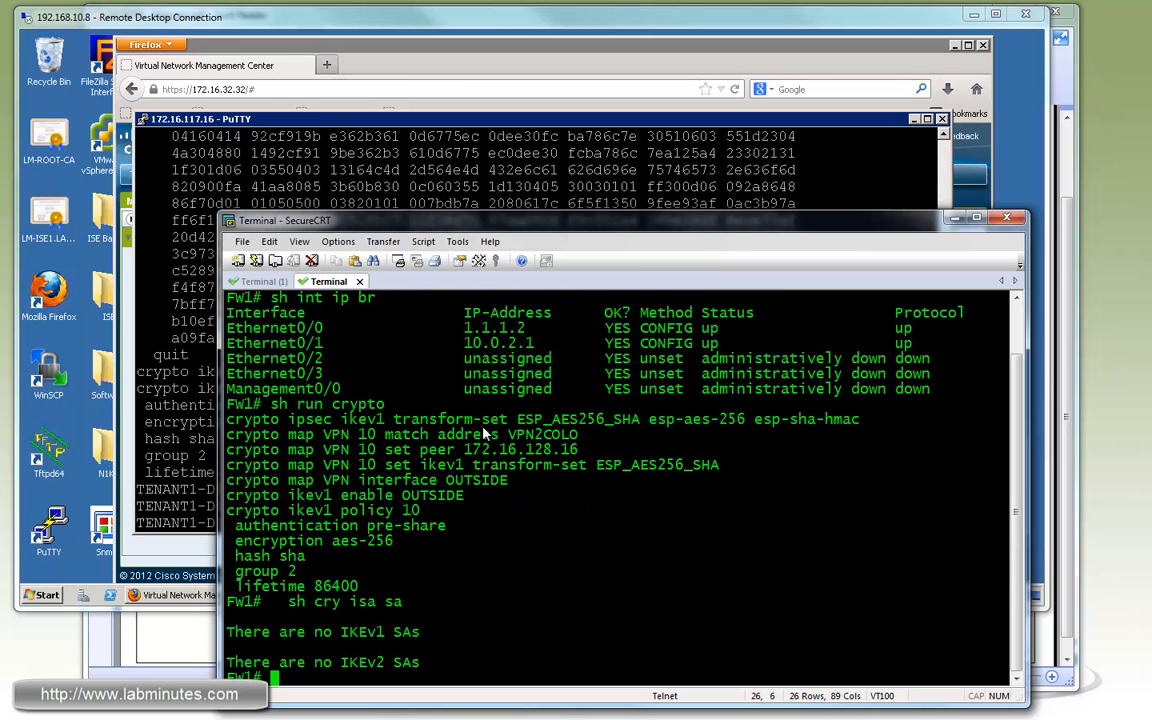
text(sh cry isa sa)
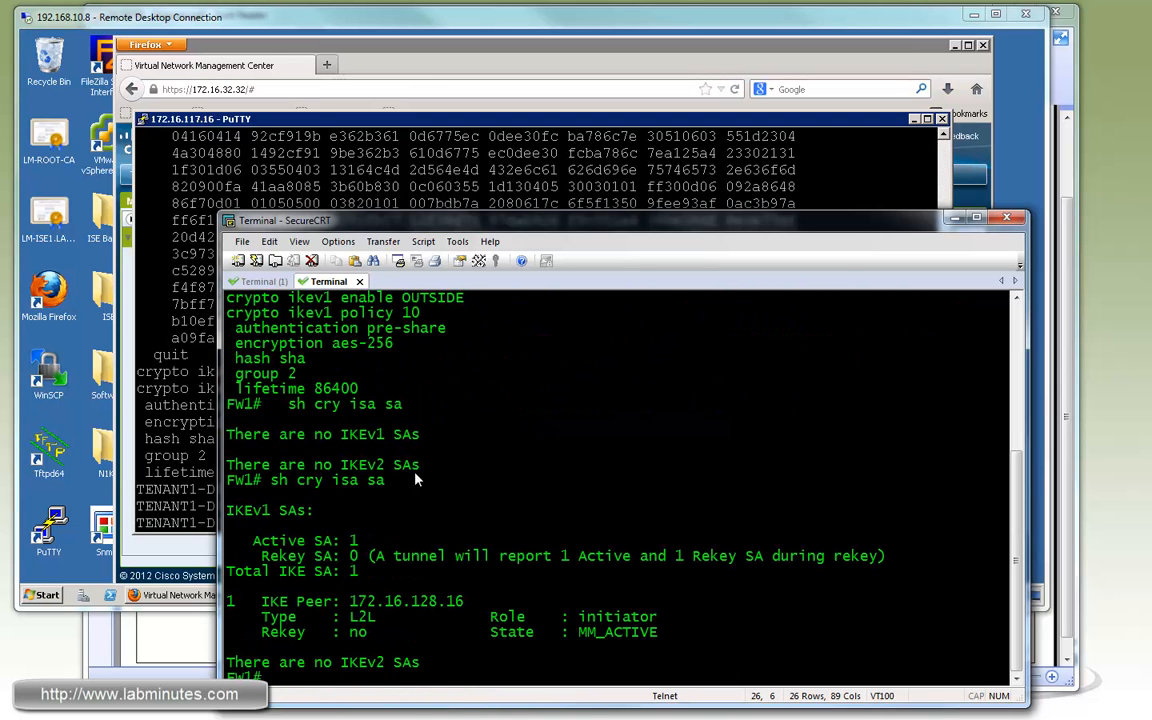
mouse_move(628, 640)
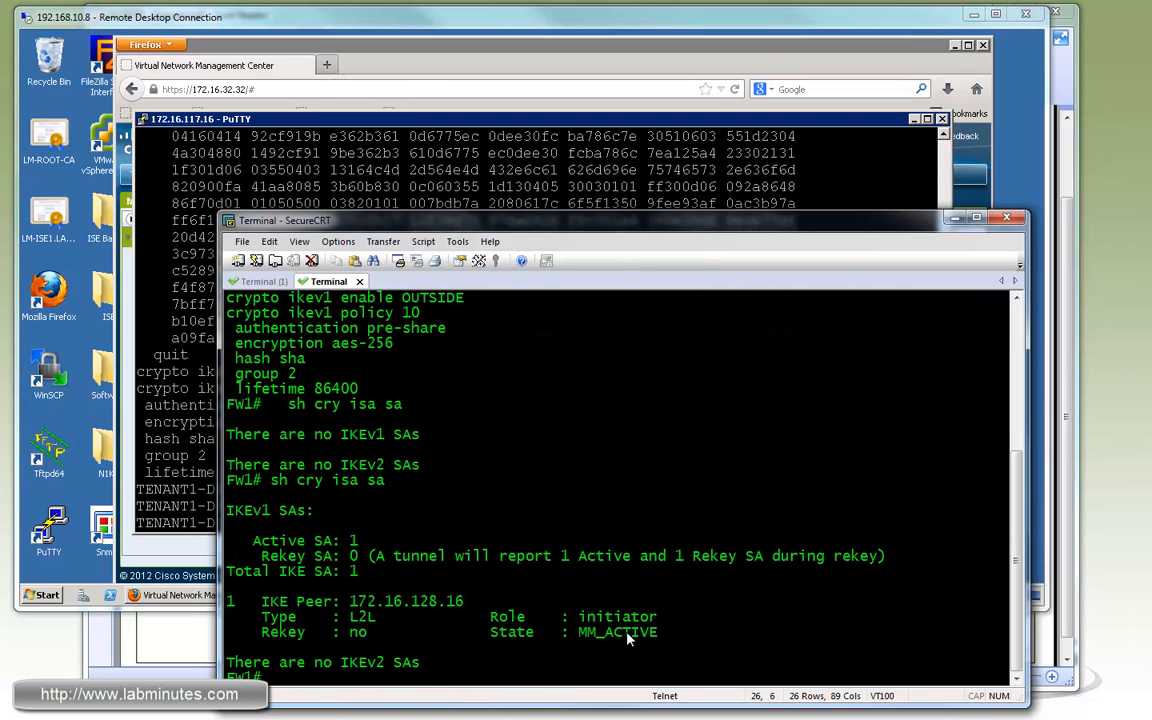
text(s)
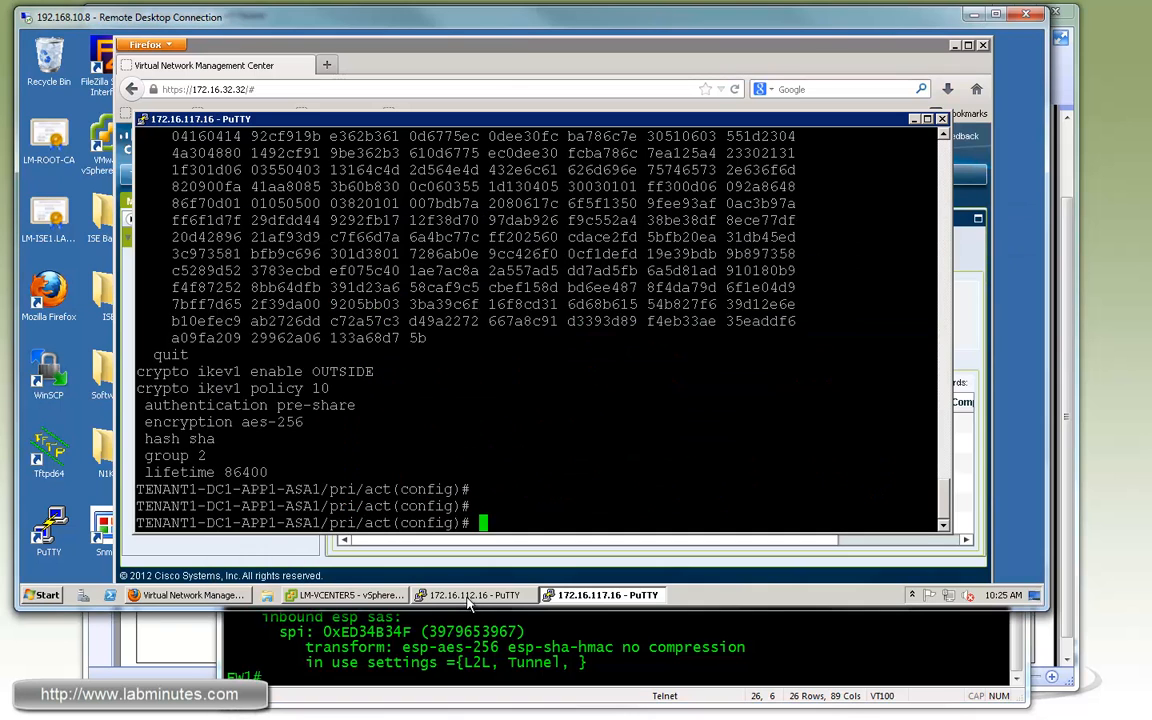
- Show the IPsec SA packet counters and then the NAT policy table with hit counts on the ASA
text(sh cry i)
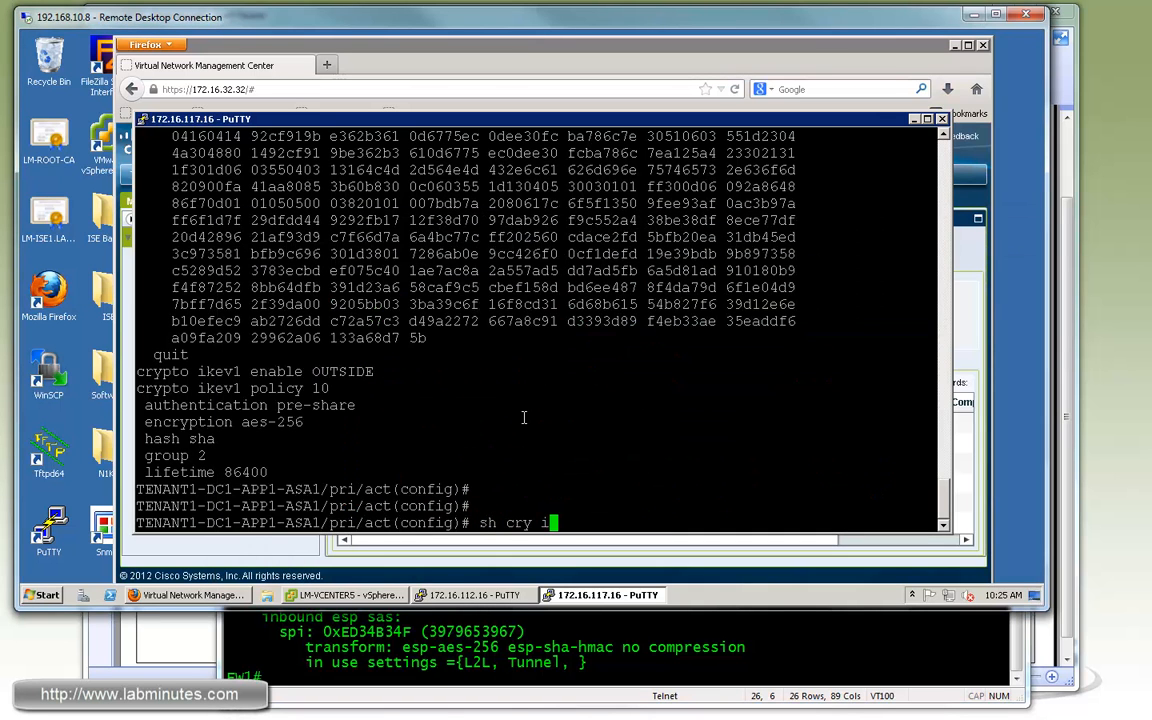
key(Return)
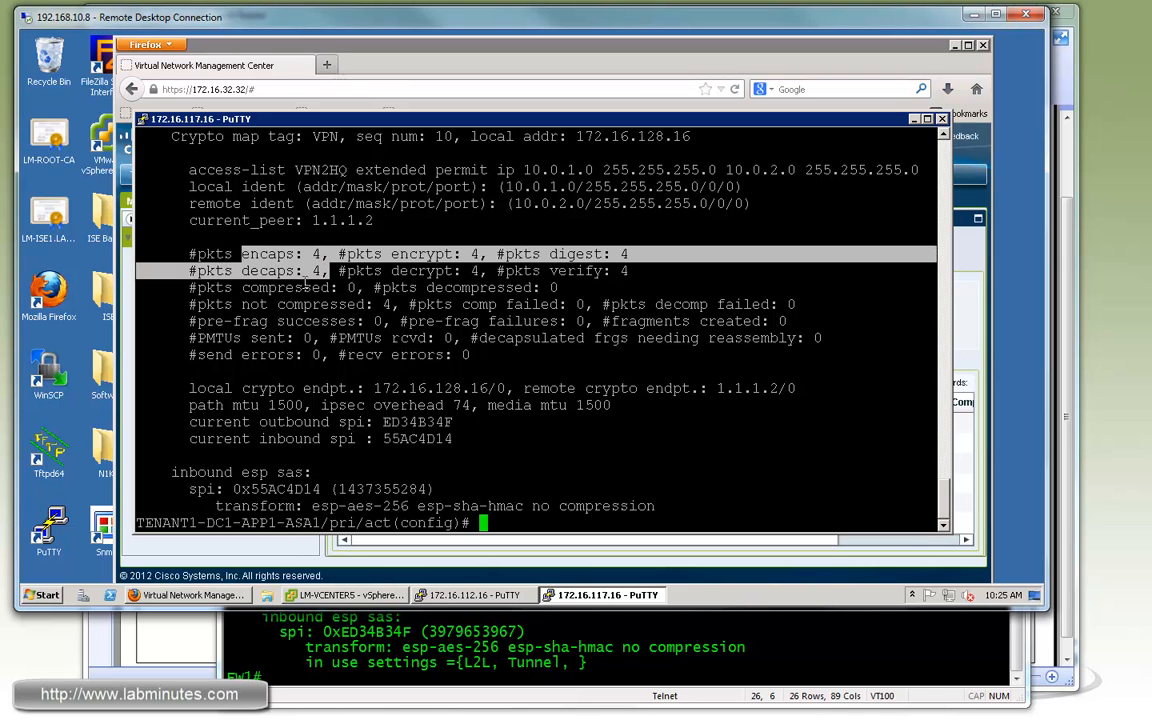
text(sh nat)
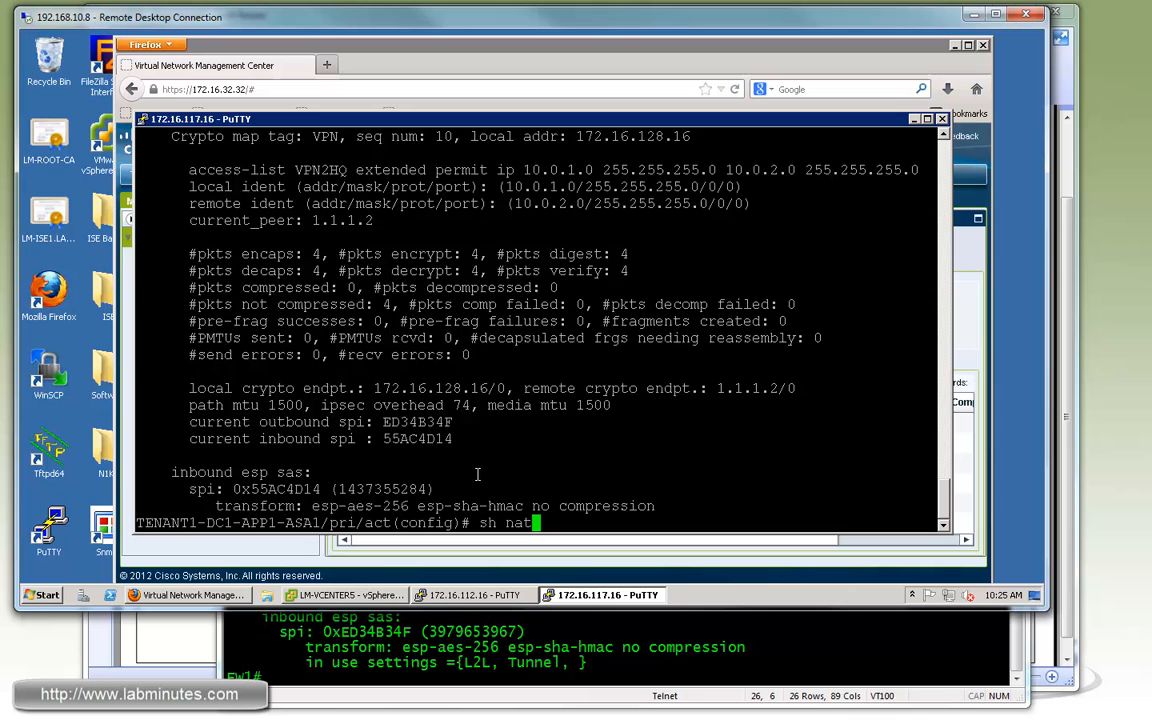
key(Return)
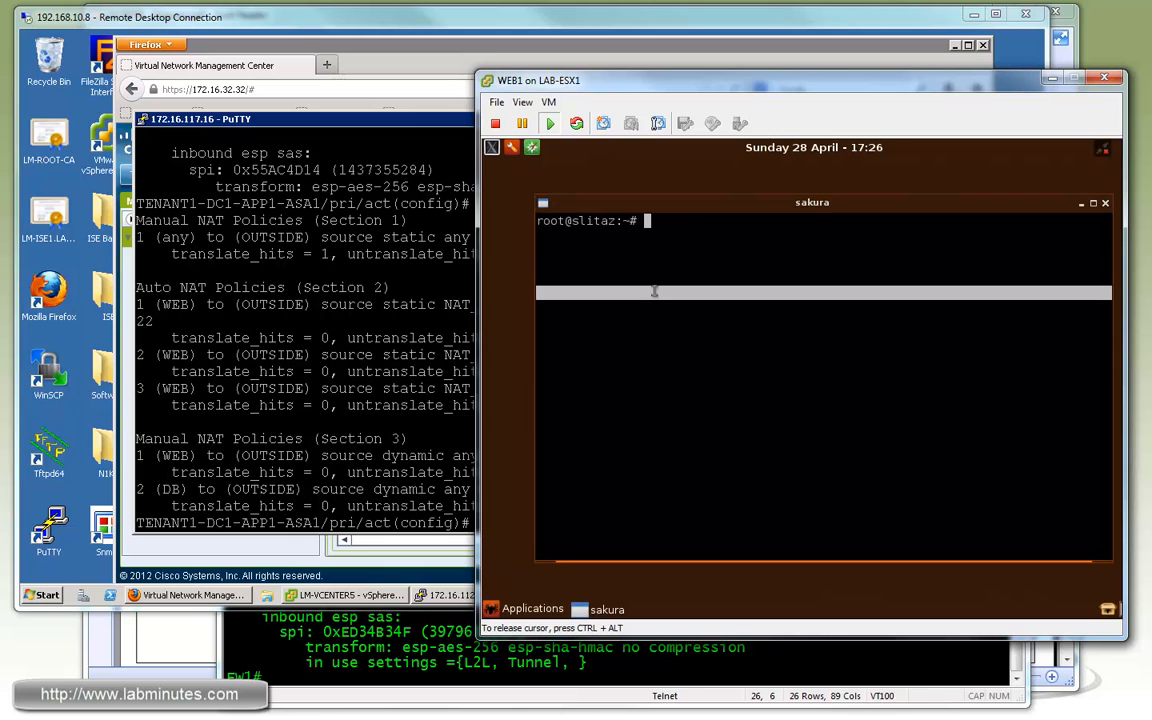
- Ping the HQ host 10.0.2.32 from WEB1 and recheck the ASA NAT translation hits
text(ping 10.0.)
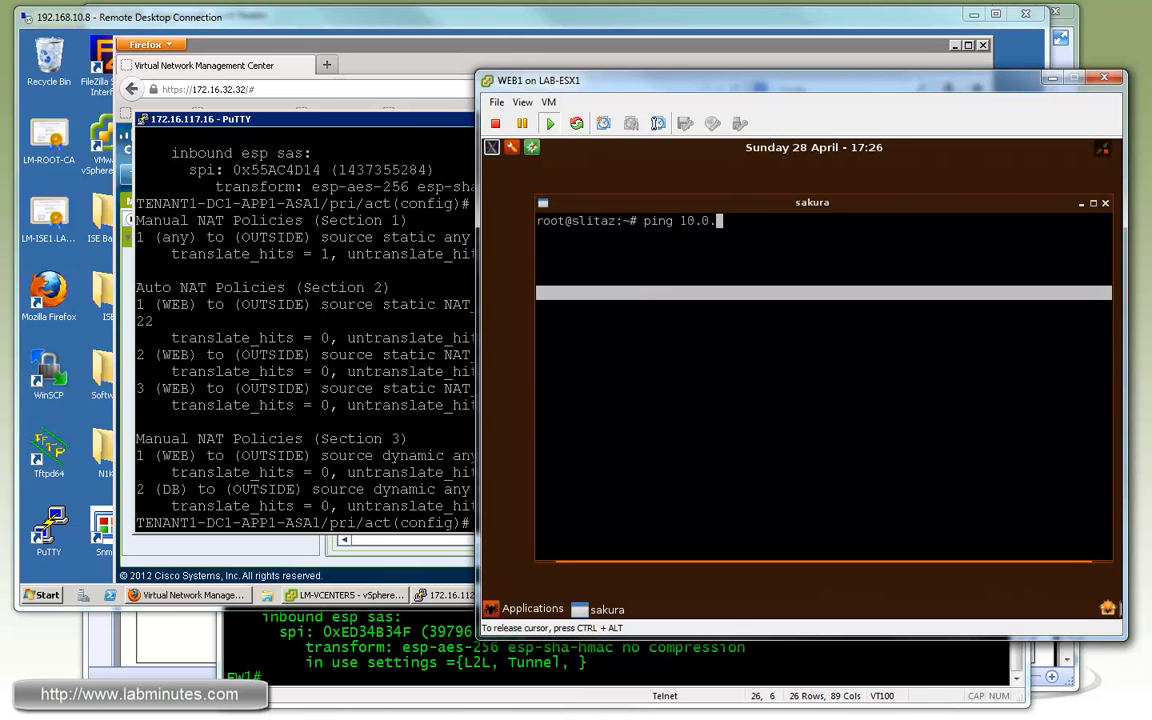
text(2.32)
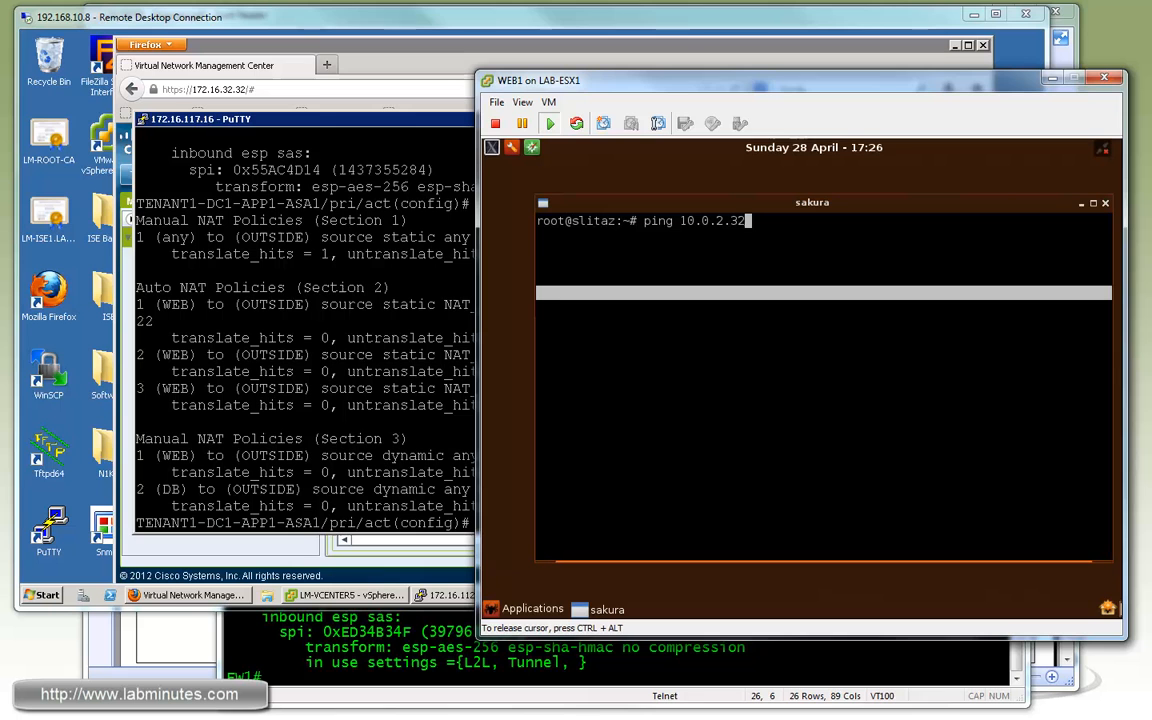
key(Return)
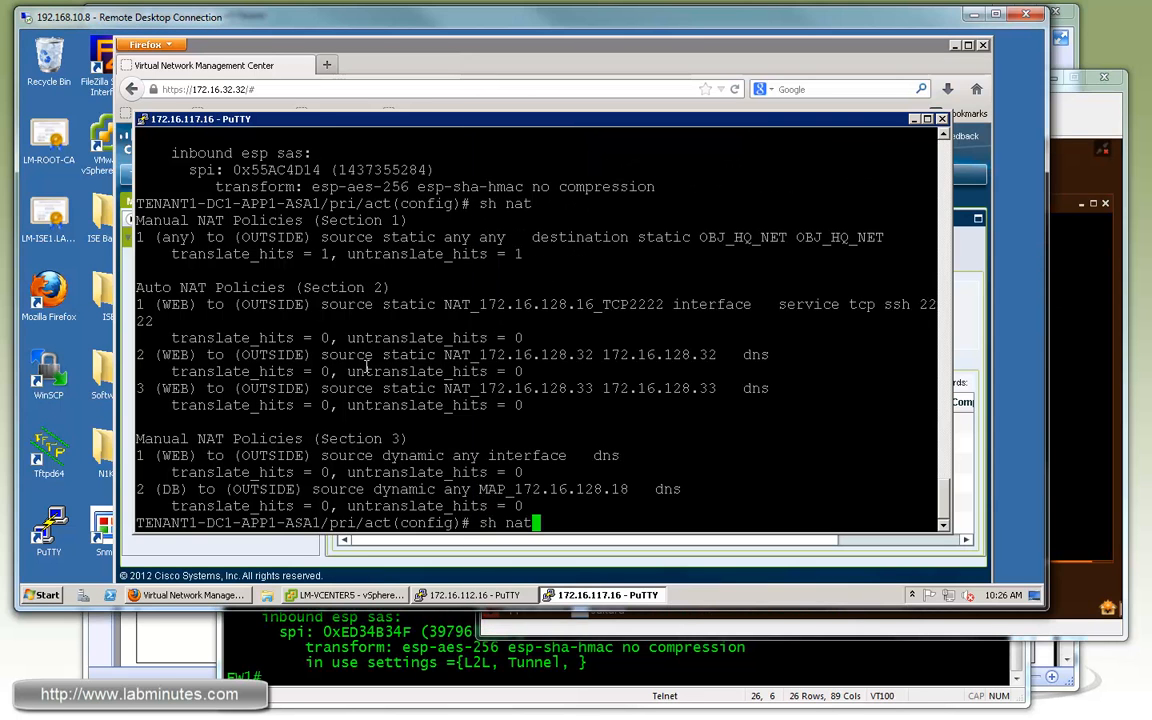
key(Return)
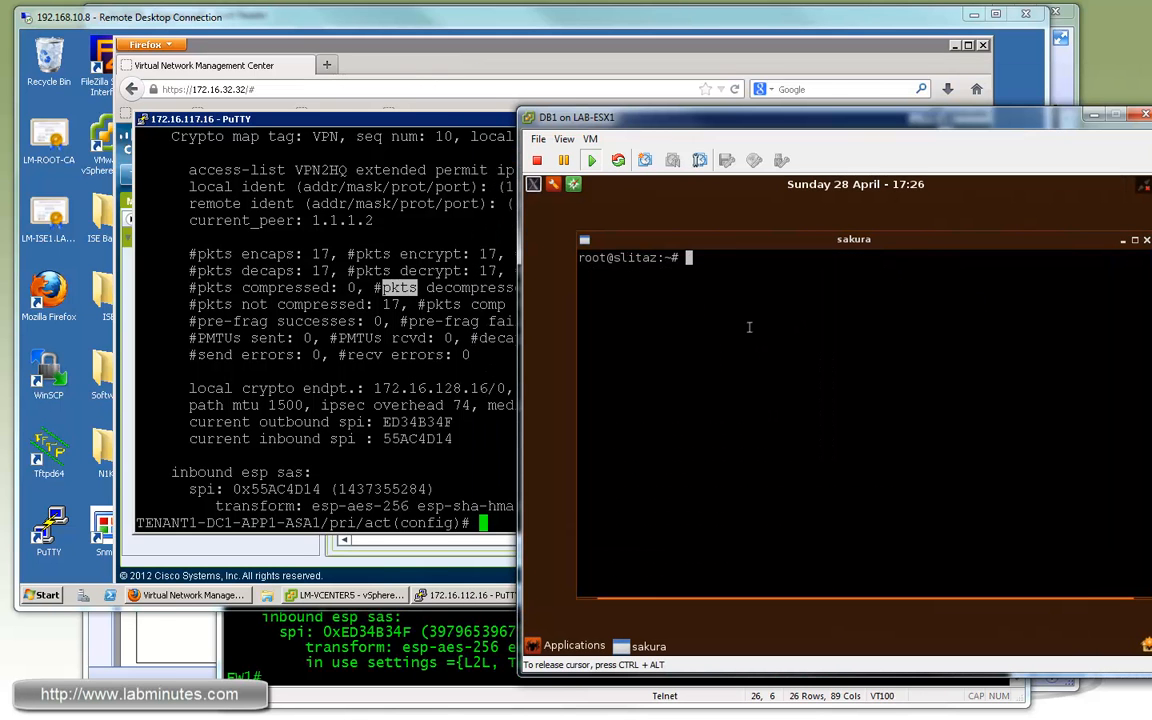
- Ping the HQ host 10.0.2.32 from the DB1 console
text(ping 10)
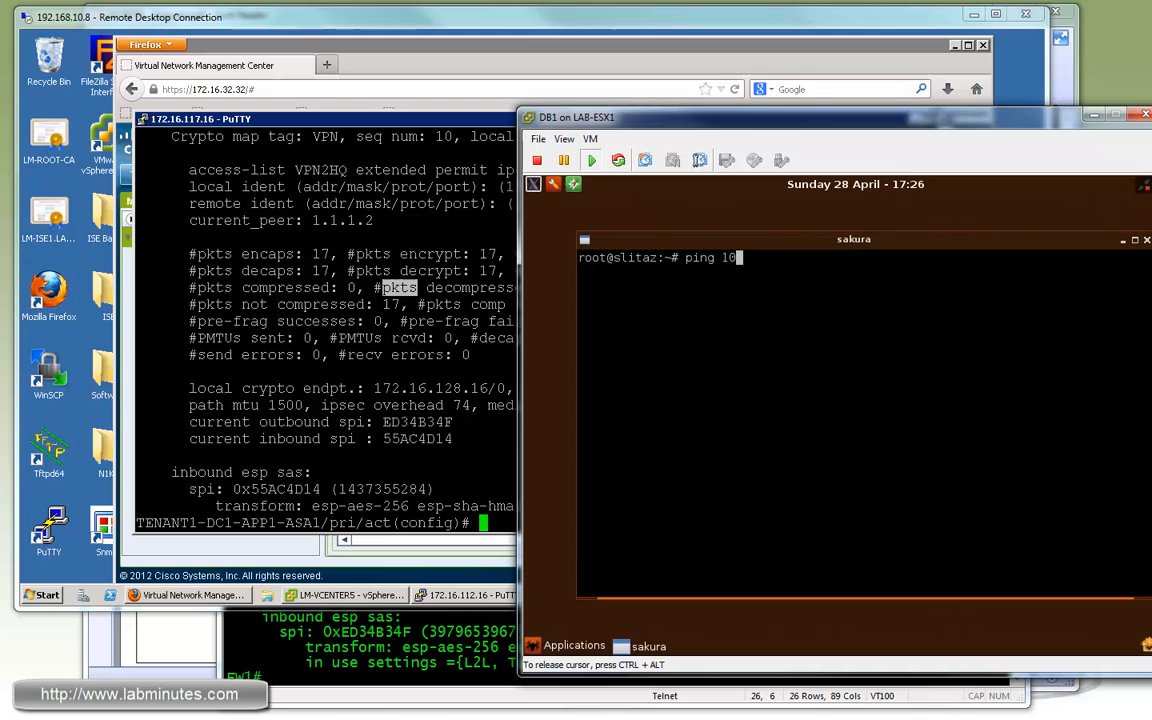
text(0.2.)
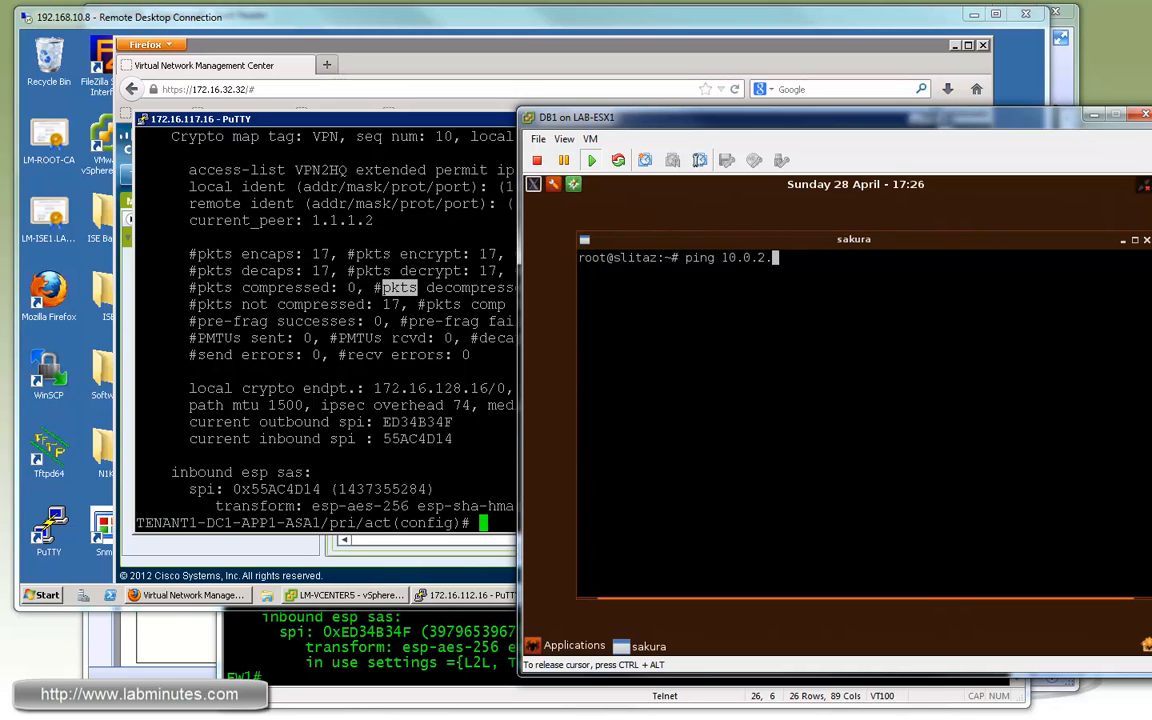
key(Return)
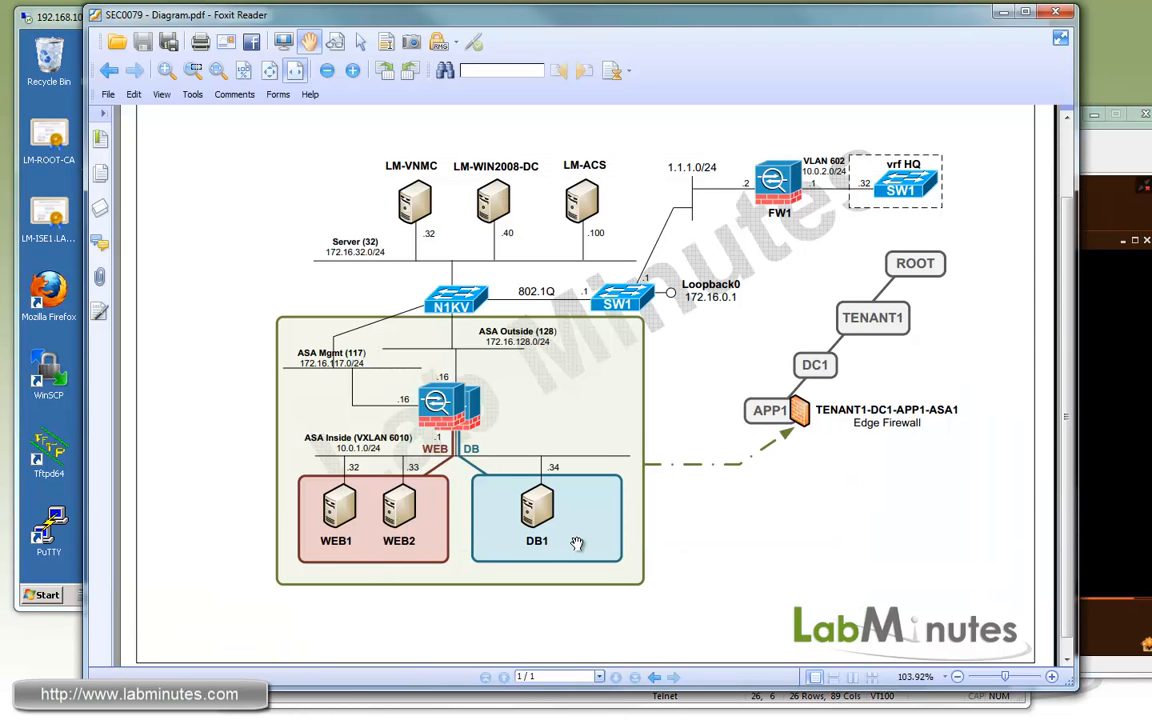
mouse_move(504, 528)
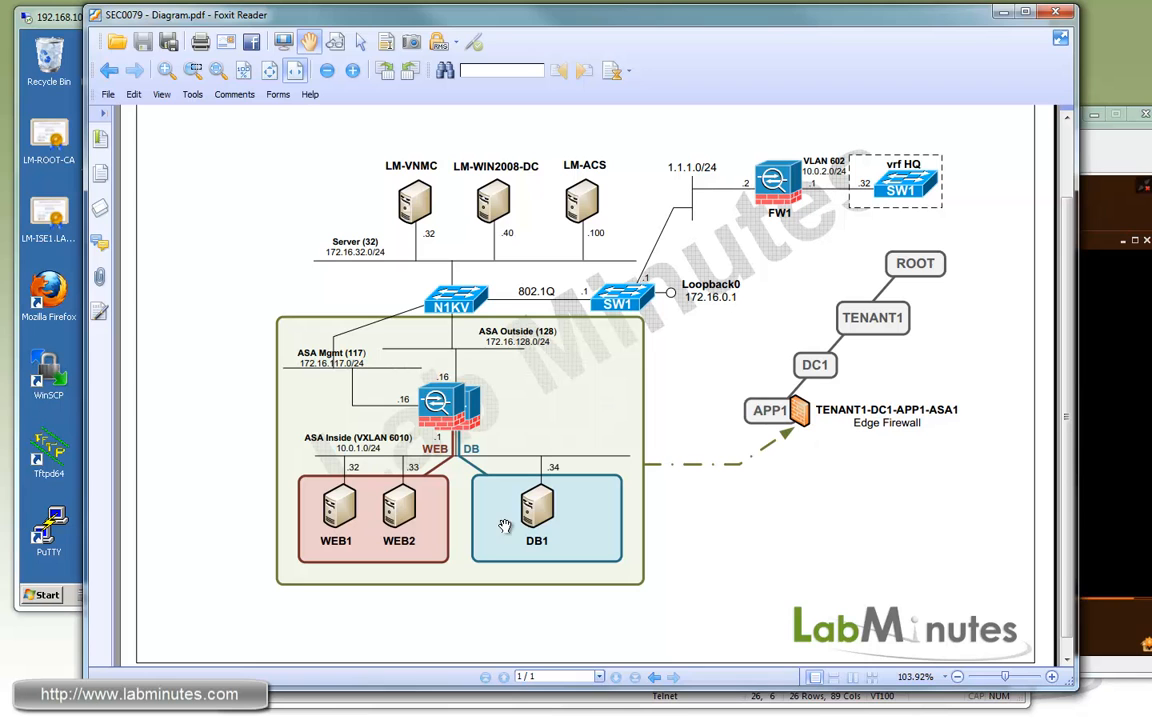
mouse_move(380, 548)
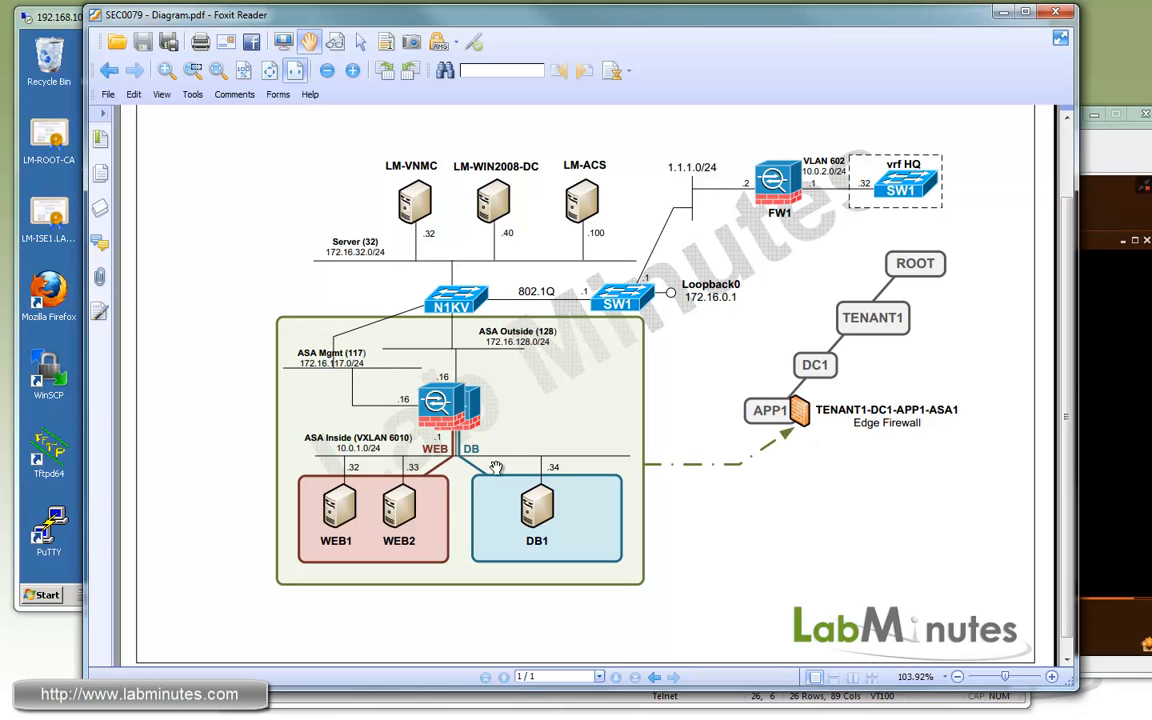
mouse_move(828, 204)
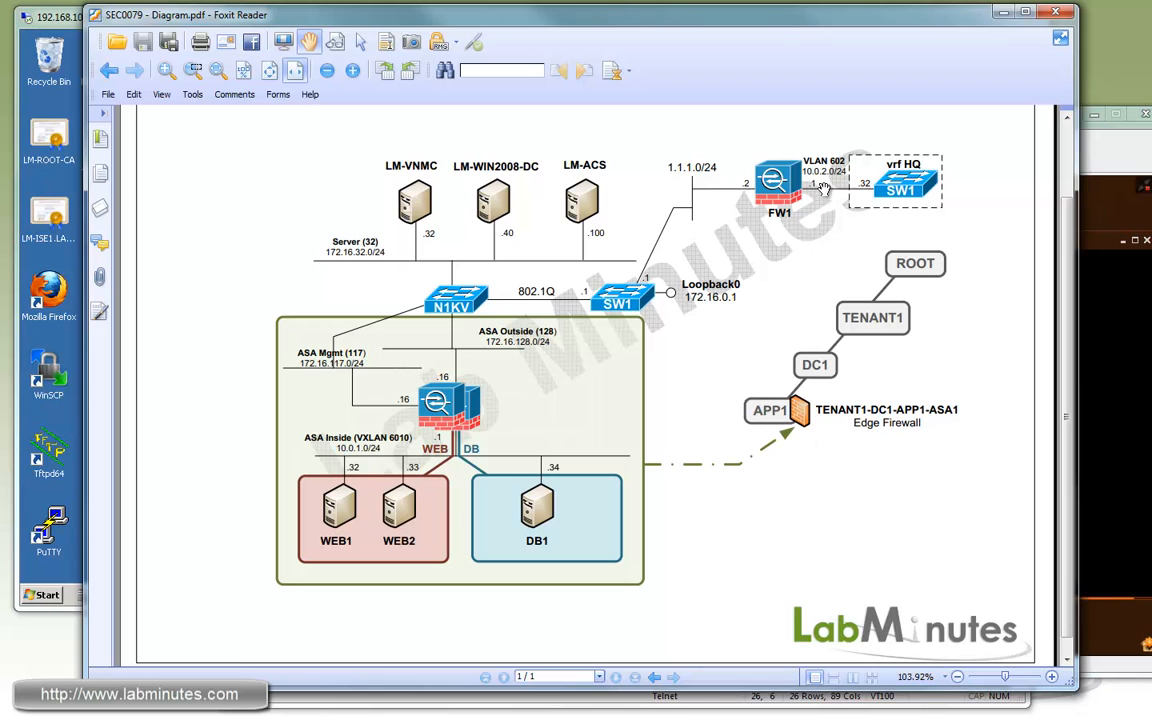
mouse_move(576, 448)
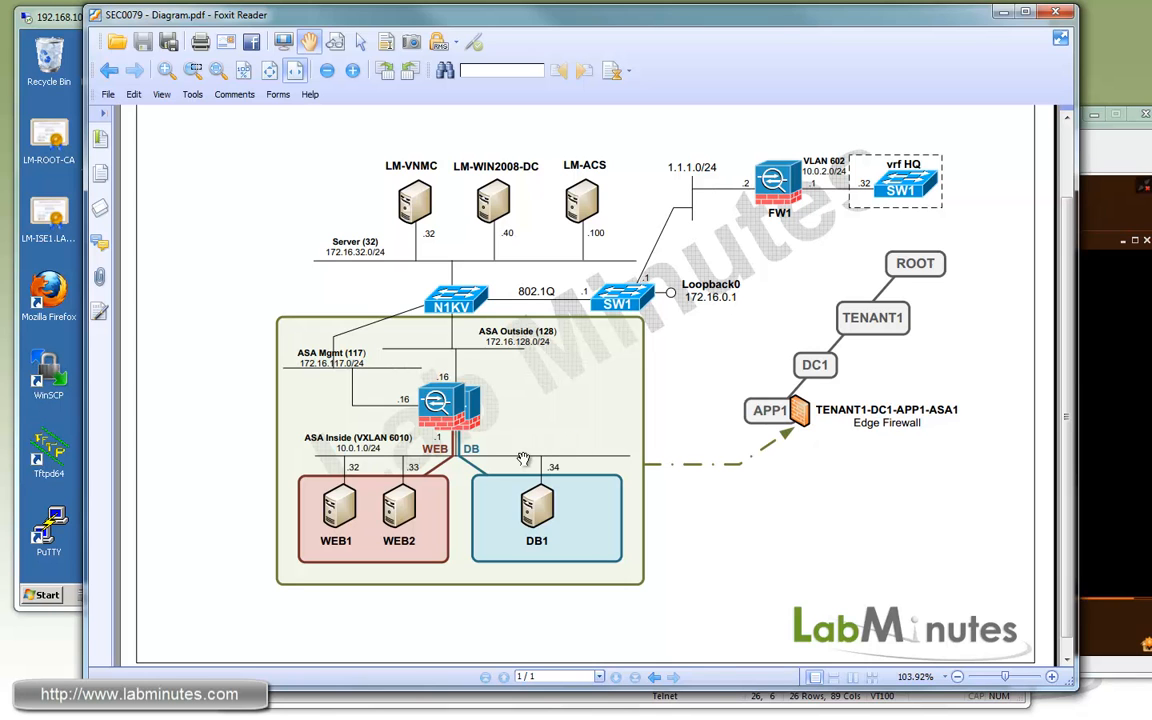
mouse_move(540, 504)
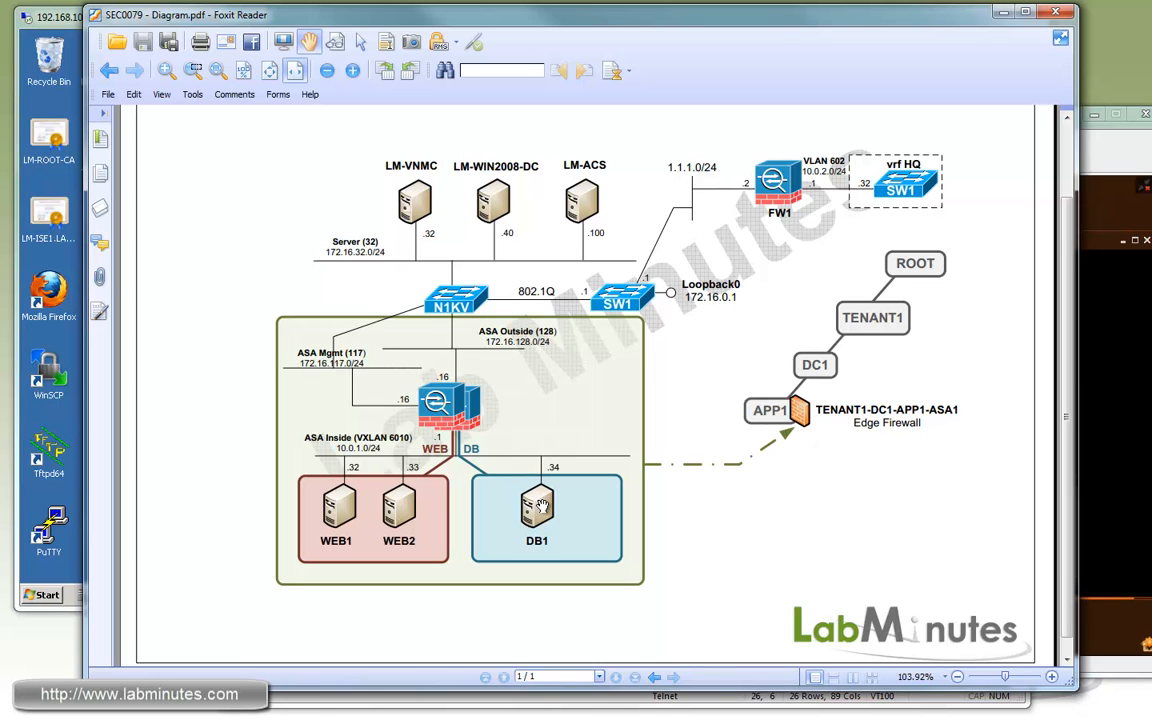
mouse_move(534, 516)
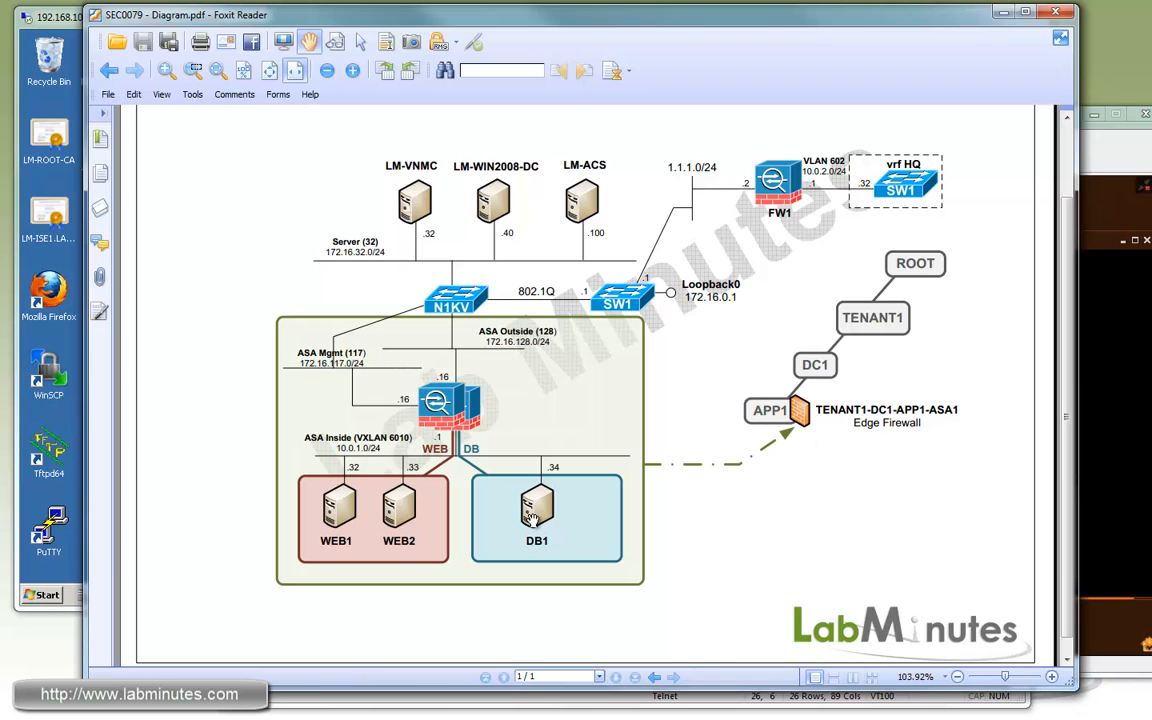
mouse_move(462, 418)
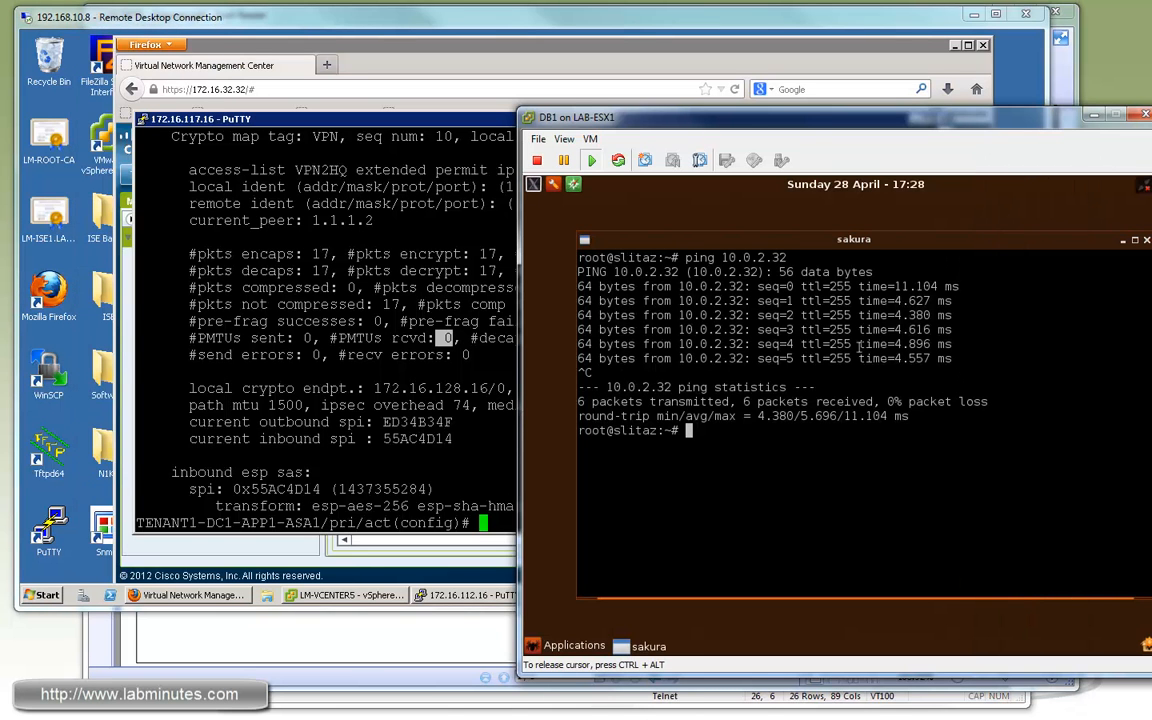
- Try 'ping 10.0.2.32 -t' on DB1, read the usage help, then rerun the plain ping
text(ping 10.0.2.32 -)
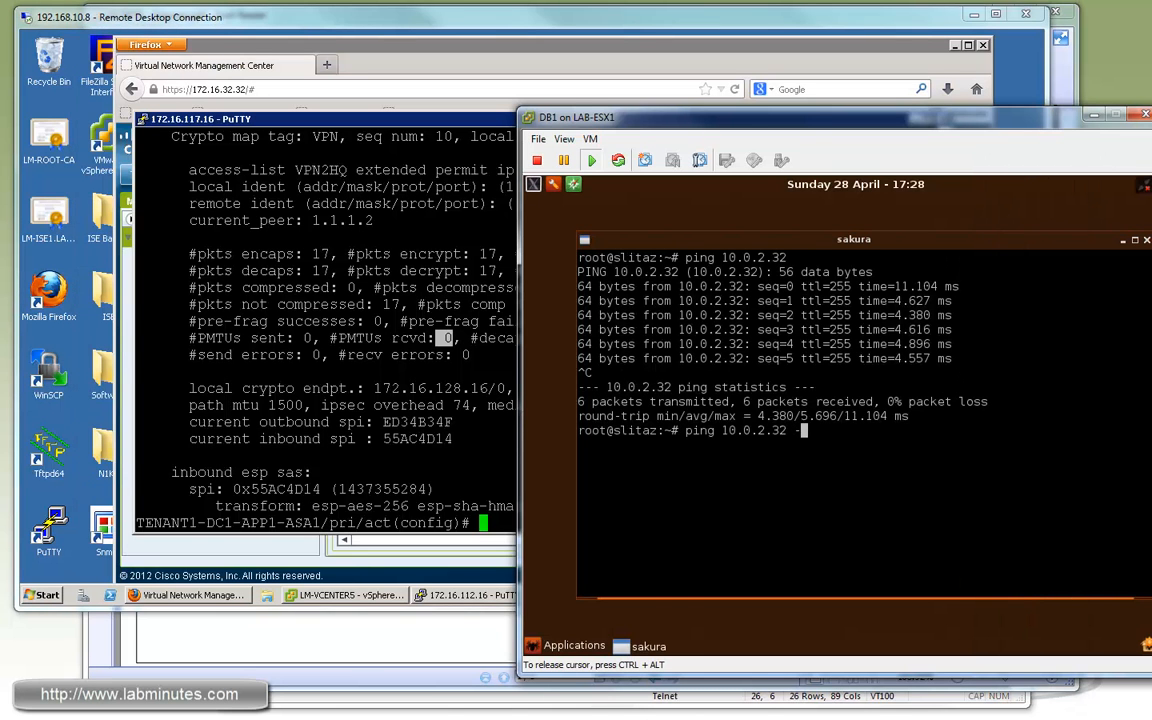
key(Return)
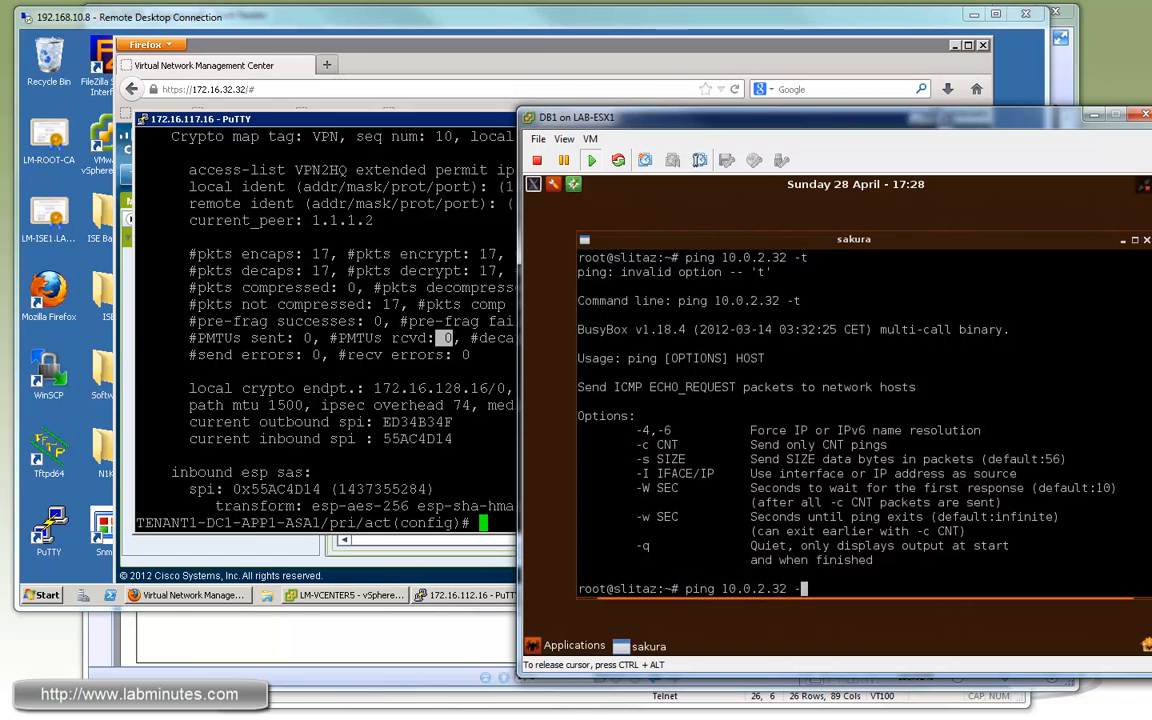
key(Return)
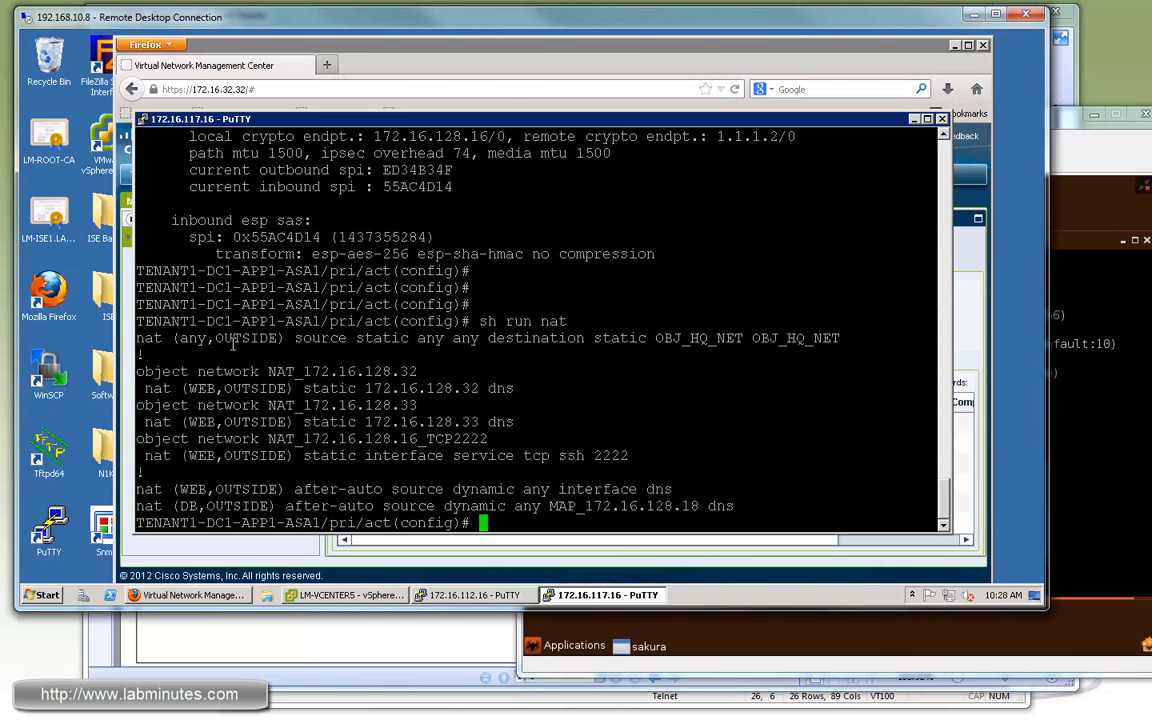
- Remove the (any,OUTSIDE) NAT exemption toward OBJ_HQ_NET and re-add it as (WEB,OUTSIDE)
double_click(196, 338)
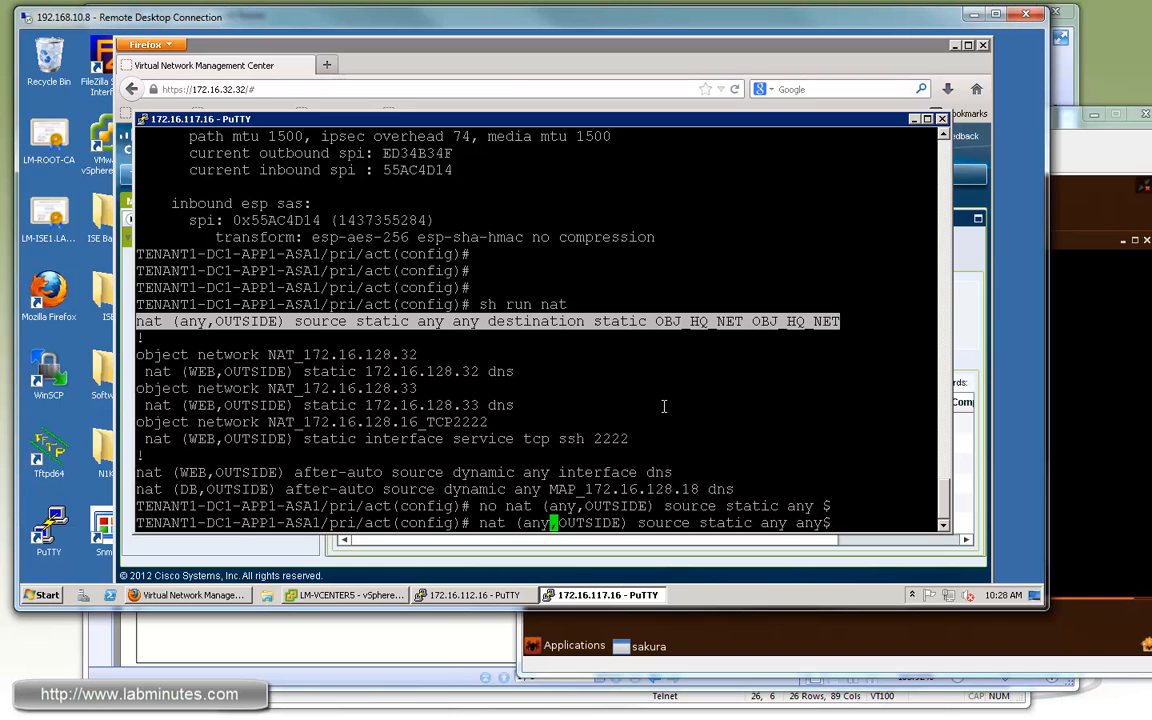
text(WEB)
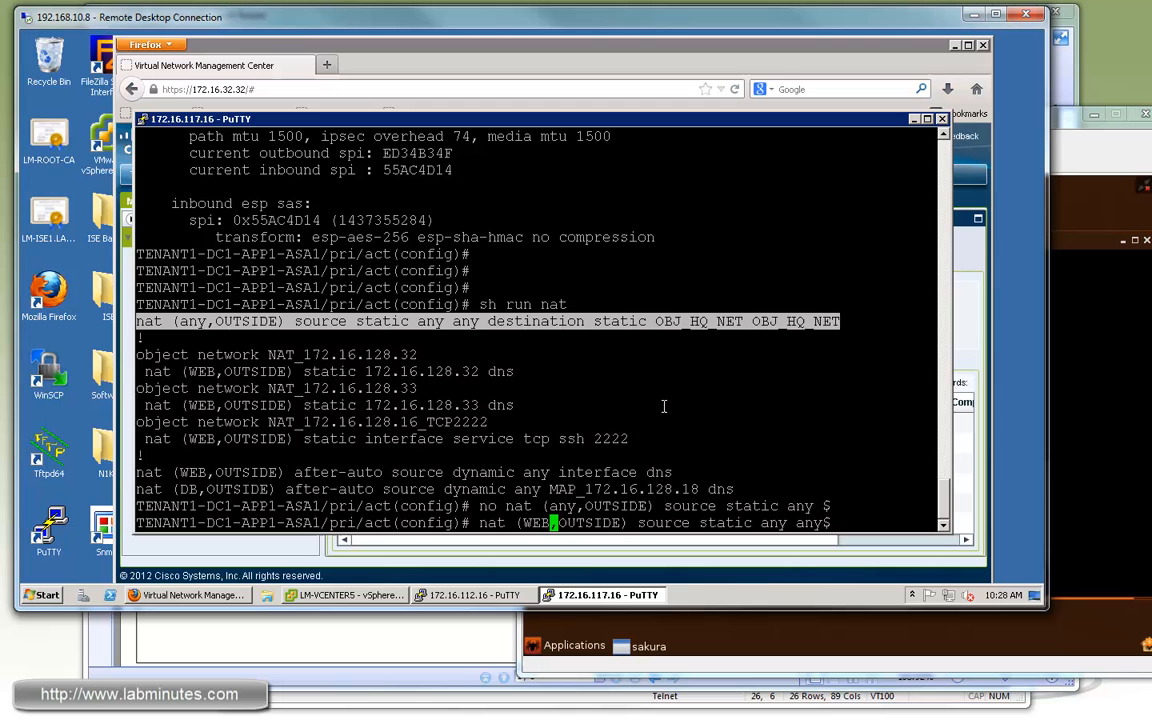
key(Return)
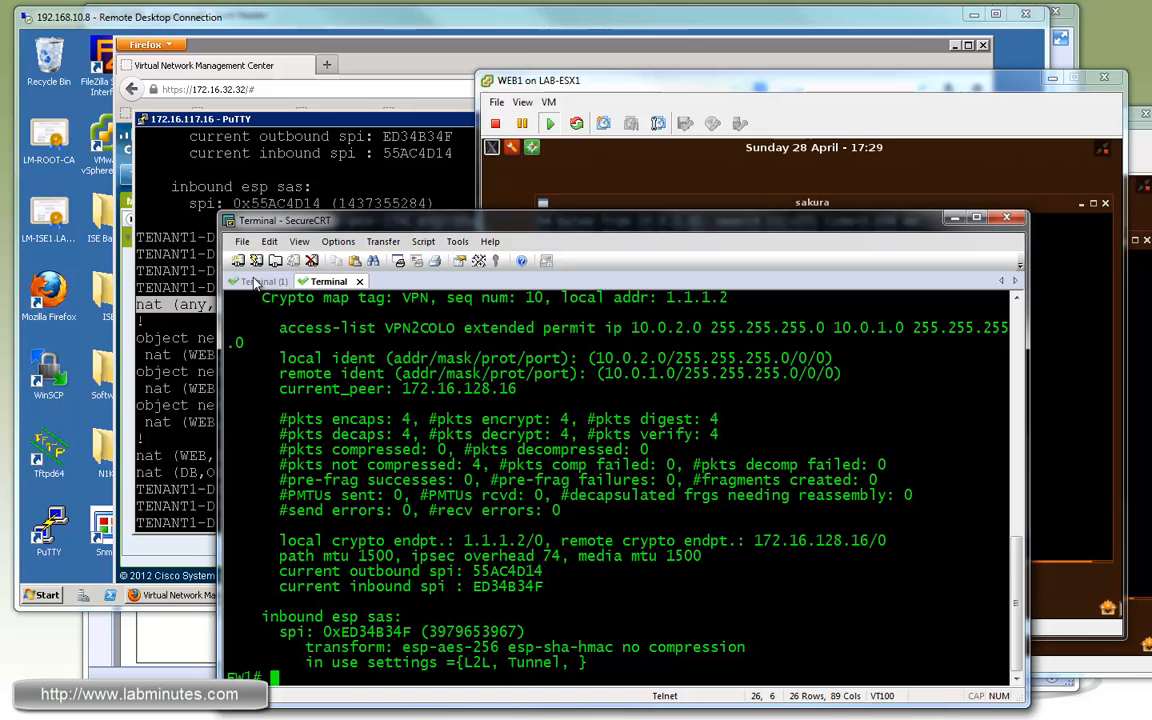
- From SW1's HQ VRF, ping the web servers 10.0.1.32/10.0.1.33 and the DB server 10.0.1.34
click(264, 280)
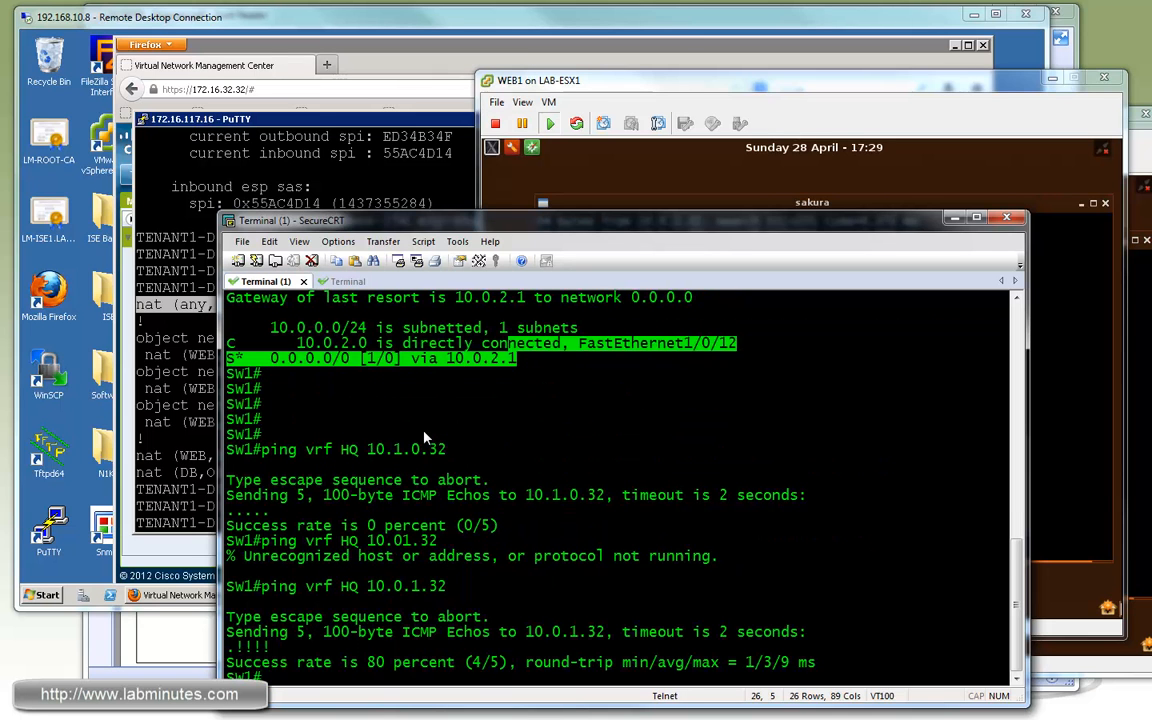
text(ping vrf HQ 10.0.1.32)
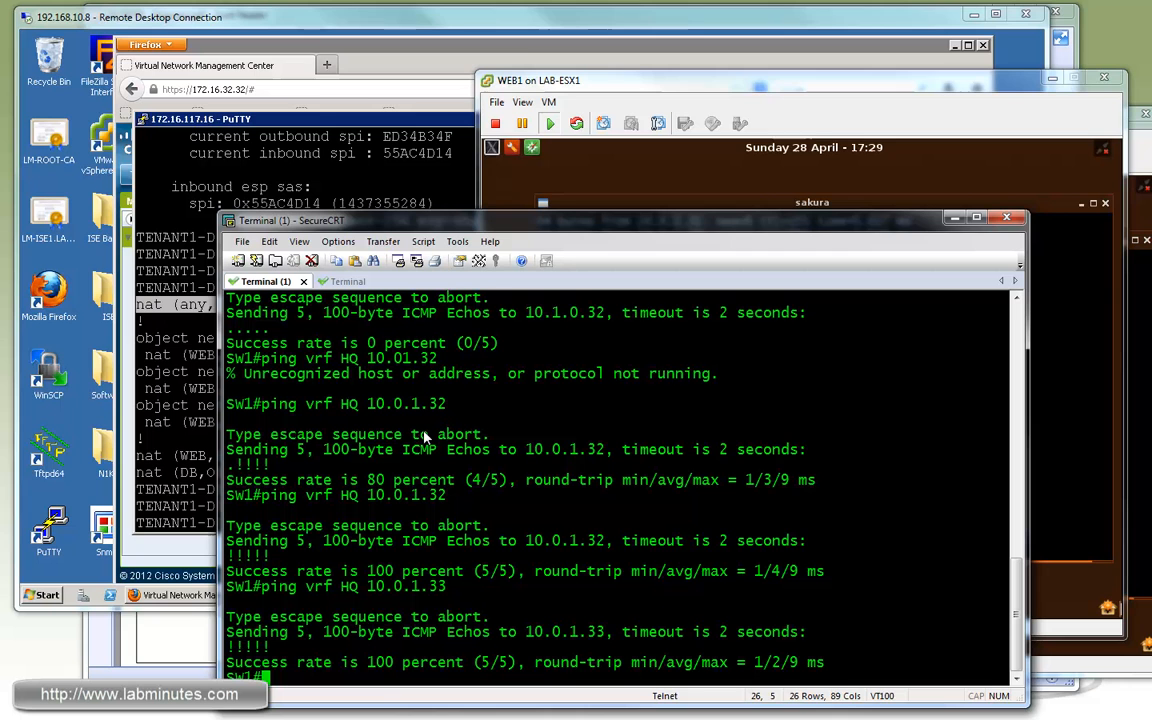
text(ping vrf HQ 10.0.1.34)
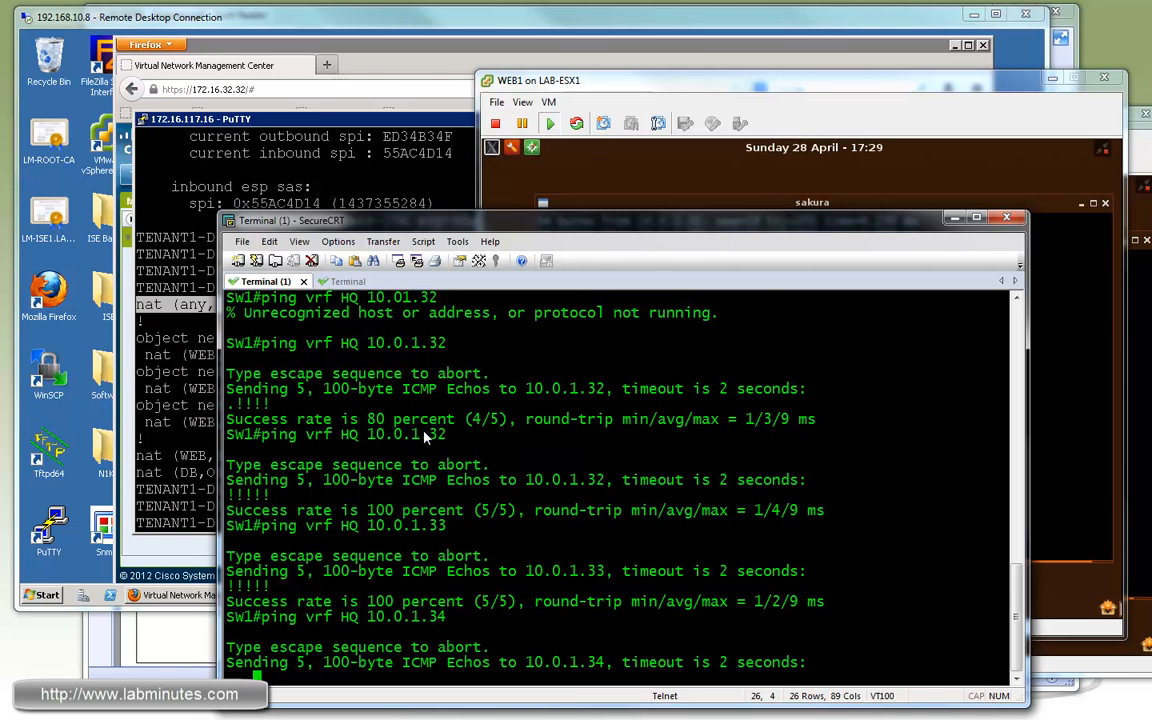
scroll(down, 3)
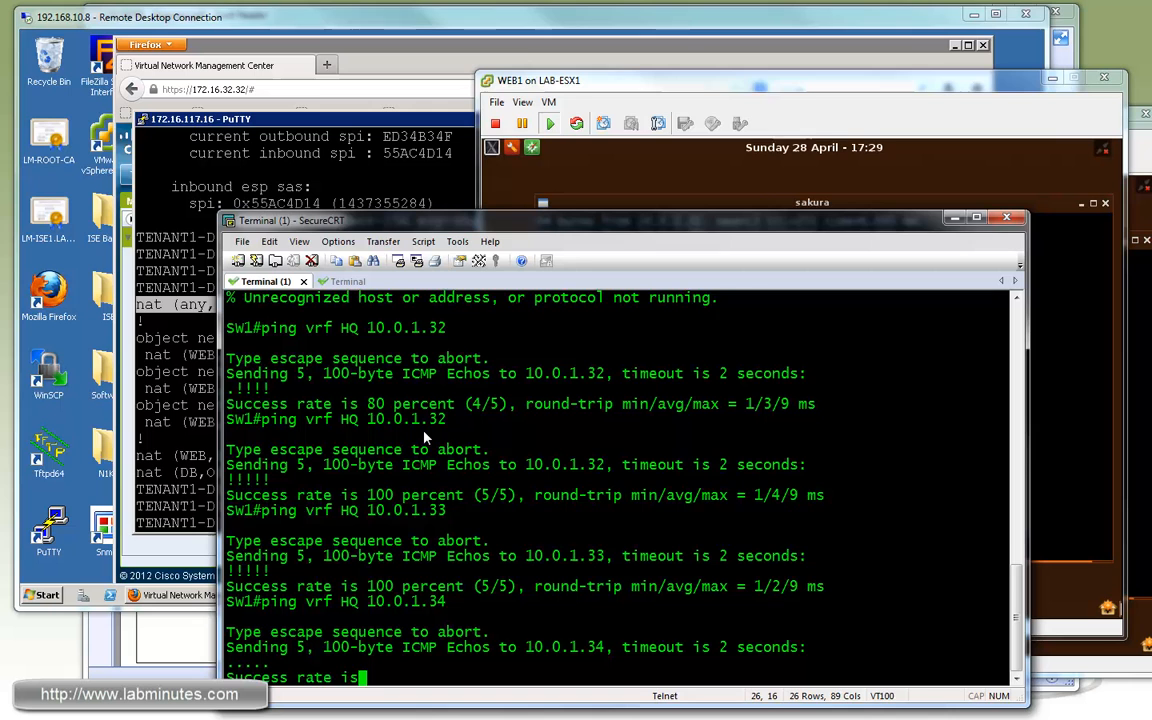